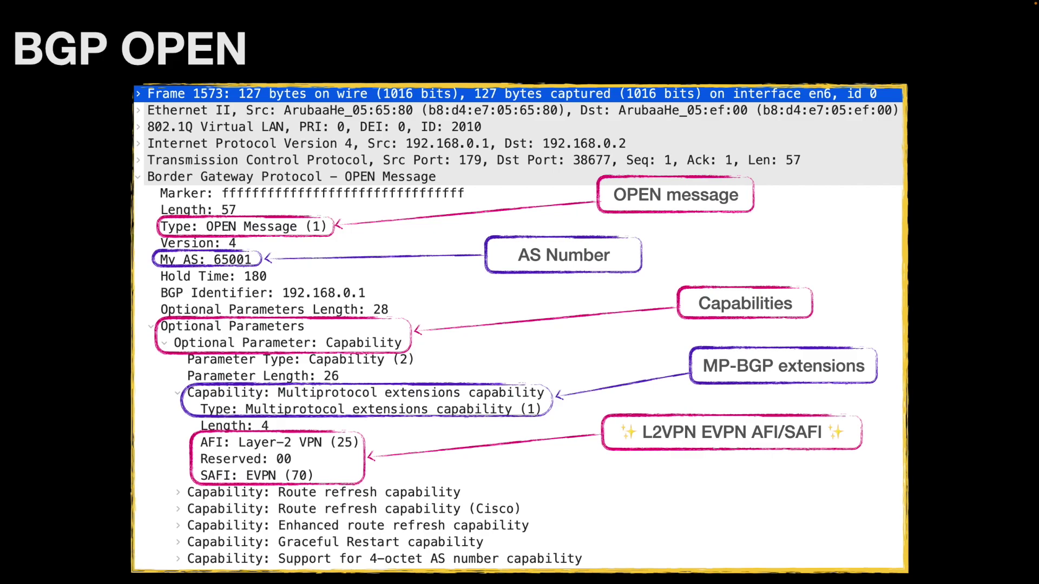
mouse_move(344, 452)
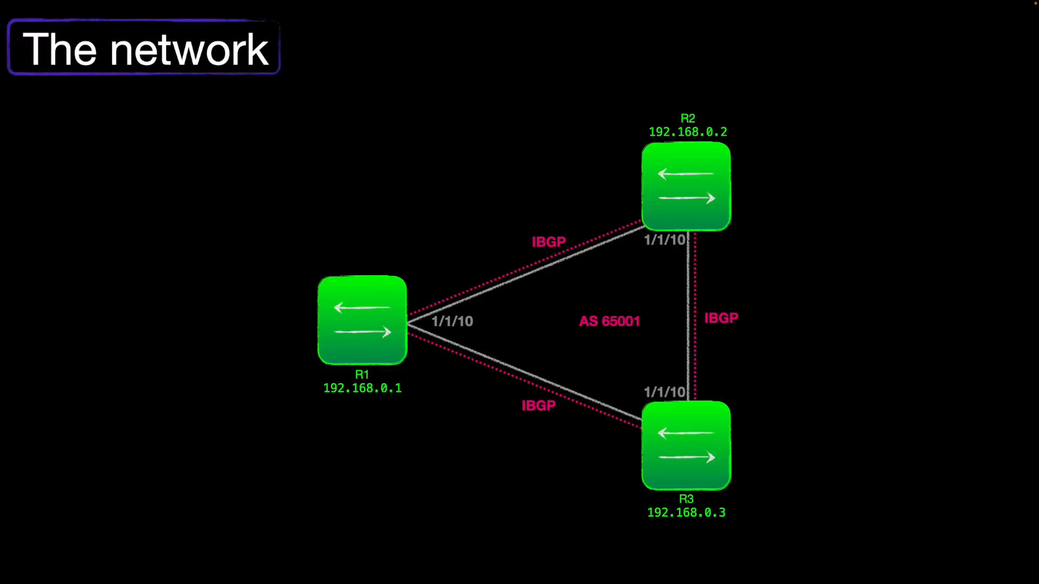
mouse_move(368, 435)
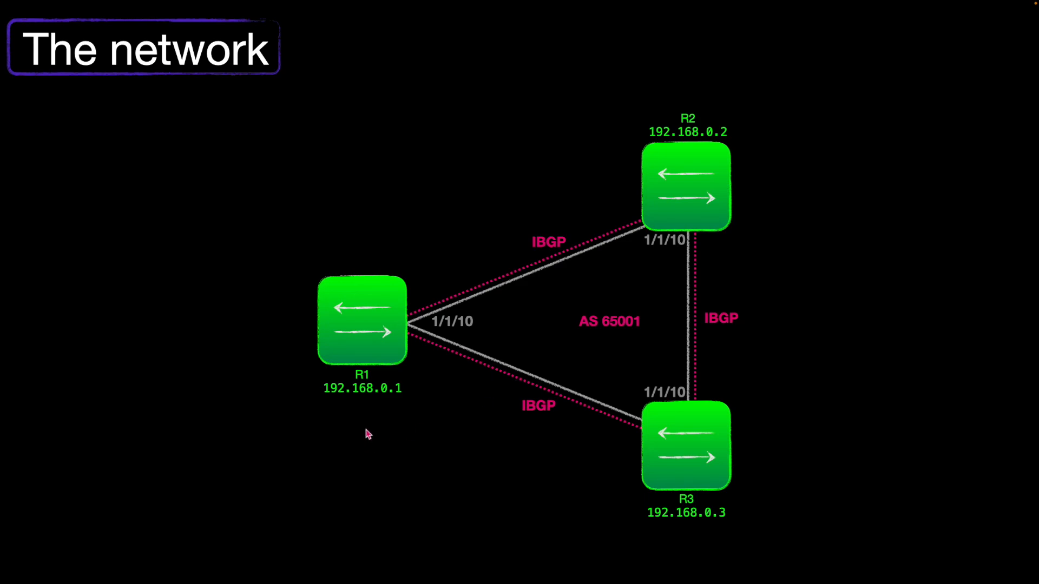
mouse_move(669, 221)
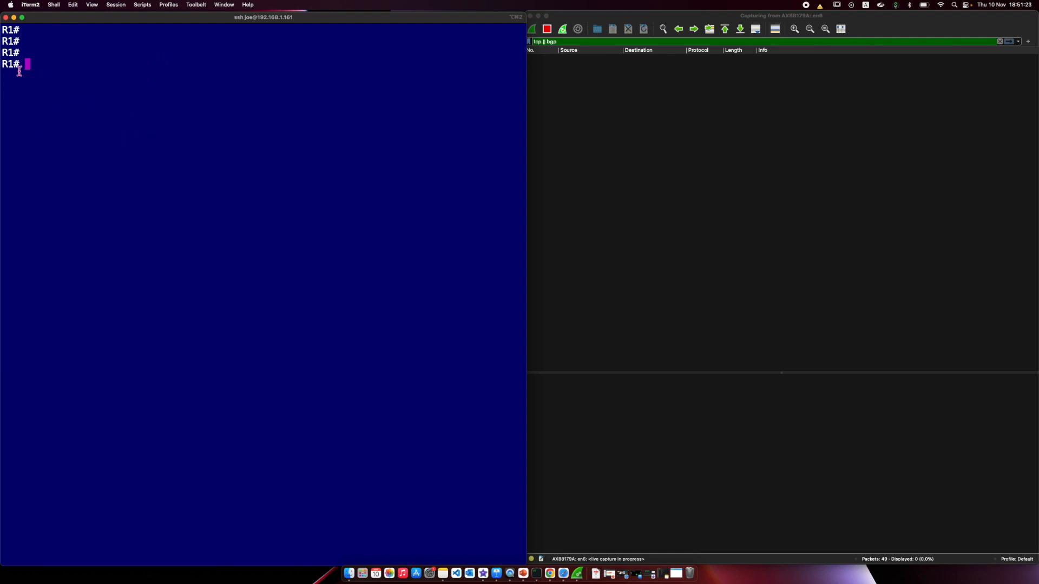
mouse_move(441, 166)
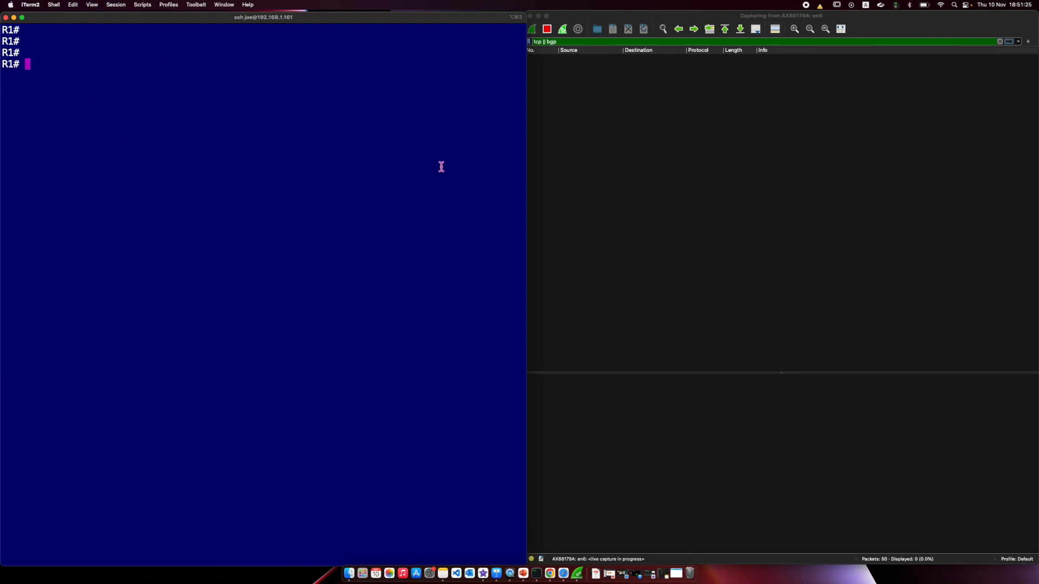
Focus the capture window, then on R1 run 'sh run int 1/1/10' and start a bgp command.
left_click(660, 187)
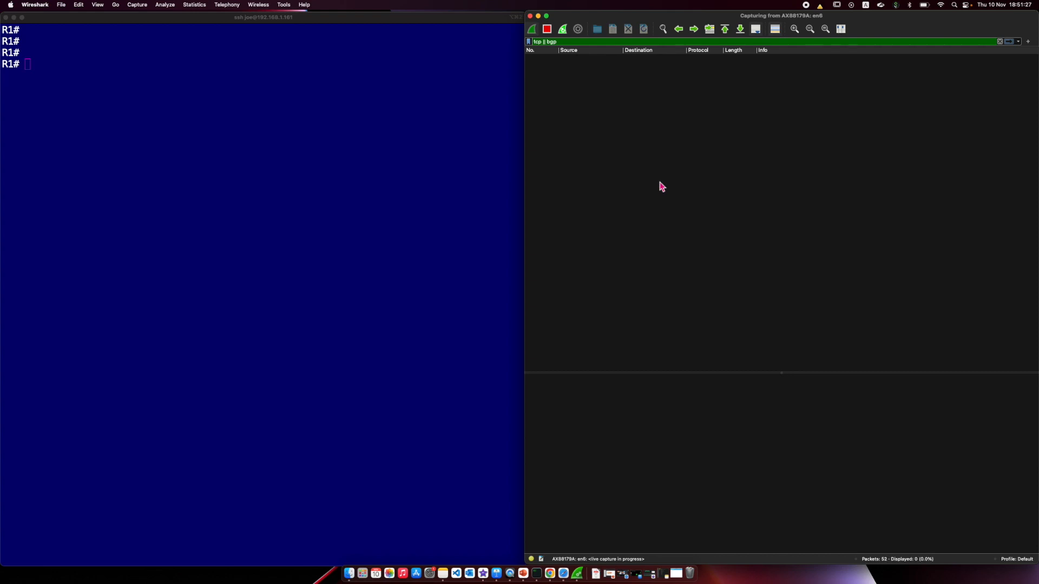
mouse_move(606, 176)
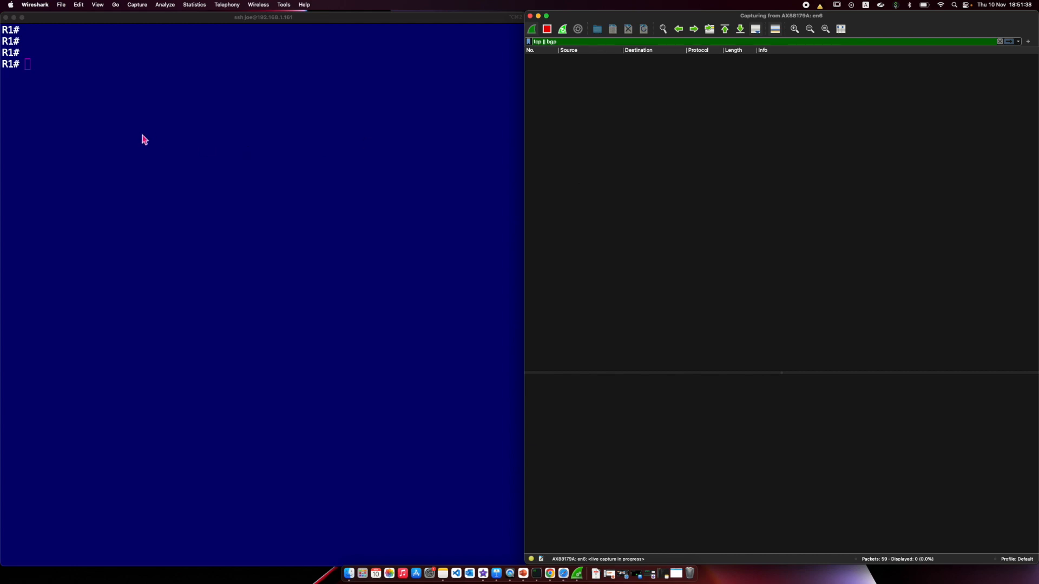
type("sh")
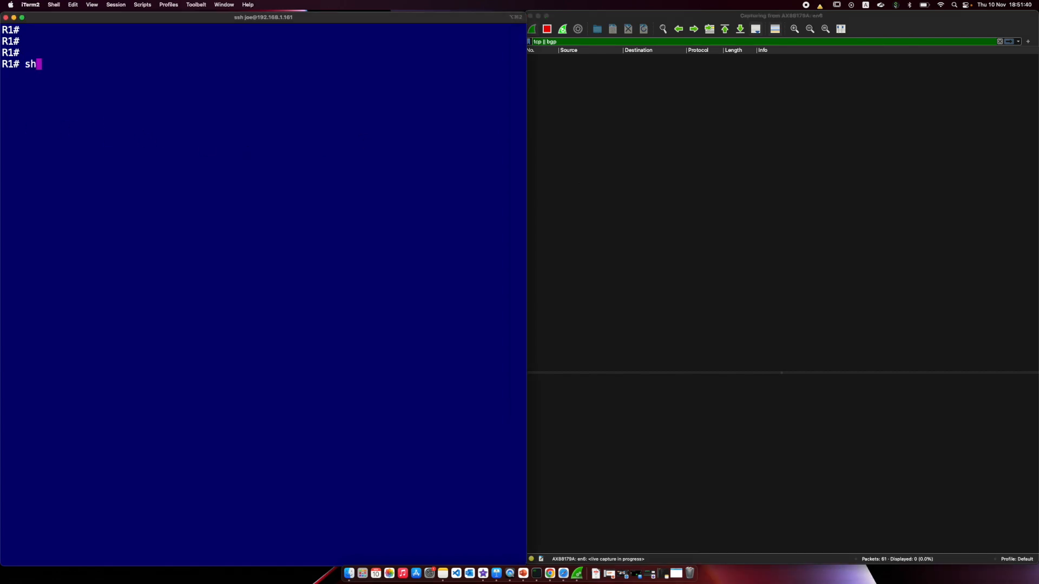
type("run int 1/1/10")
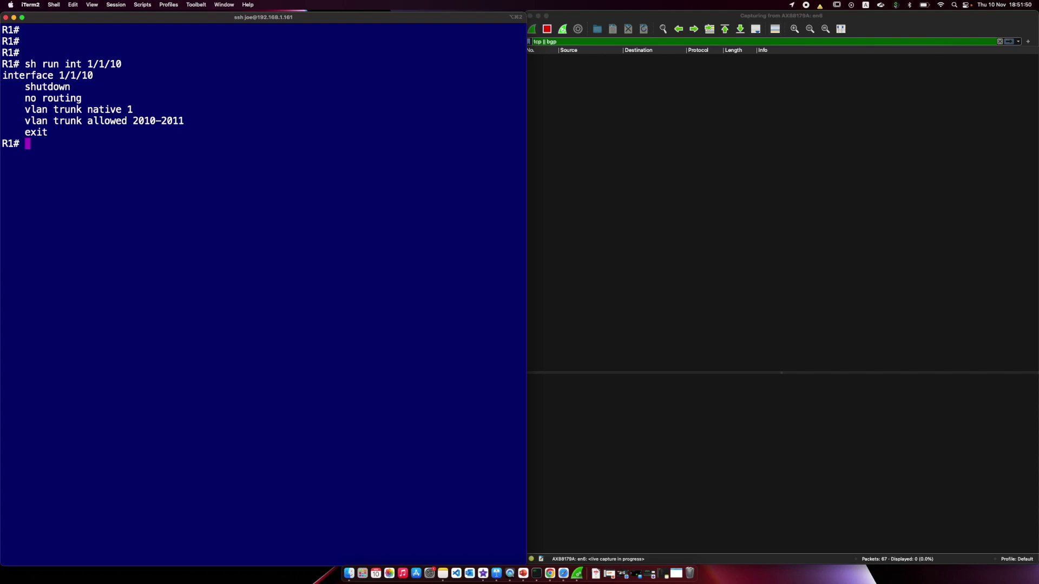
type("sh run bgp")
type("router")
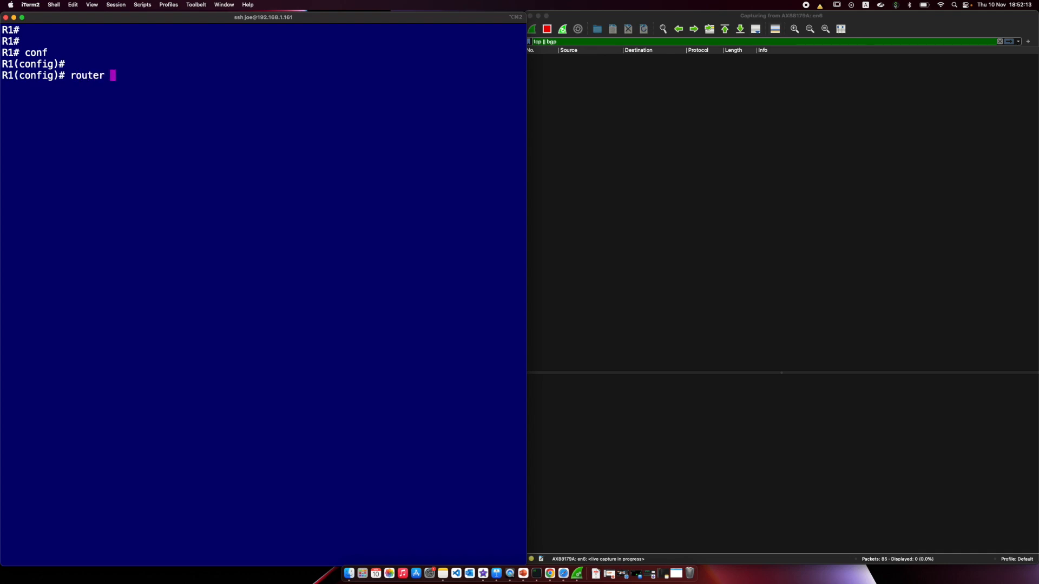
Create router bgp 65001 on R1 with bgp router-id 192.168.0.1.
type("bgp 65001")
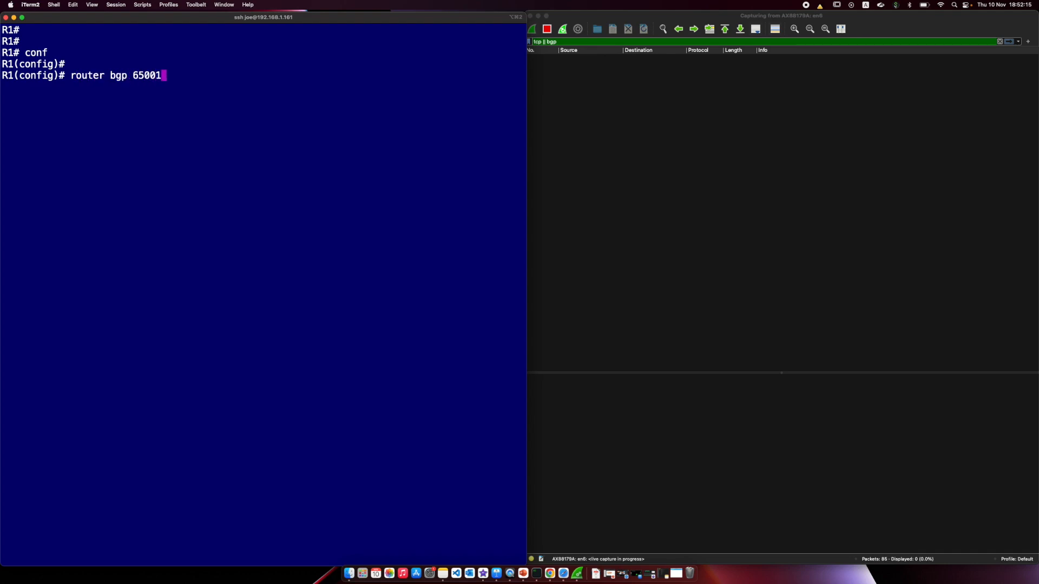
type("bgp rout")
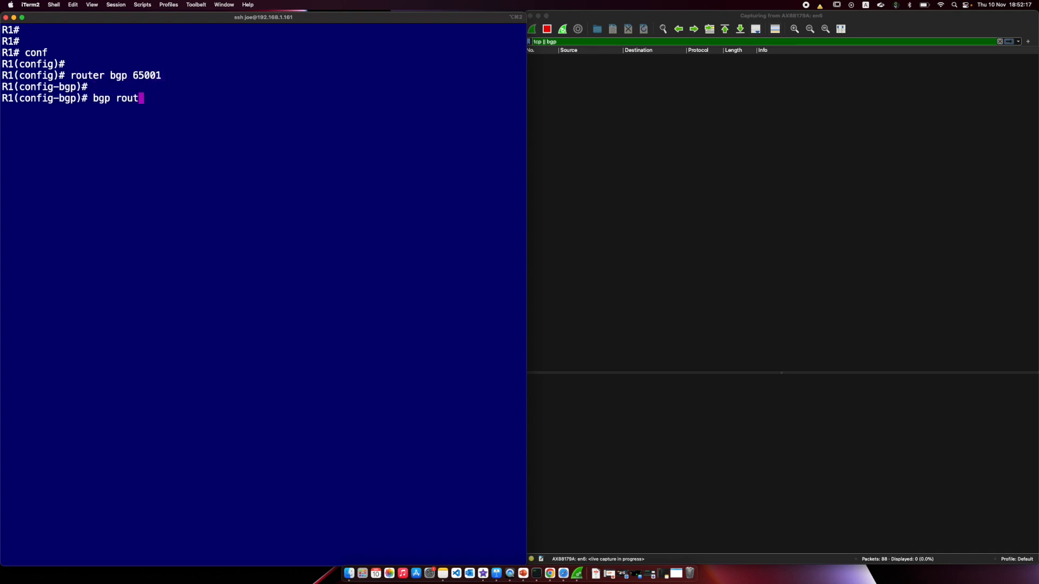
type("er-id 192.168.0.1")
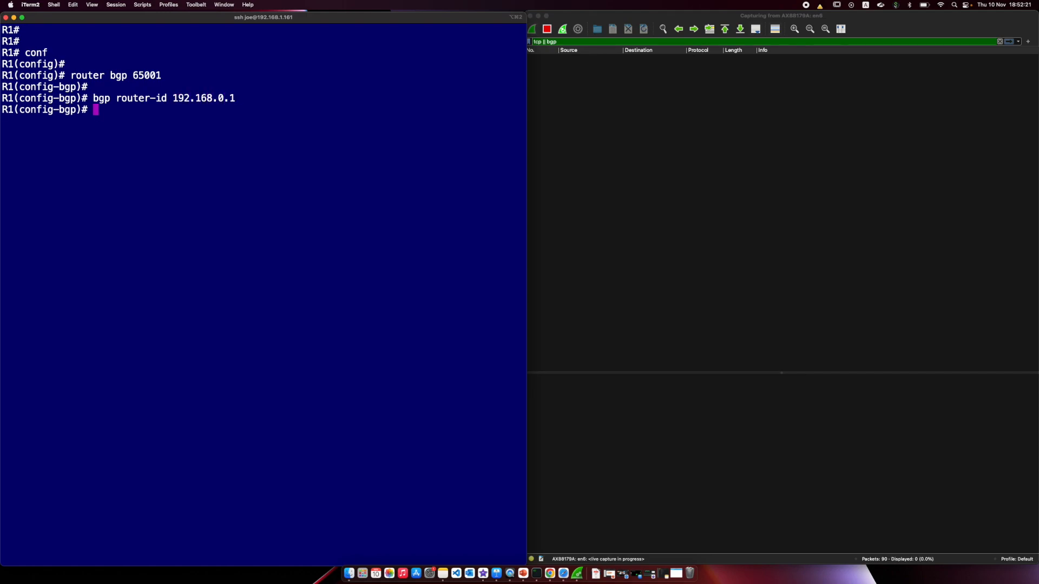
Add neighbor 192.168.0.2 remote-as 65001 with update-source loopback 0.
type("ne")
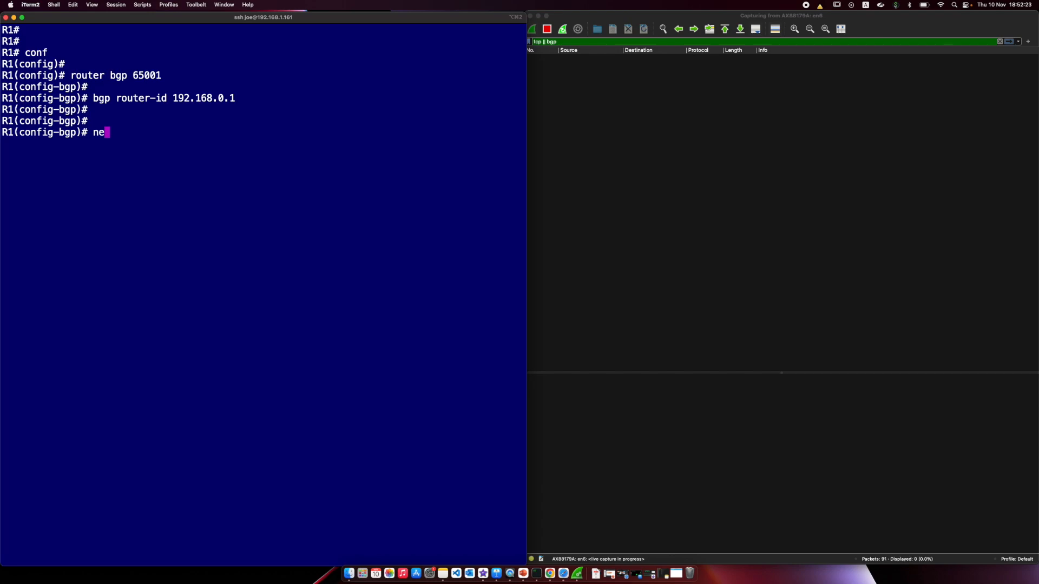
type("ighbor 1")
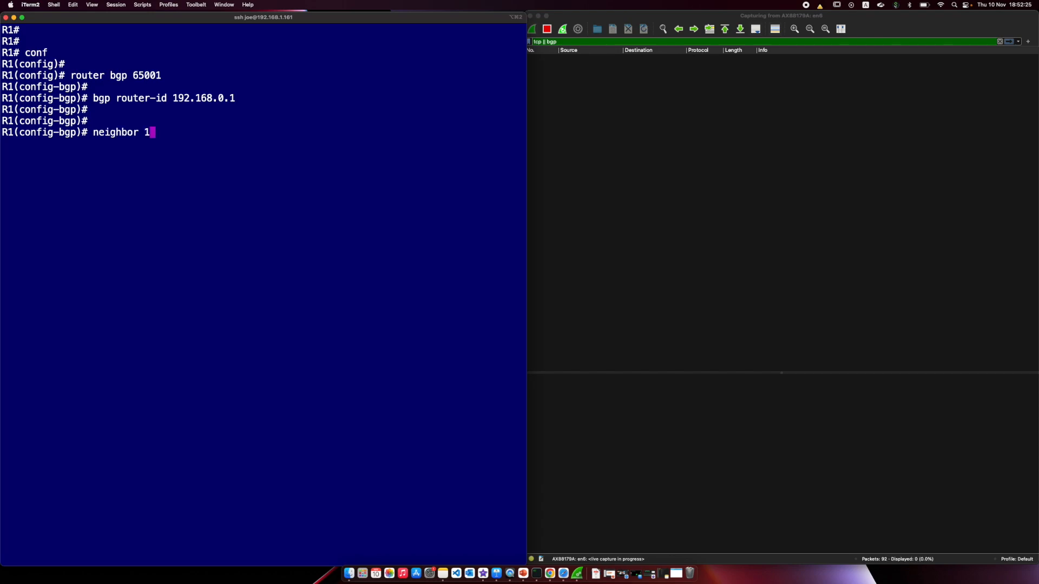
type("92.168.0")
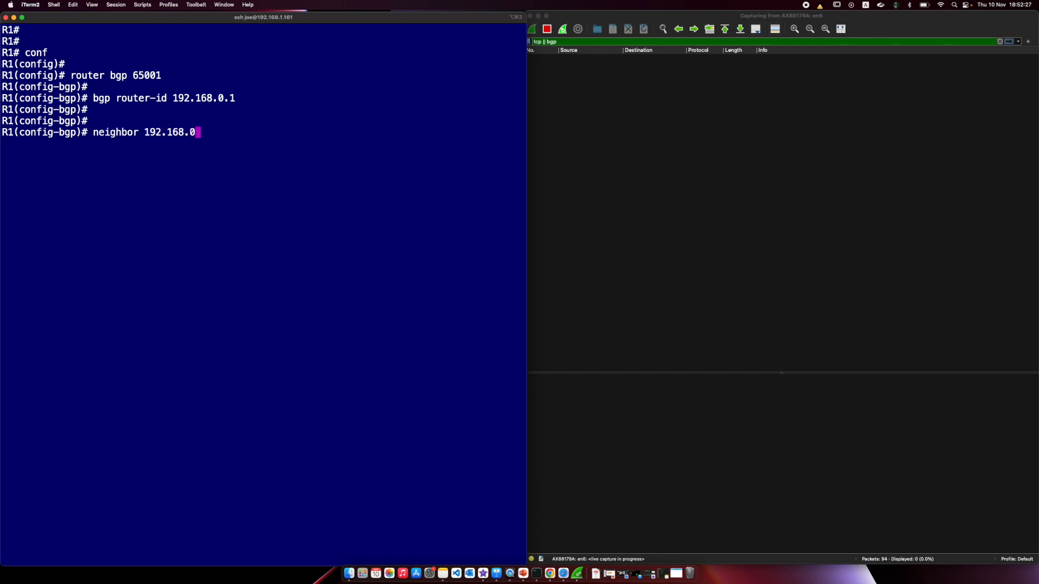
type(".2 remote-as 65001")
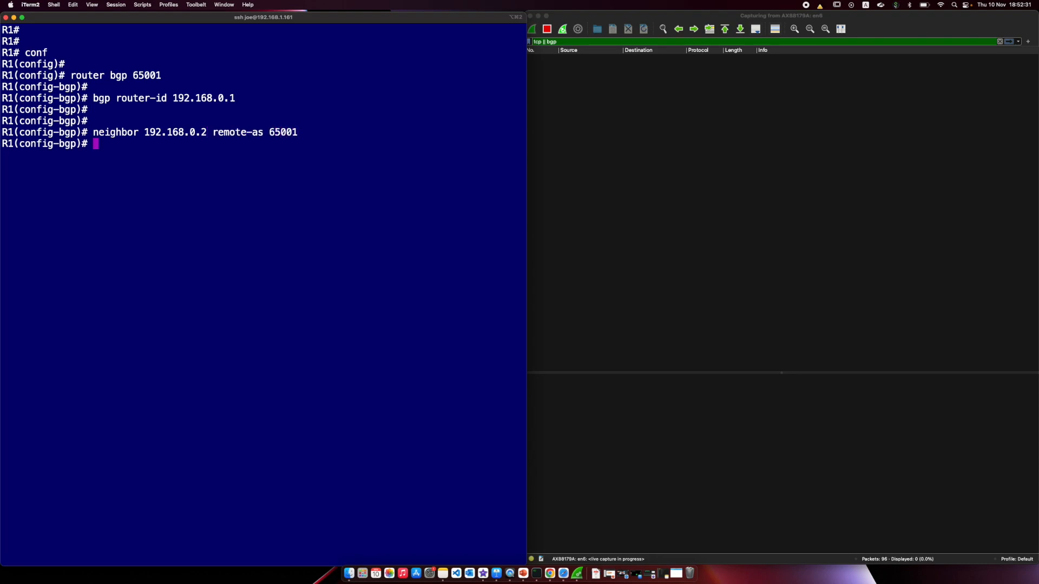
type("neighbor 192.168.0.2 remote-as 6500")
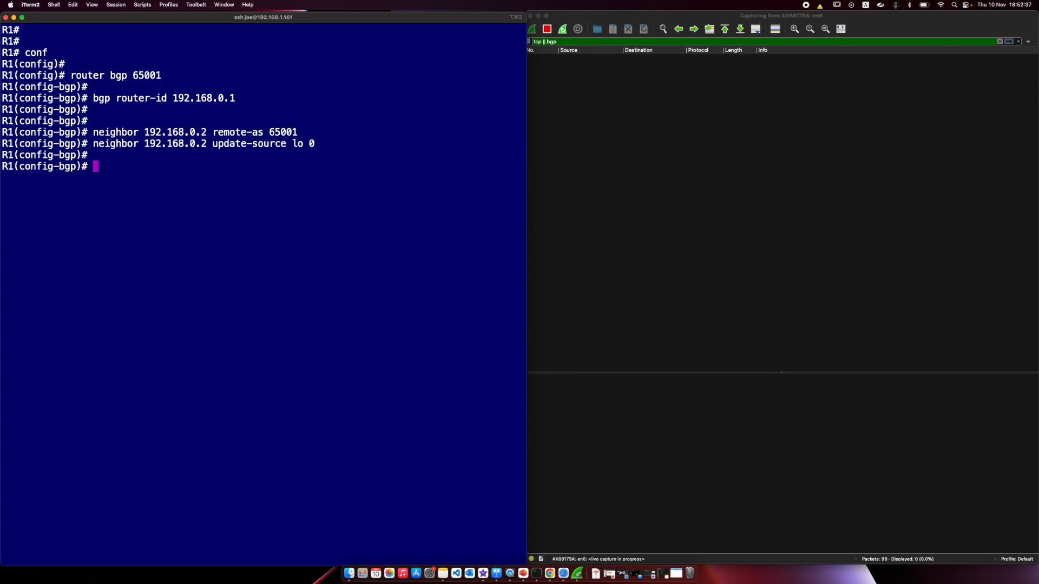
key("Return")
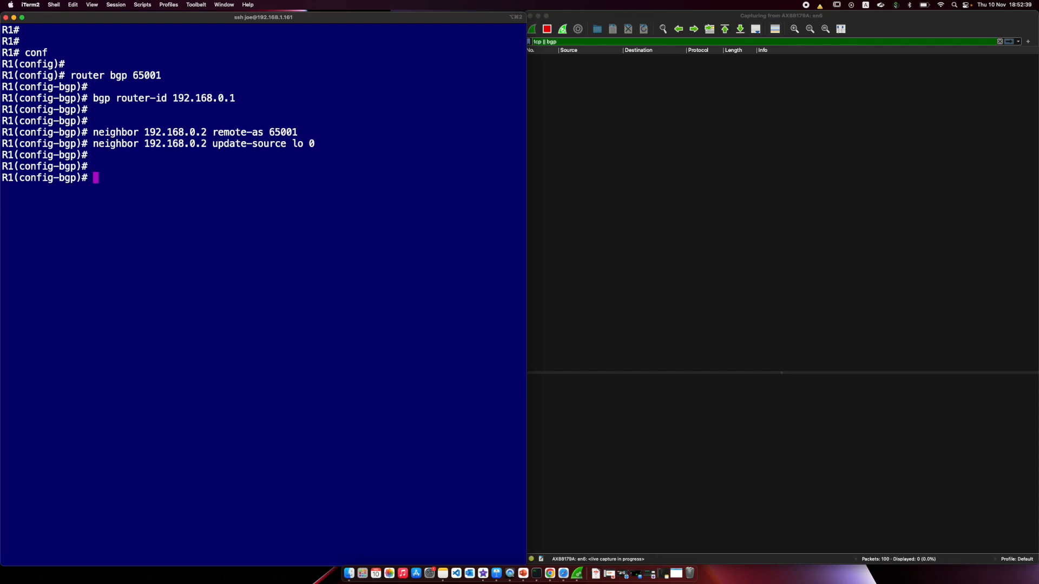
Enter interface 1/1/10 and bring it up with 'no shut'.
type("int 1/1/10")
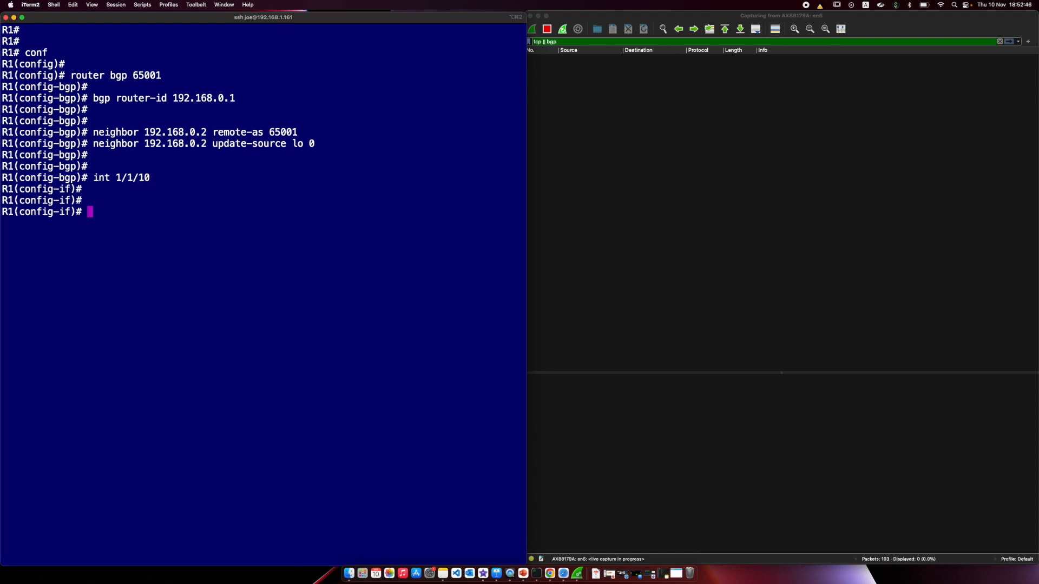
type("shut")
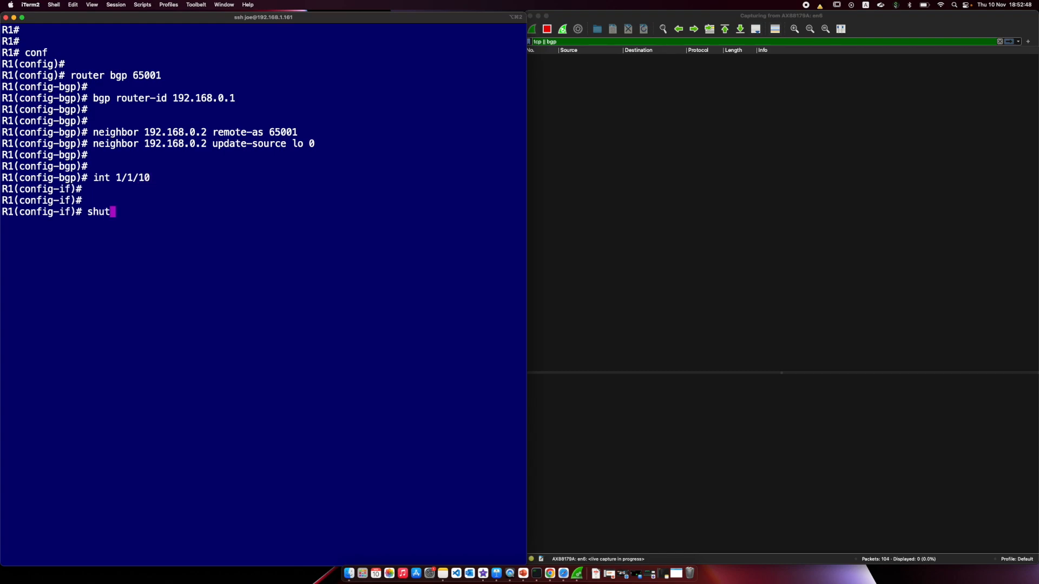
type("no s")
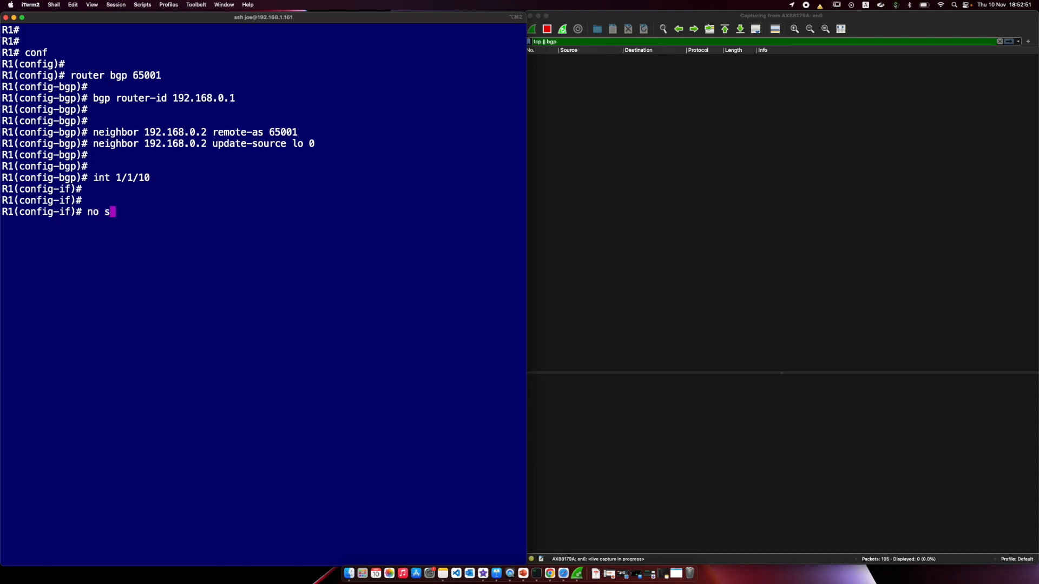
key("Return")
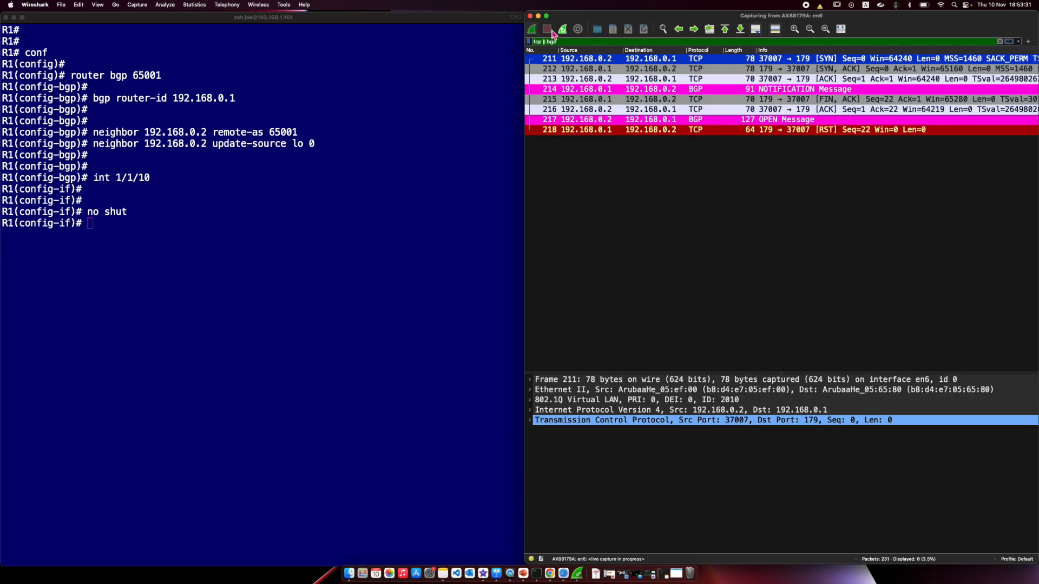
Stop the capture showing BGP OPEN/NOTIFICATION packets, then start a fresh empty capture.
left_click(546, 28)
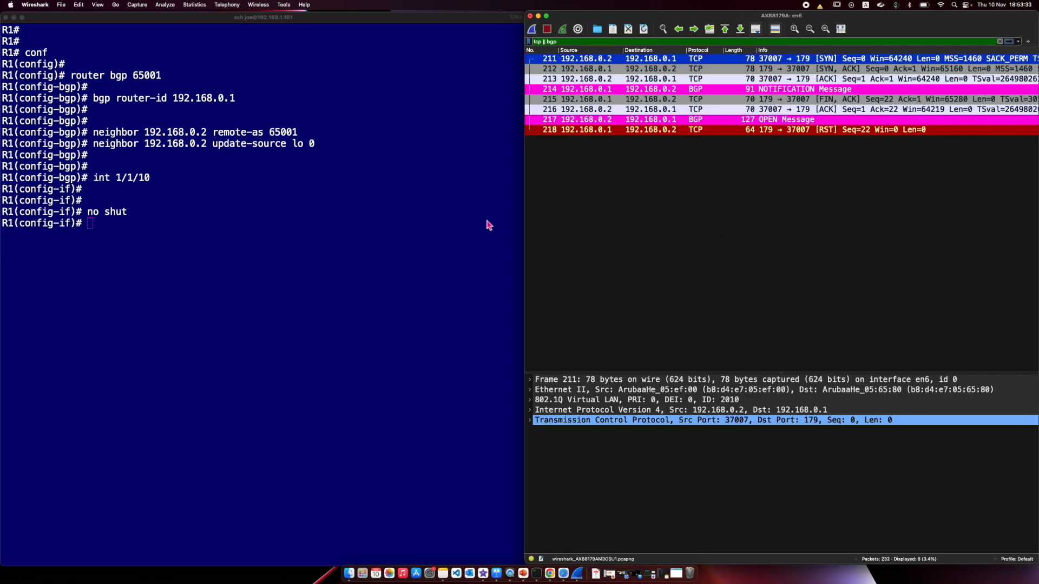
mouse_move(639, 176)
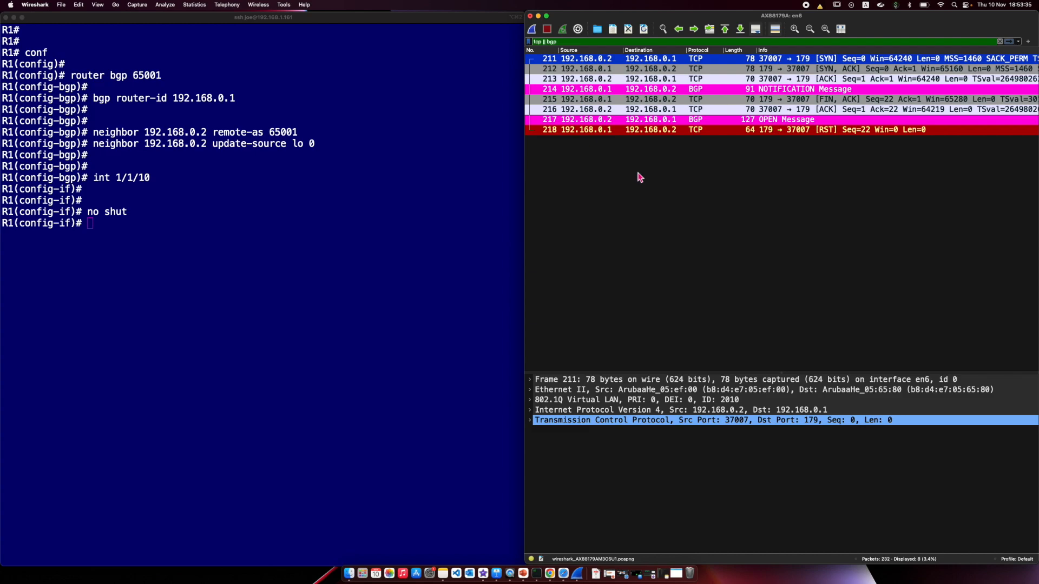
mouse_move(613, 68)
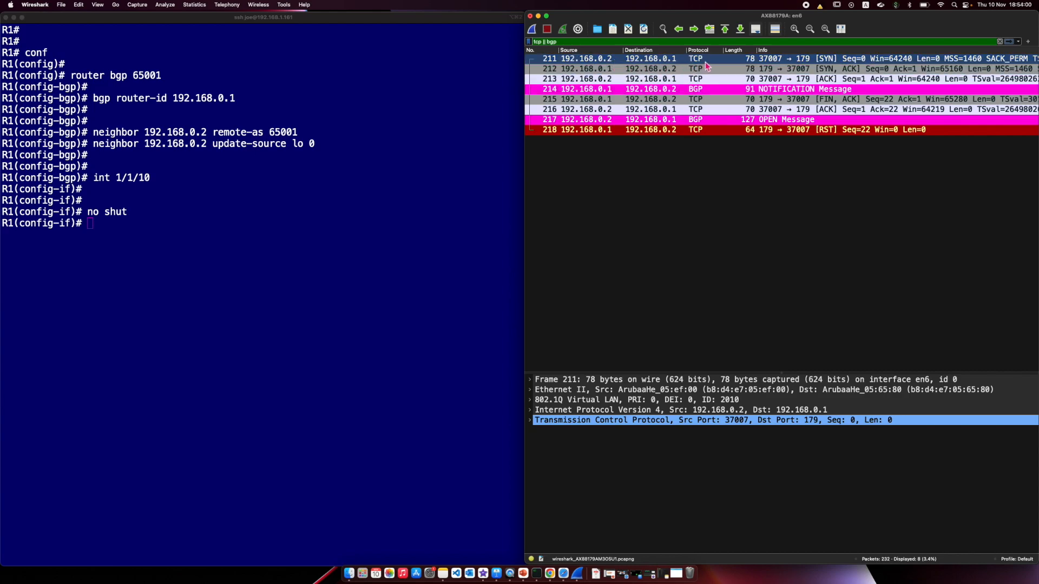
mouse_move(789, 63)
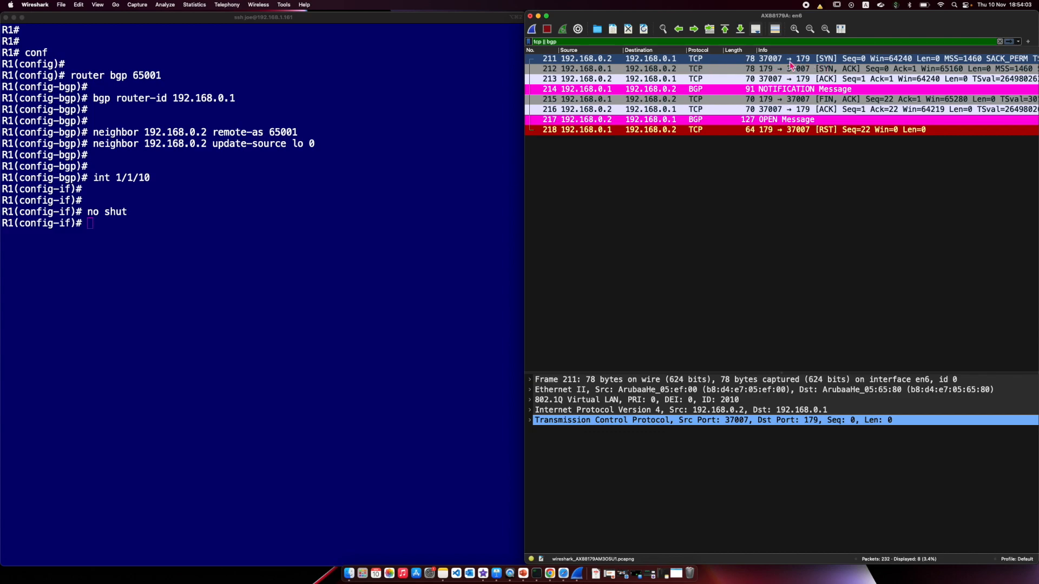
mouse_move(812, 64)
type("shut")
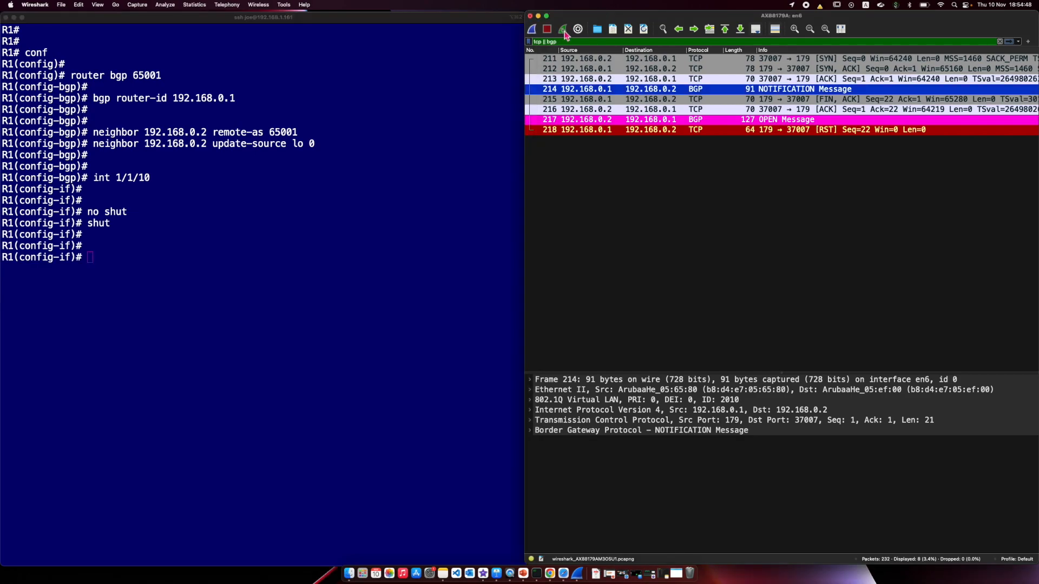
left_click(532, 28)
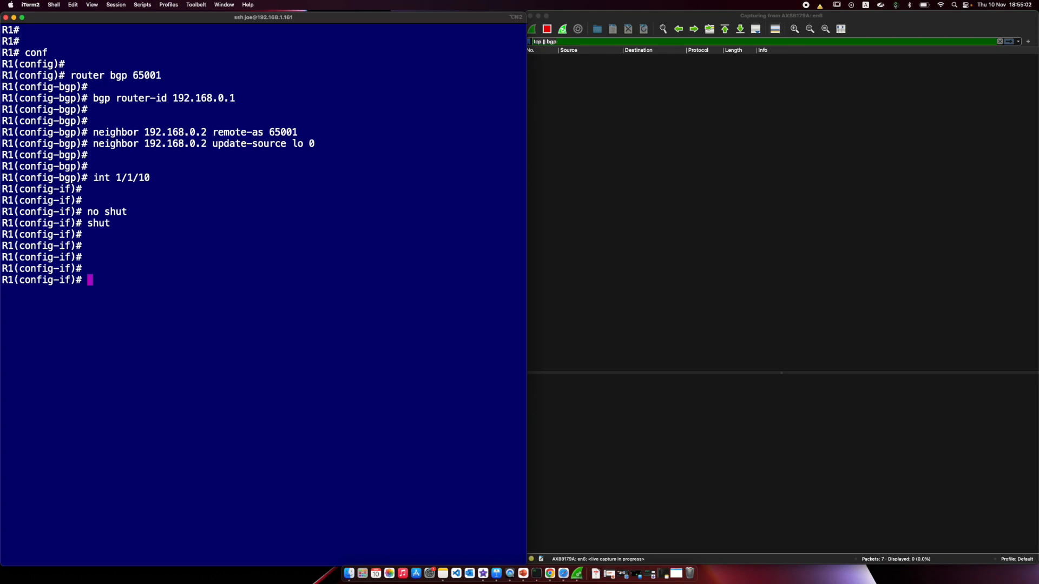
Under router bgp 65001, enter address-family l2vpn evpn.
type("add")
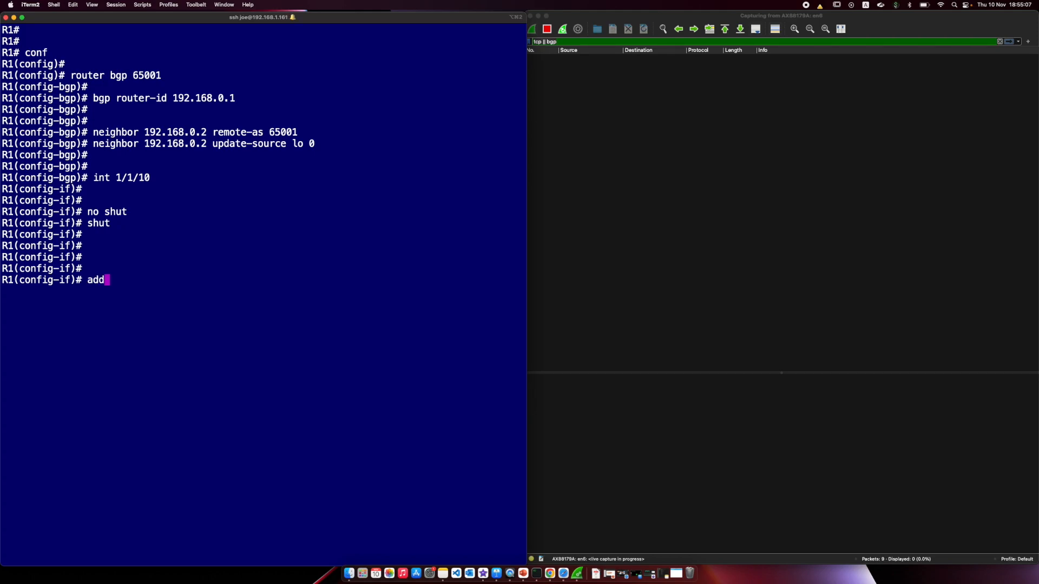
type("rout")
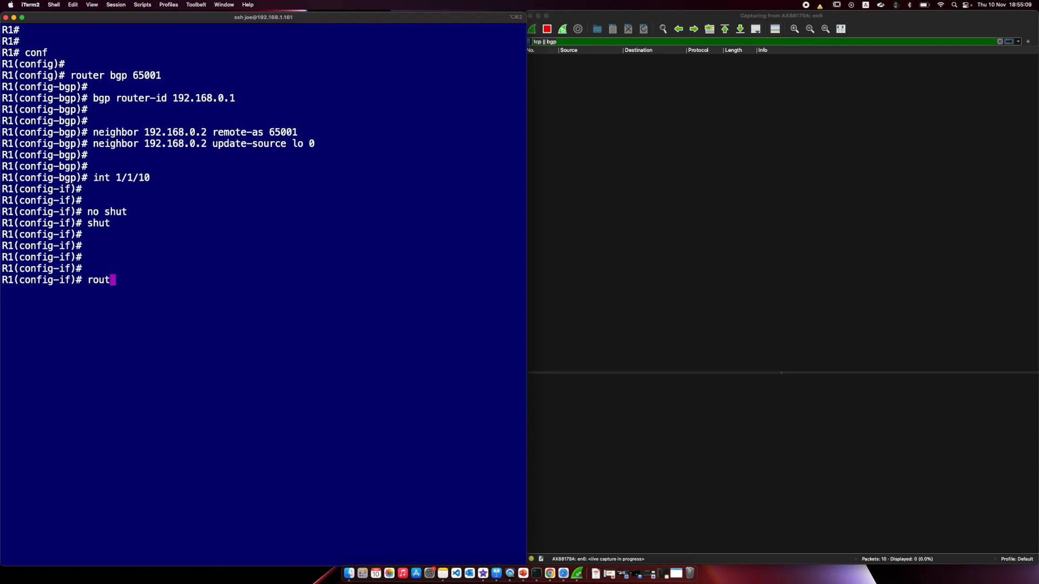
type("er bgp 6500")
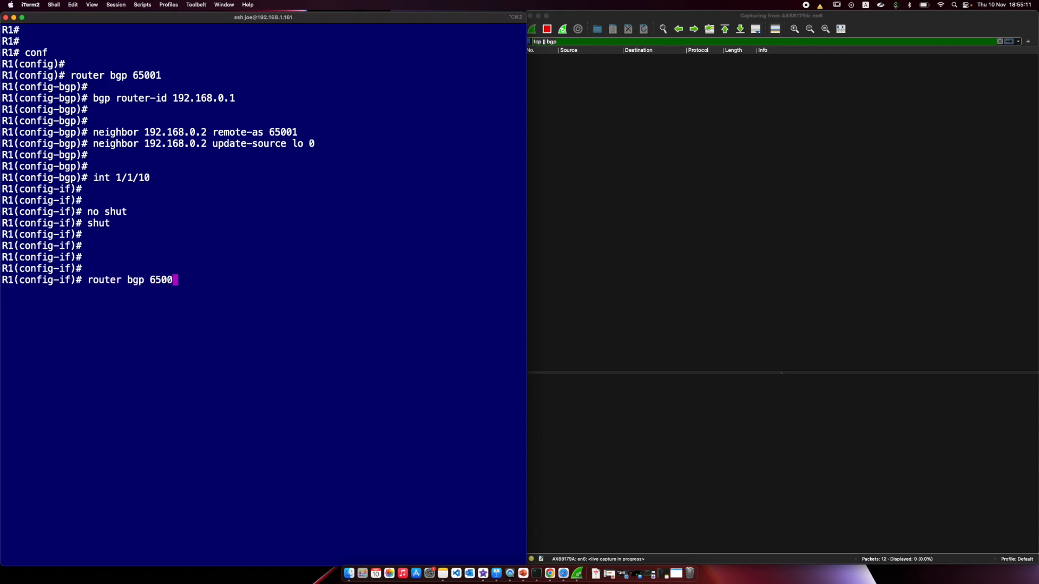
type("address-family l")
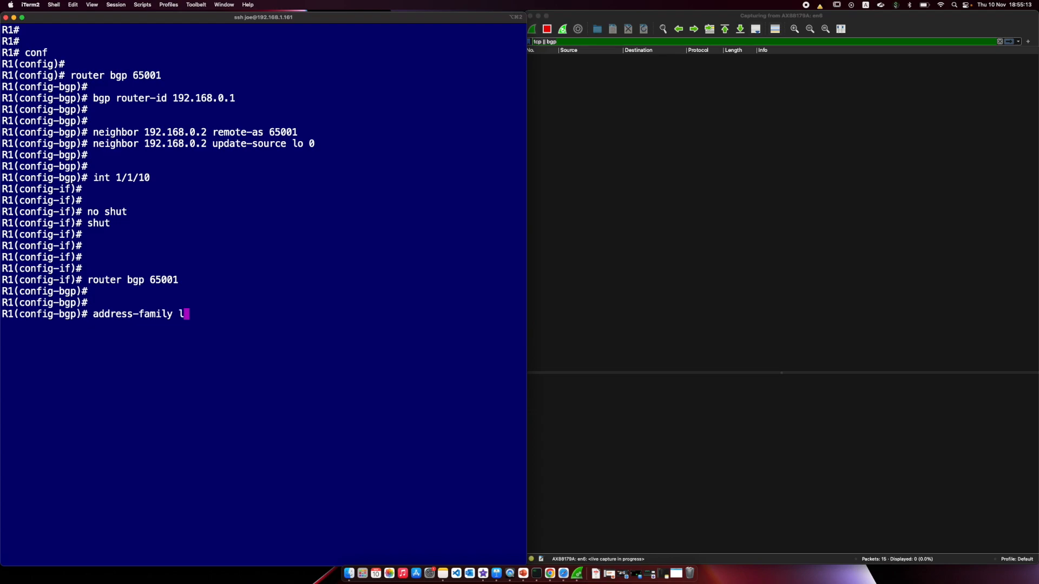
type("2vpn")
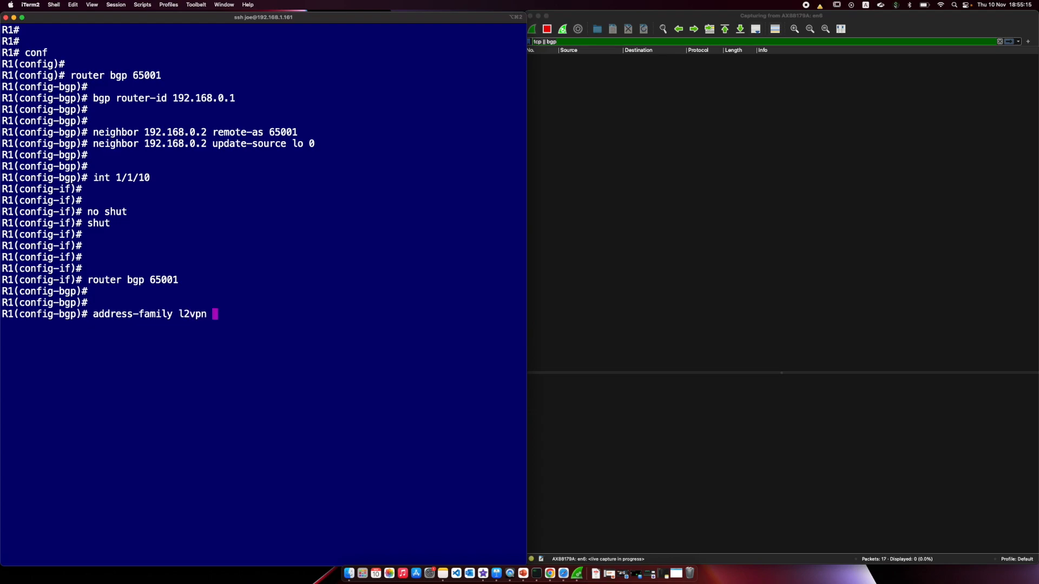
type("evpn")
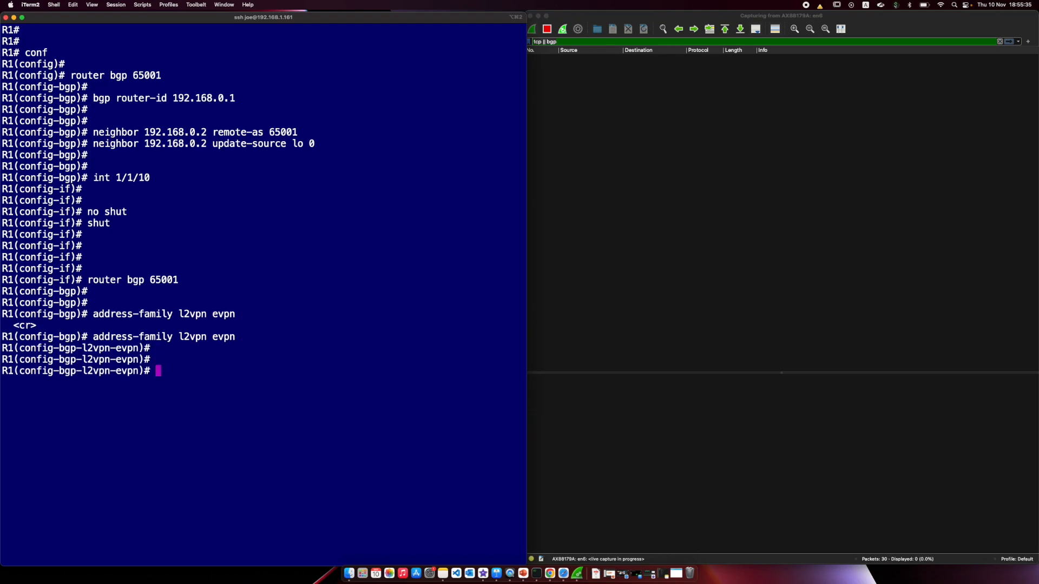
Activate neighbor 192.168.0.2 for L2VPN EVPN and set send-community both.
type("neighbor")
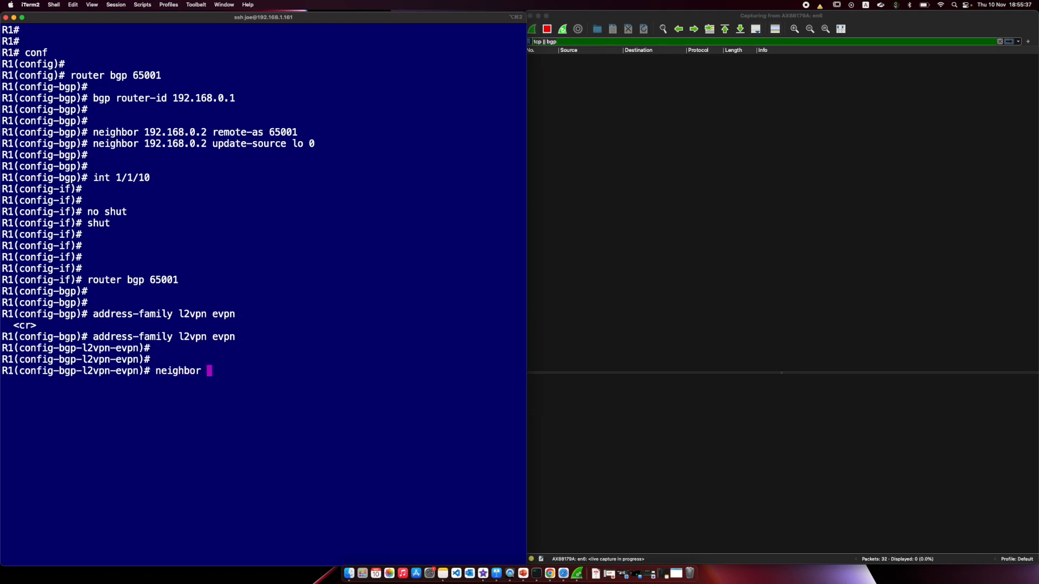
type("192.168.0")
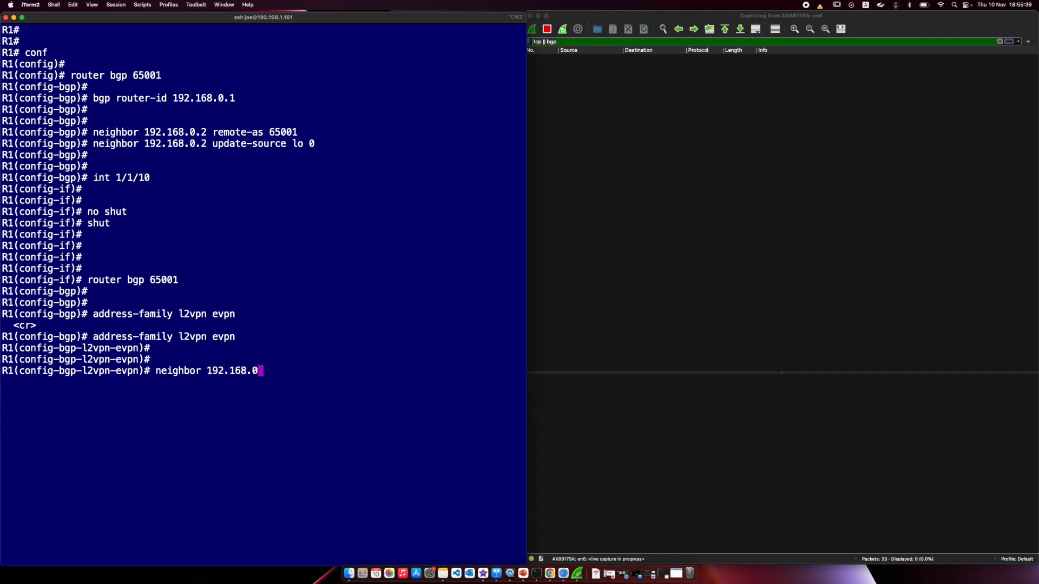
type(".2 ac")
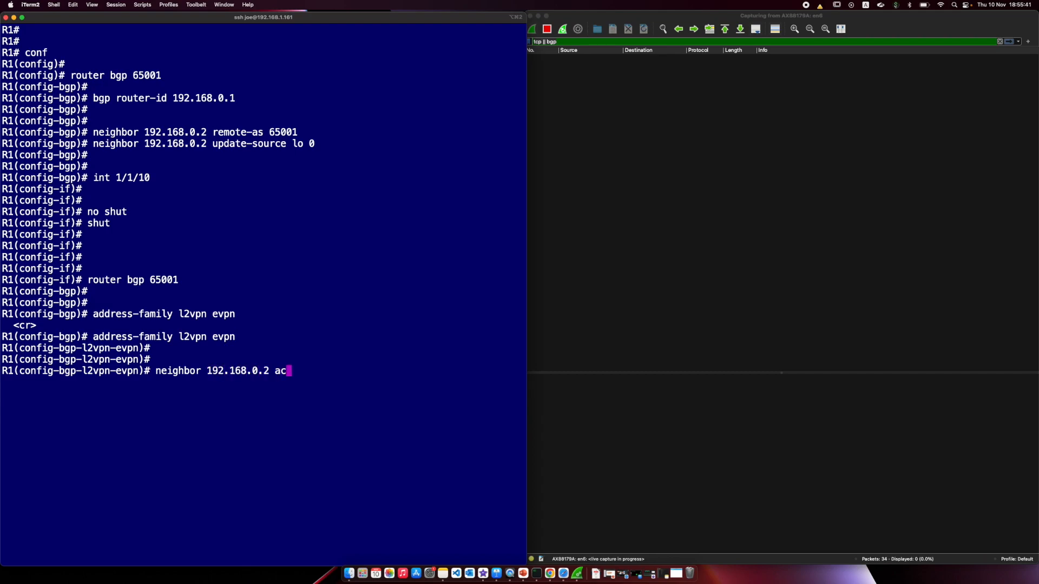
type("tivate")
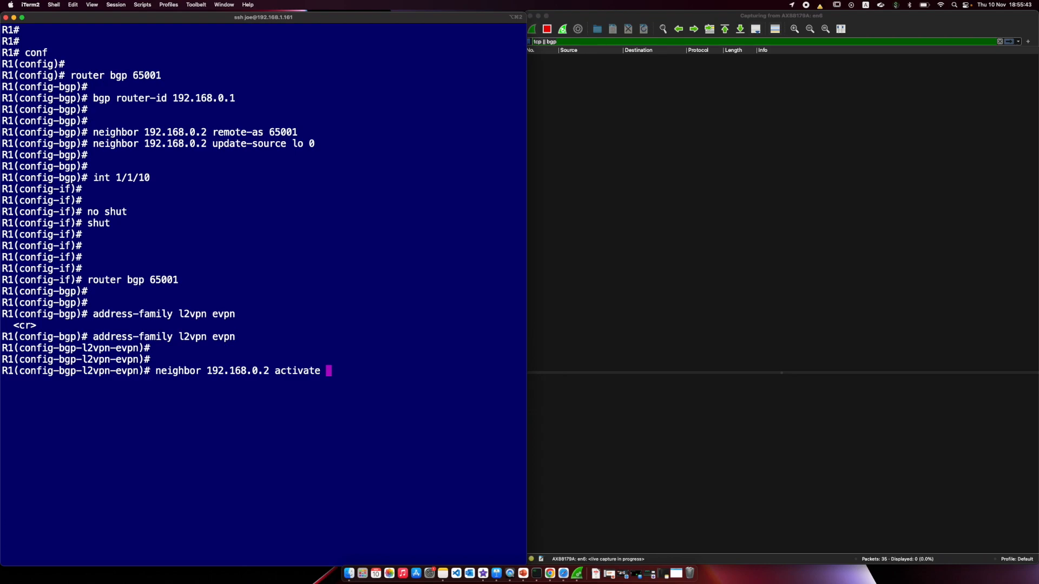
key("Return")
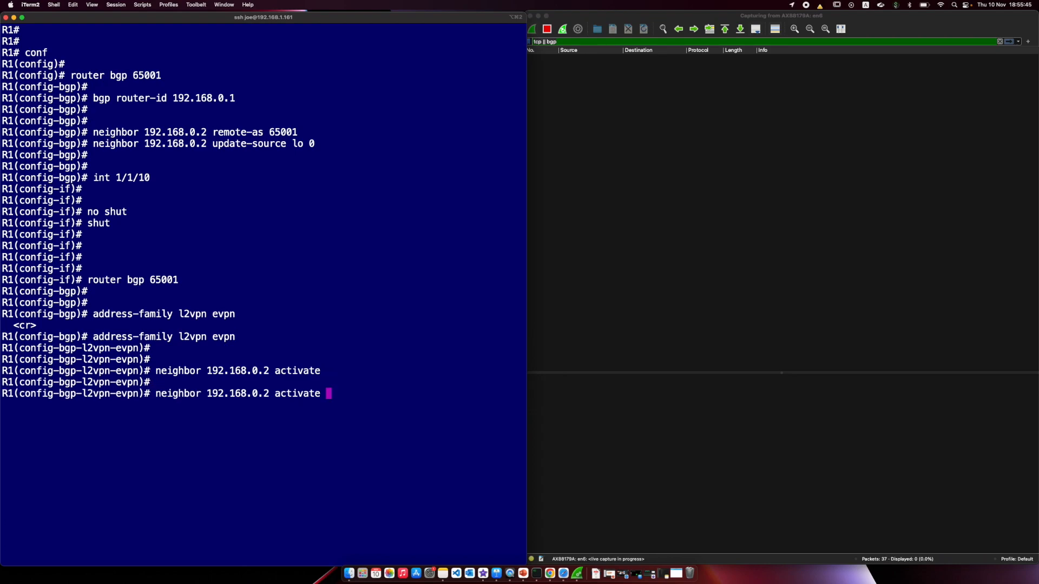
key("backspace")
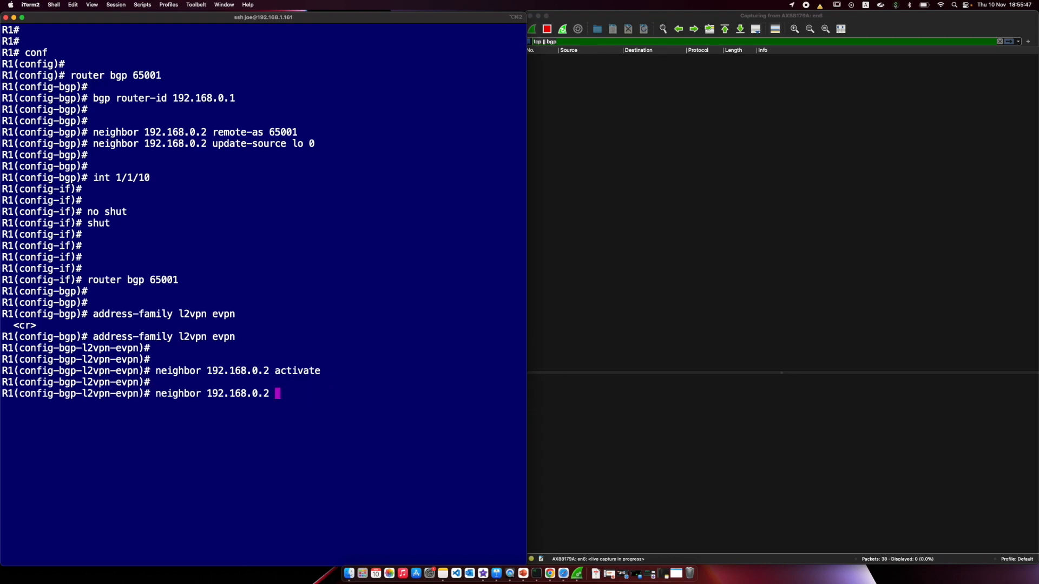
type("send-community")
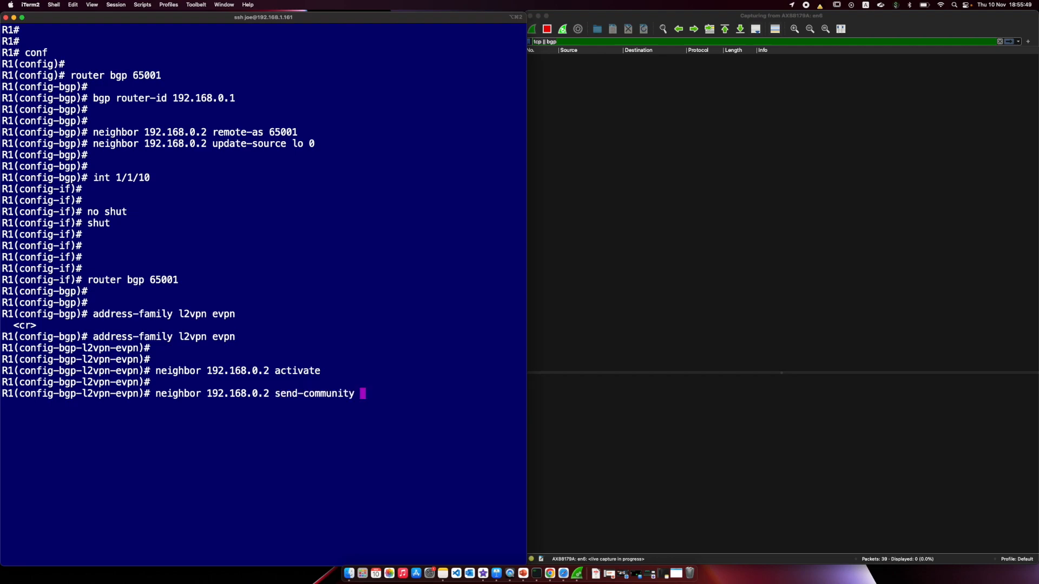
type("both")
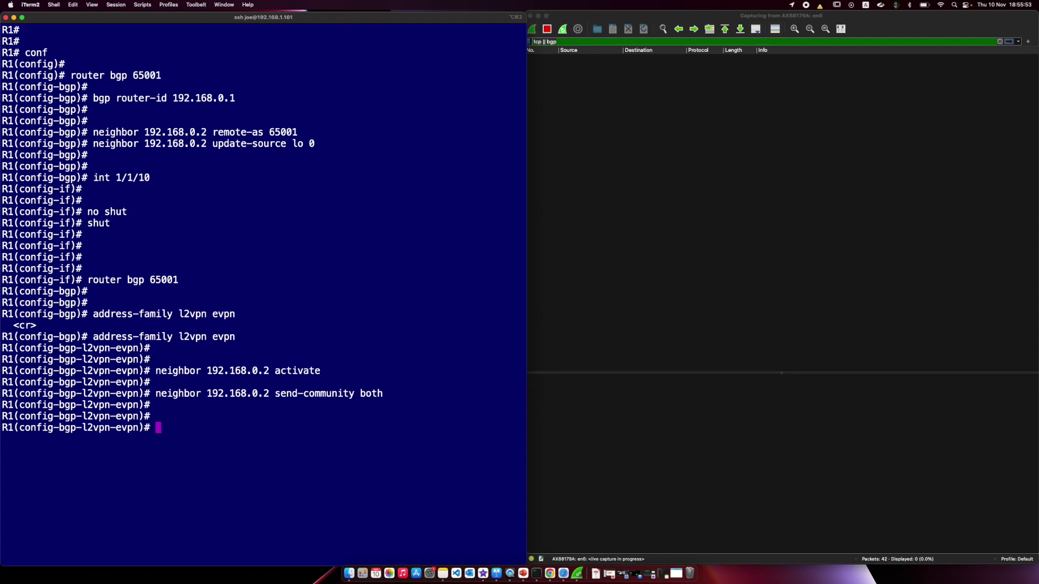
Return to interface 1/1/10 to re-enable it.
type("int 1/1/")
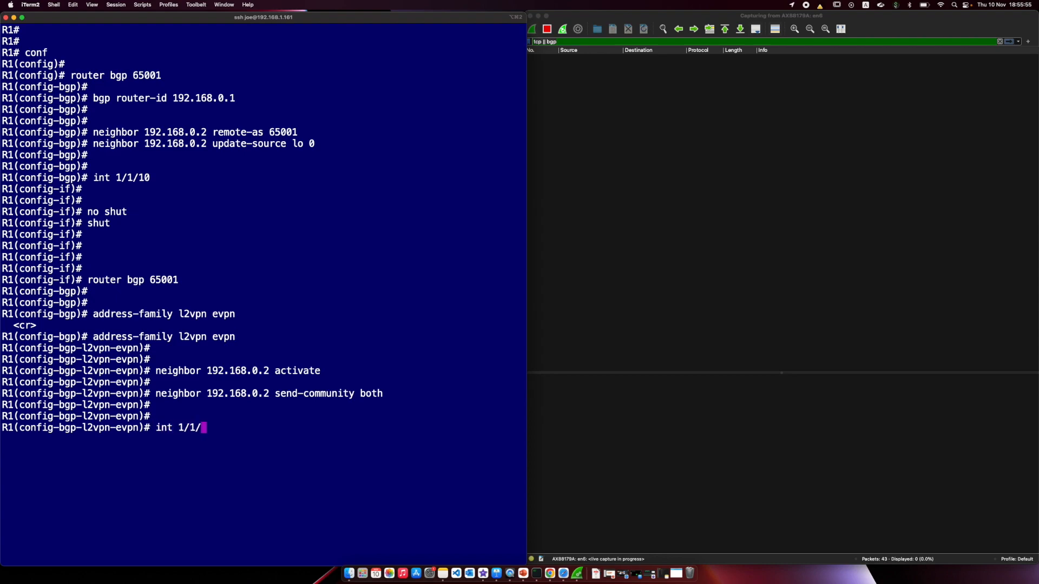
type("10")
type("no shut")
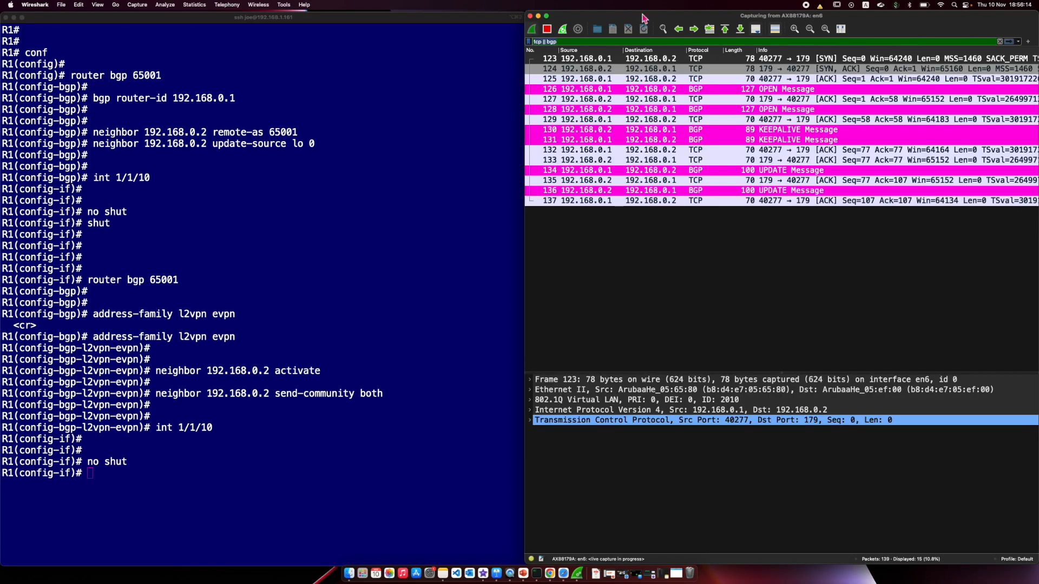
mouse_move(568, 38)
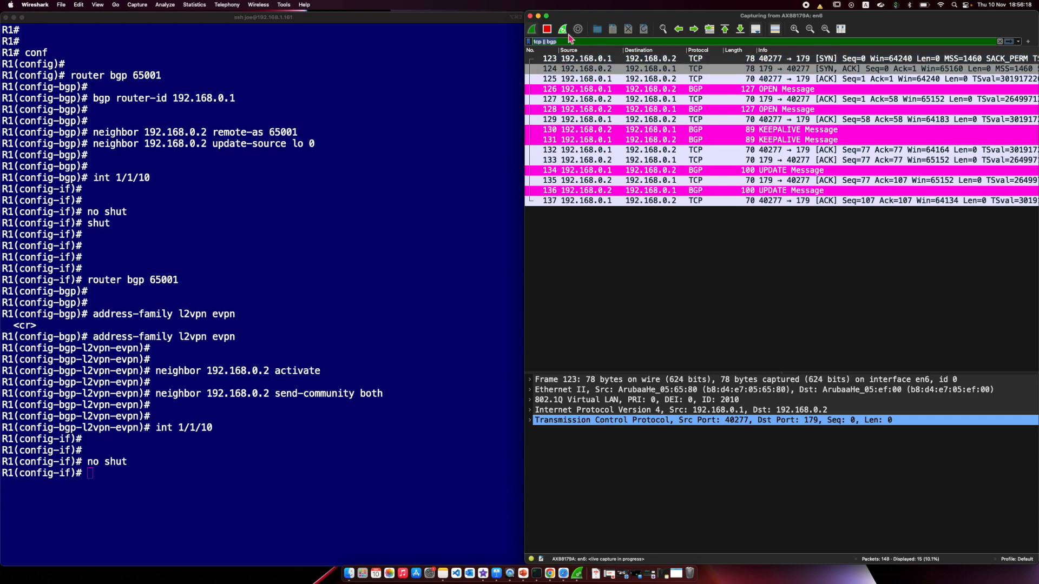
Stop the Wireshark capture holding the BGP OPEN, KEEPALIVE and UPDATE exchange.
left_click(547, 28)
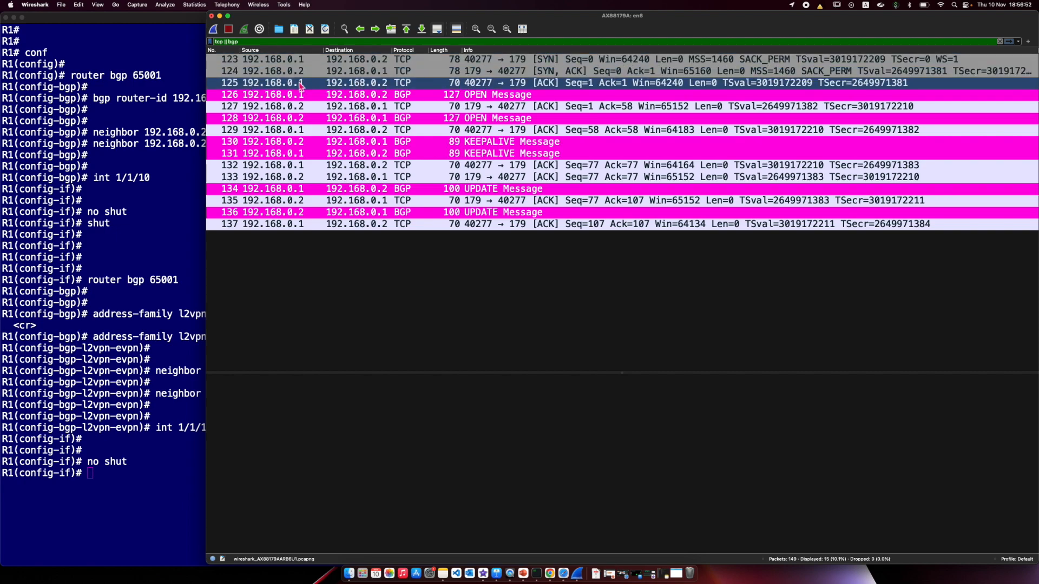
mouse_move(562, 93)
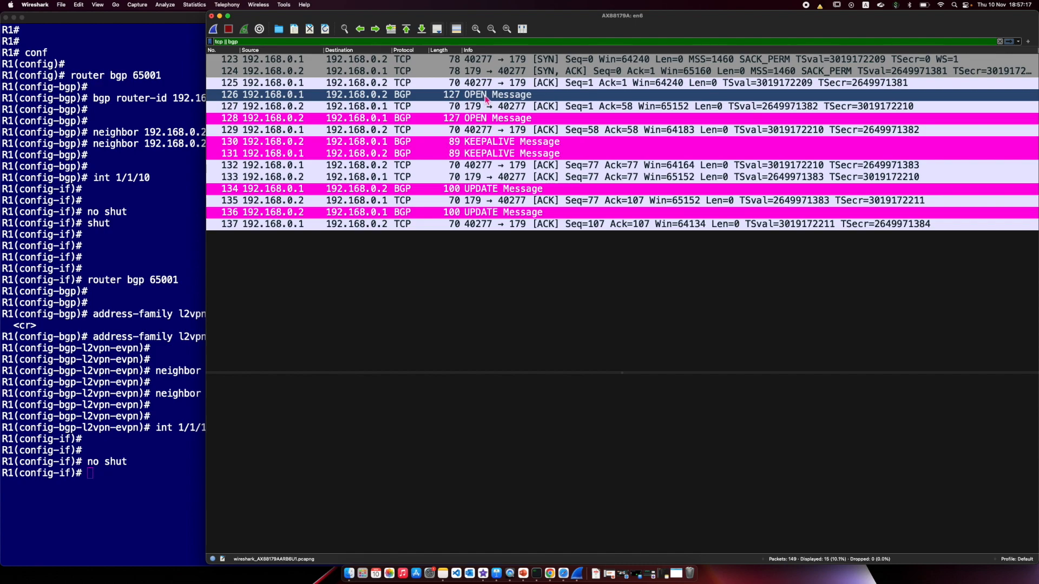
mouse_move(493, 105)
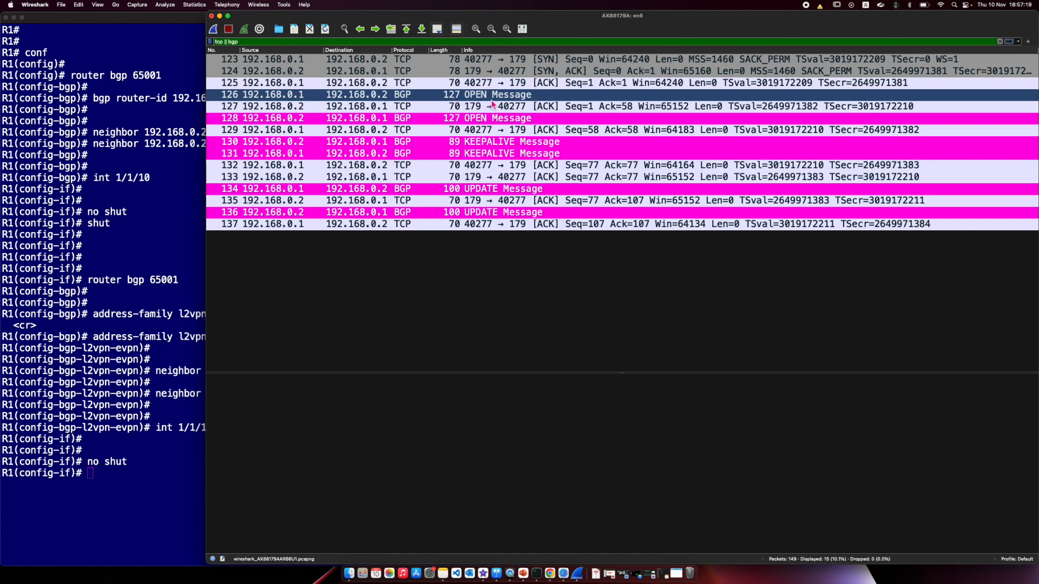
Step through the OPEN, KEEPALIVE and TCP ACK packets, settling on frame 126 OPEN from 192.168.0.1.
left_click(490, 118)
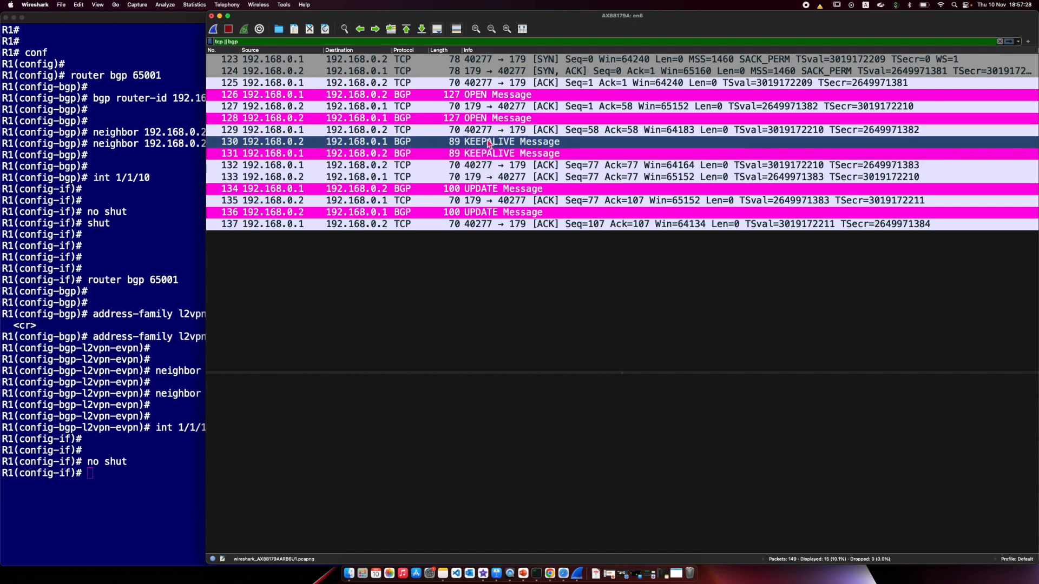
mouse_move(385, 152)
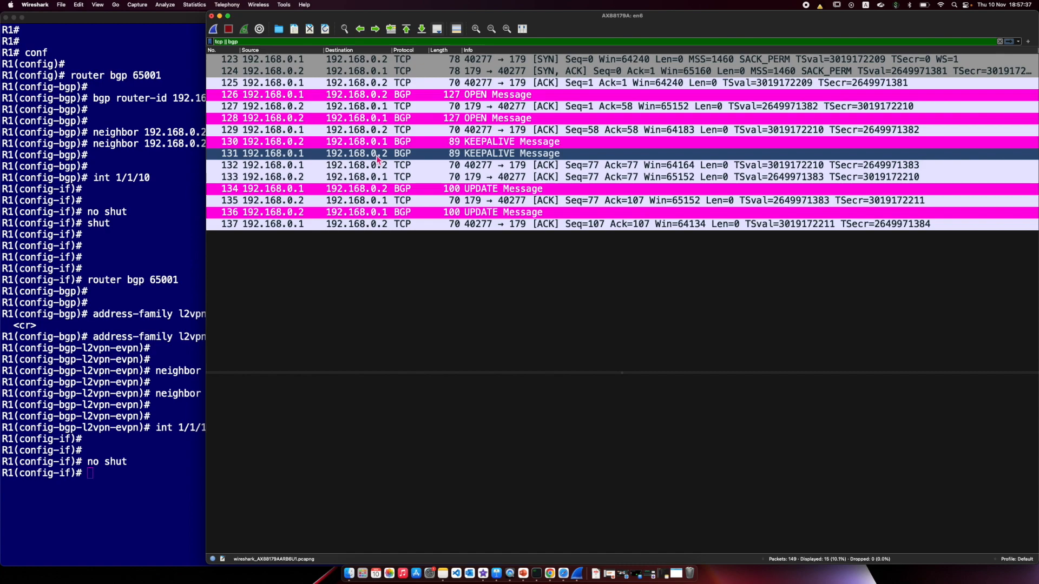
left_click(492, 213)
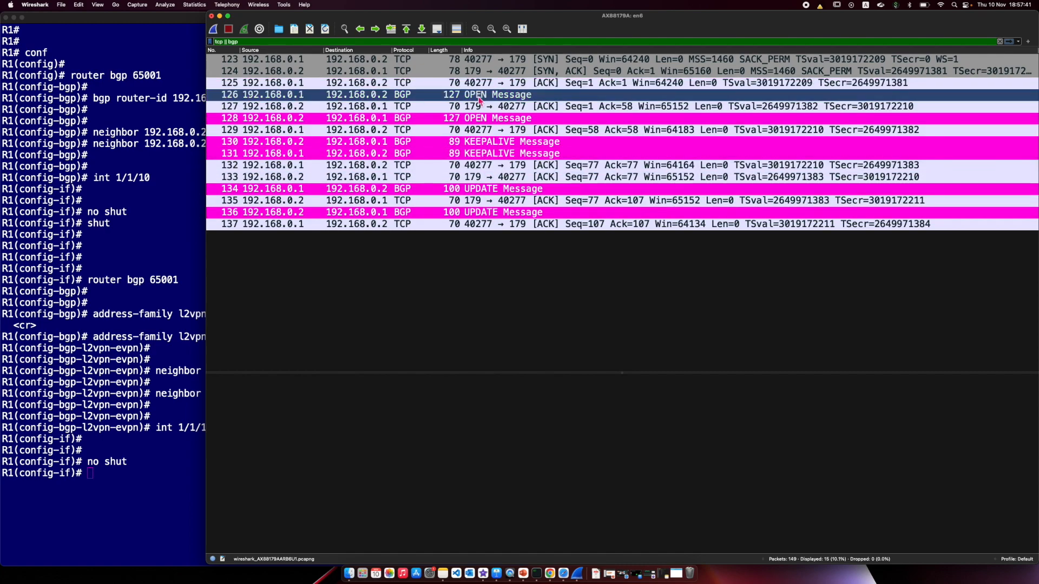
left_click(487, 165)
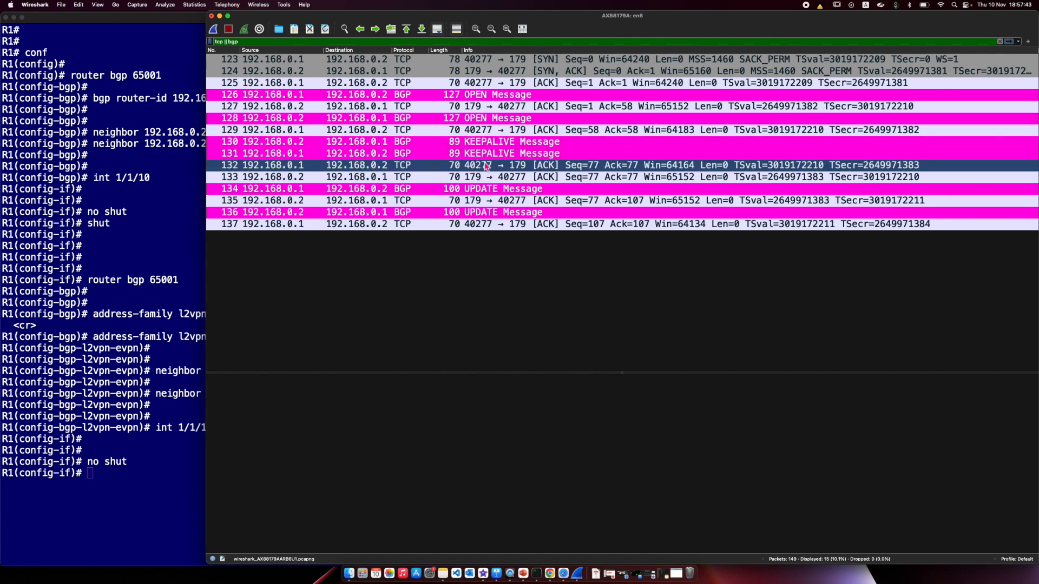
left_click(490, 212)
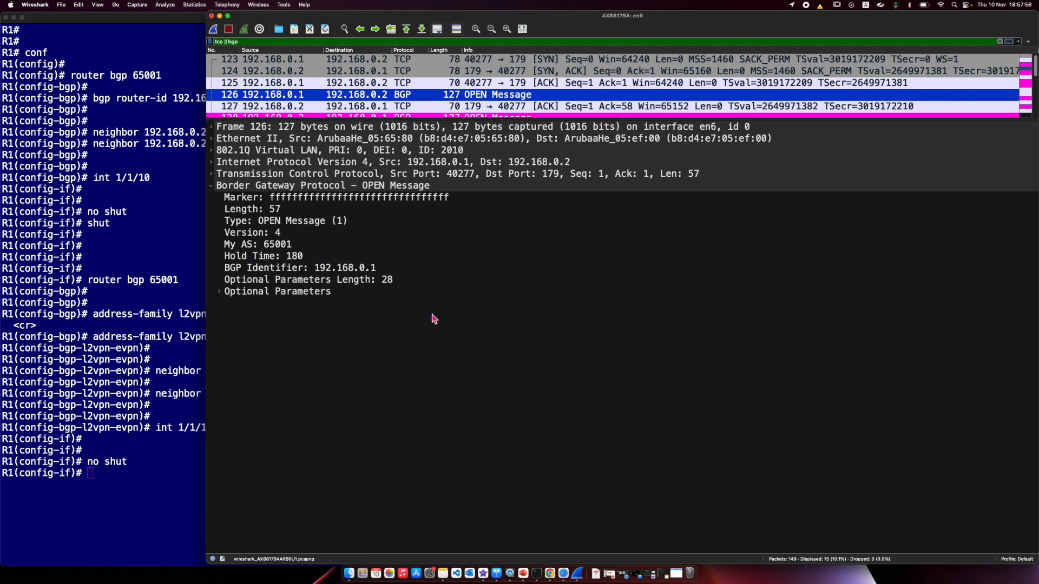
In the BGP OPEN section review Version and Hold Time 180, then expand Optional Parameters > Capability.
left_click(323, 185)
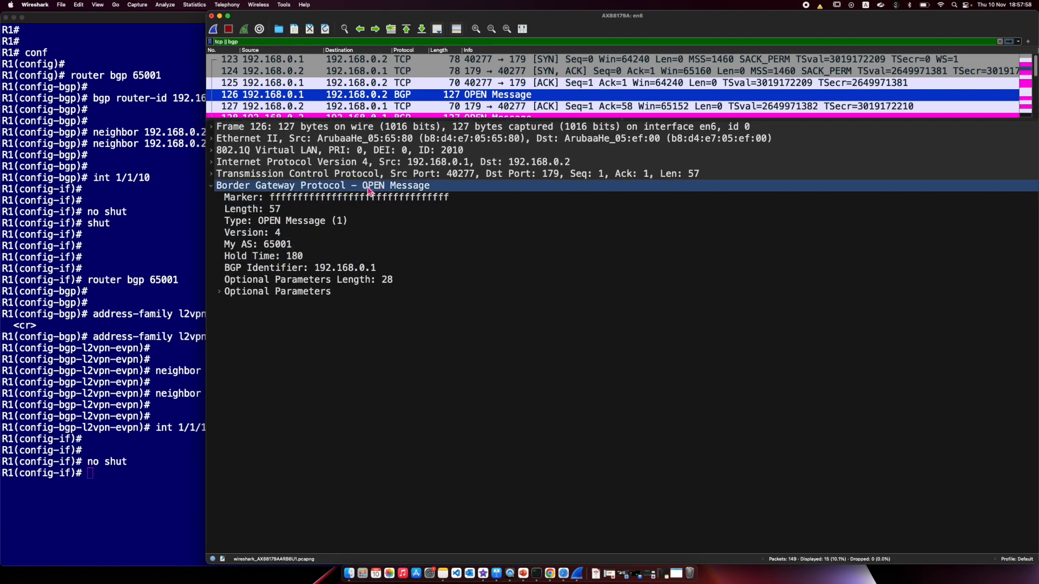
mouse_move(392, 194)
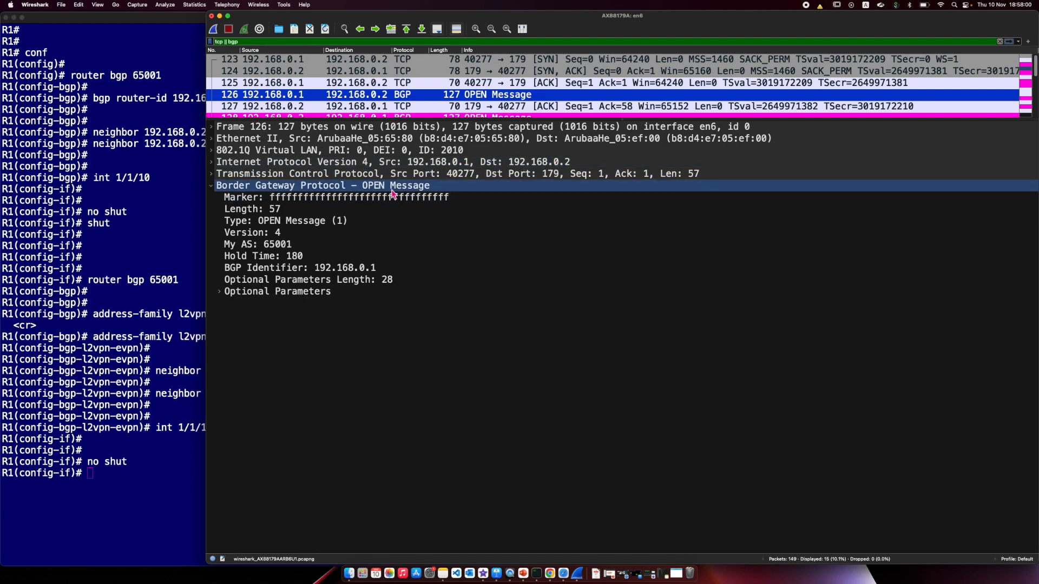
left_click(272, 233)
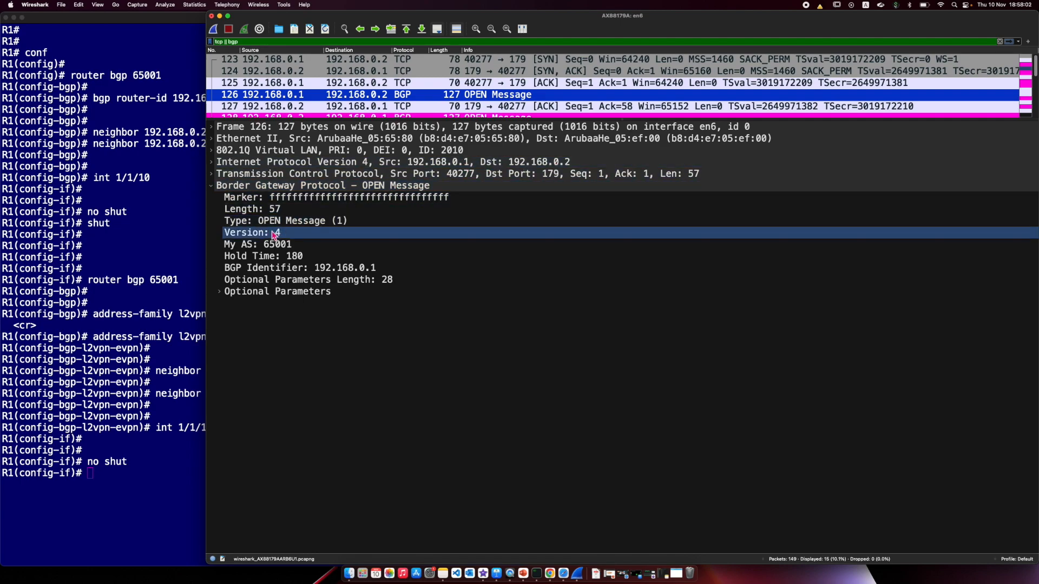
mouse_move(285, 241)
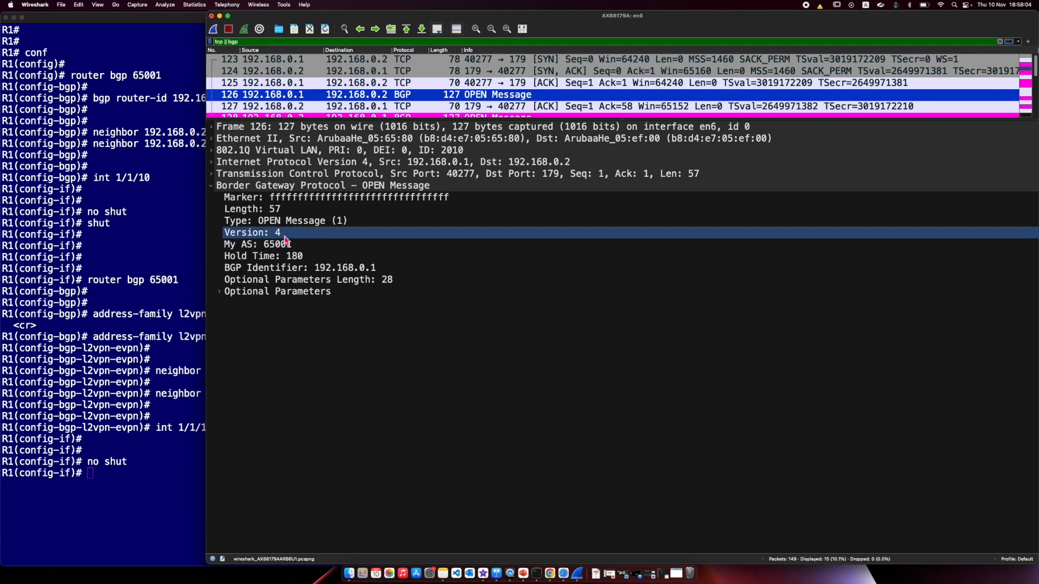
left_click(263, 255)
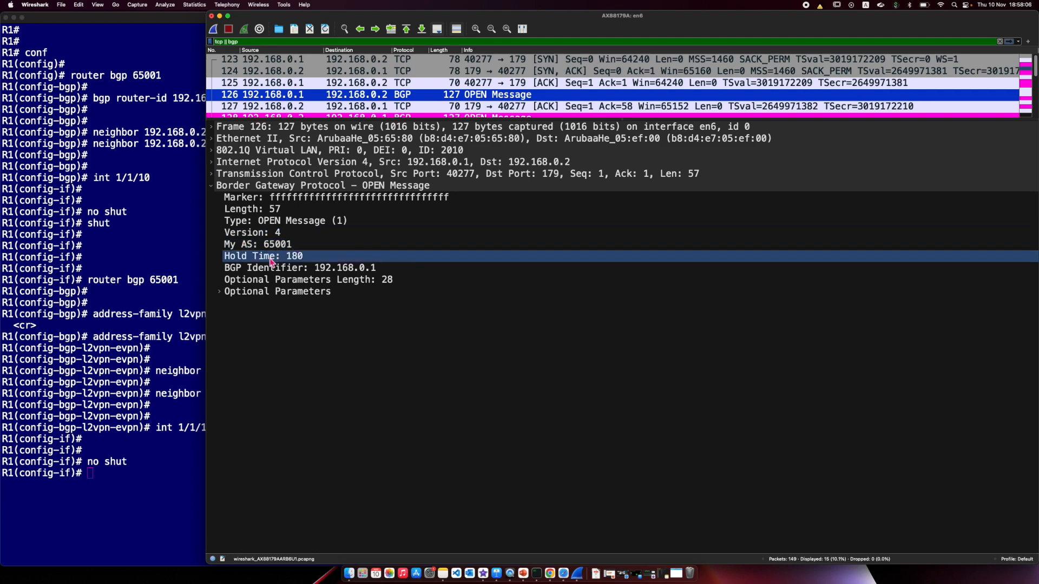
left_click(277, 291)
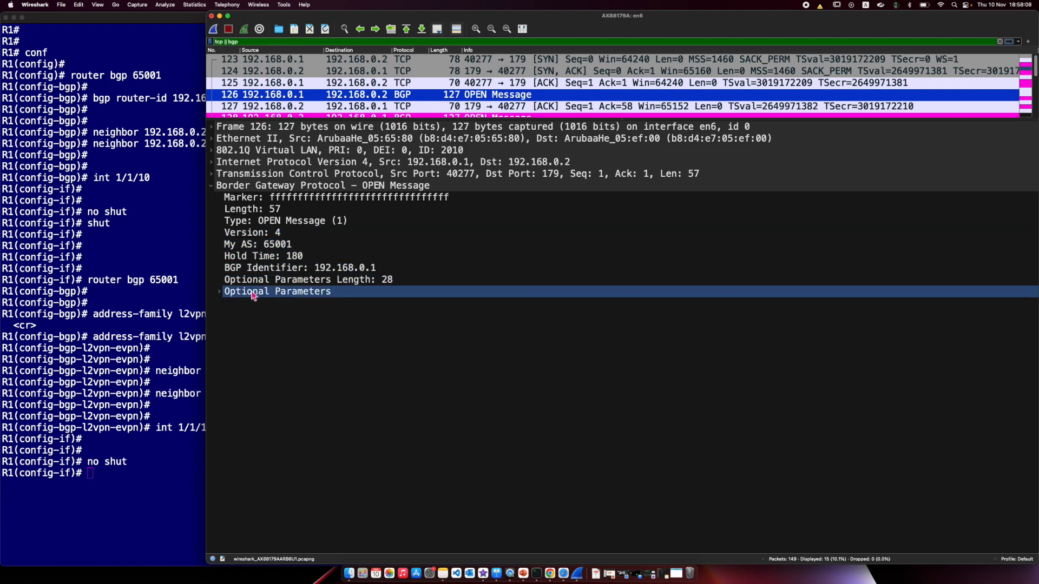
left_click(224, 291)
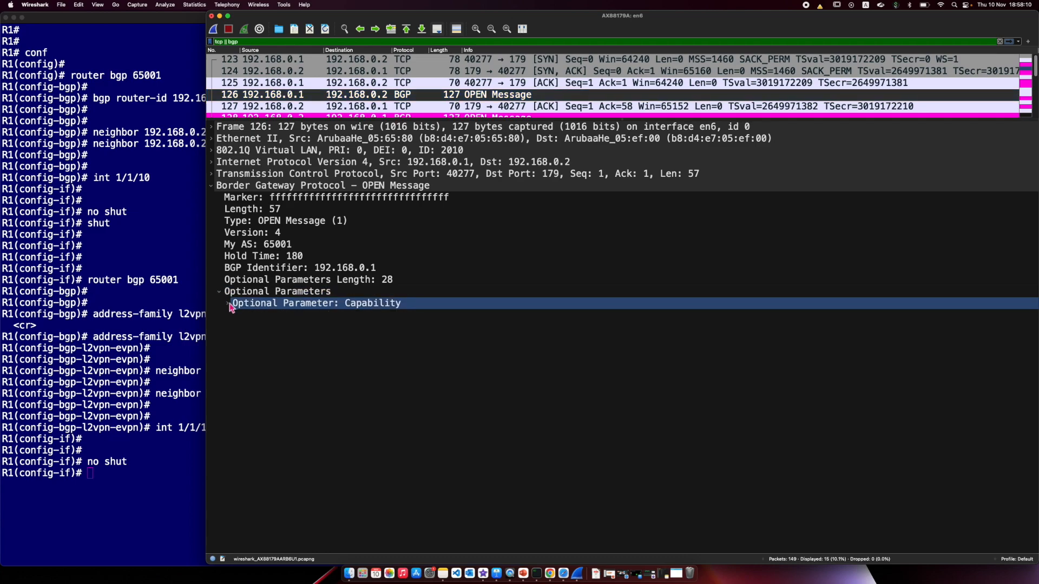
left_click(227, 303)
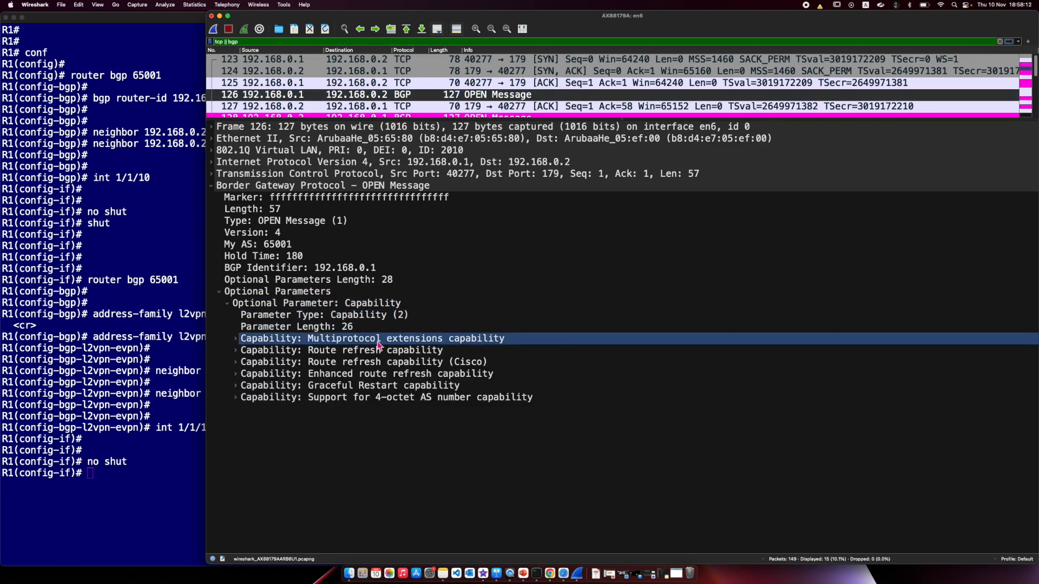
Examine route refresh, graceful restart and Cisco route refresh capabilities, then expand multiprotocol extensions.
left_click(340, 350)
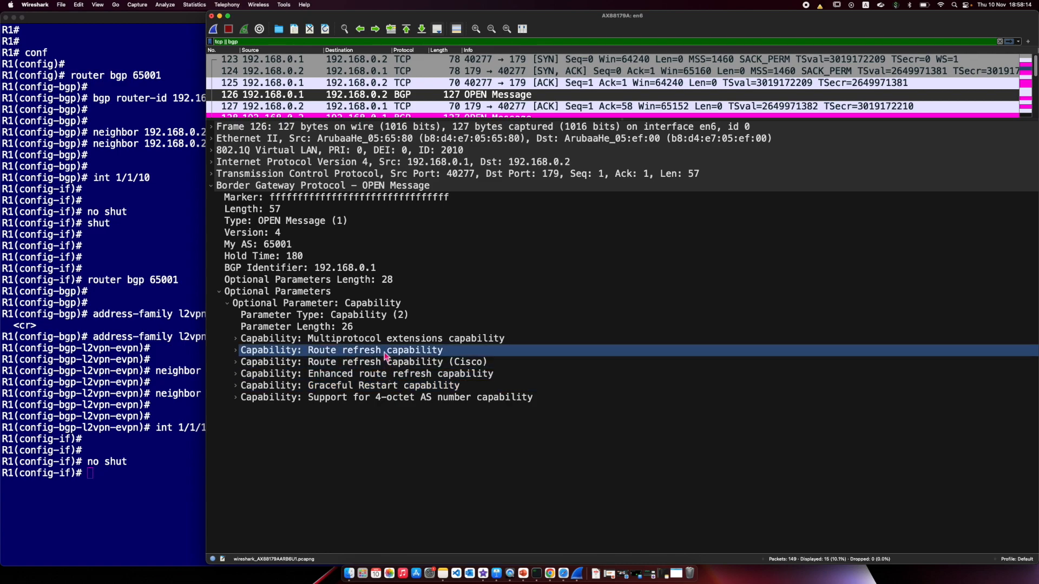
mouse_move(351, 356)
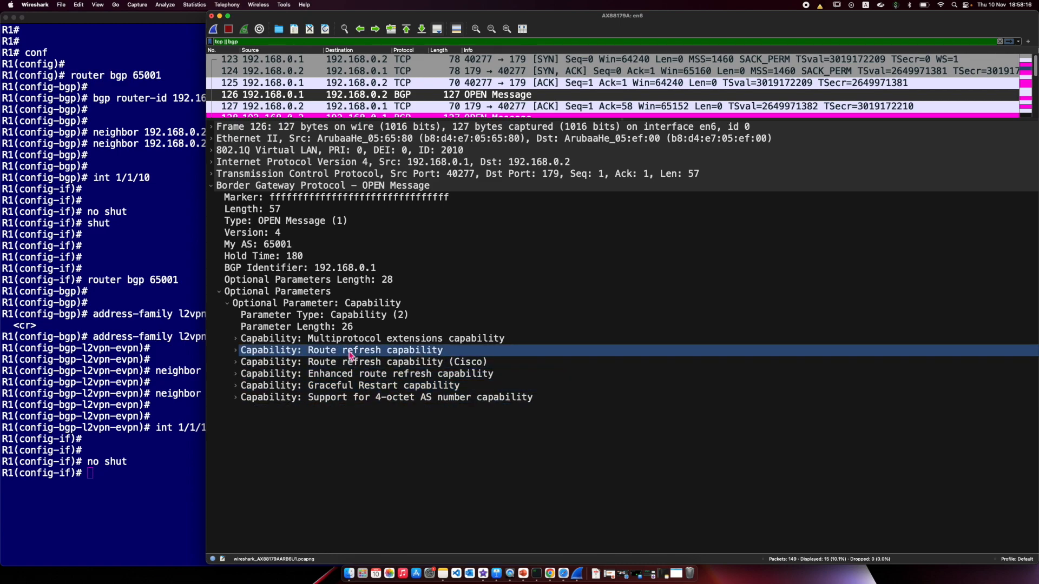
left_click(385, 397)
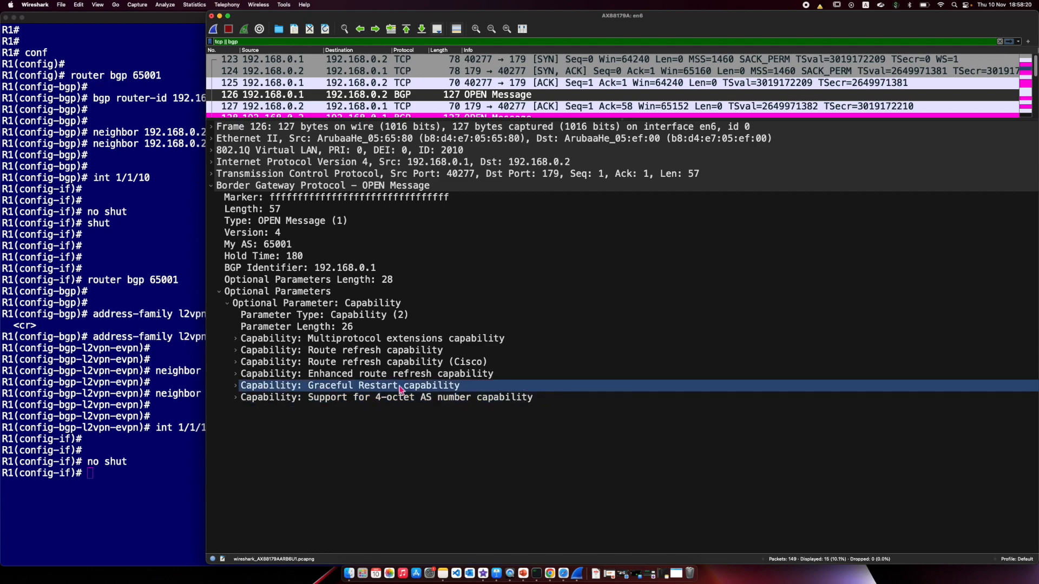
left_click(364, 362)
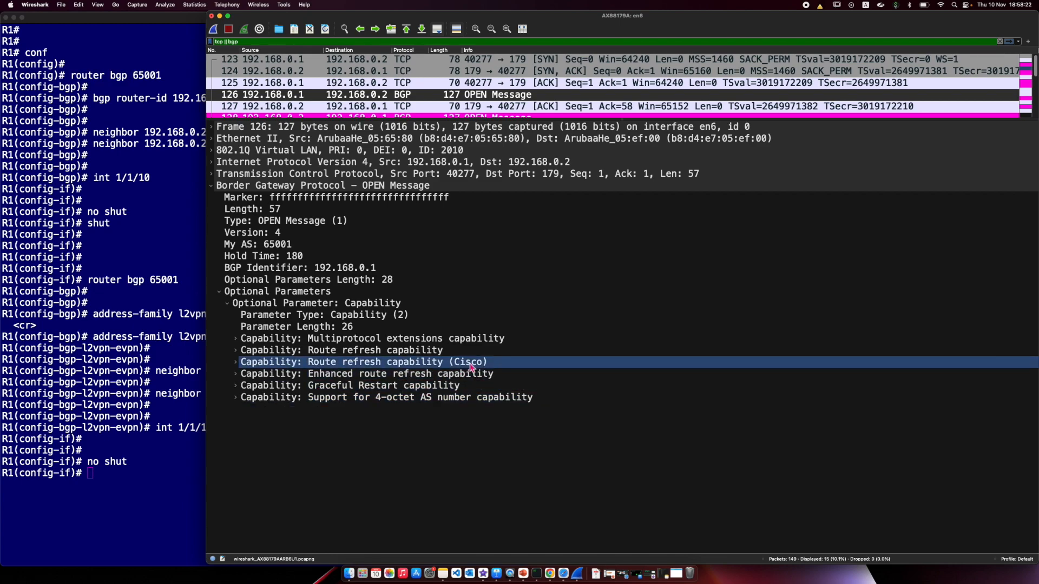
left_click(241, 339)
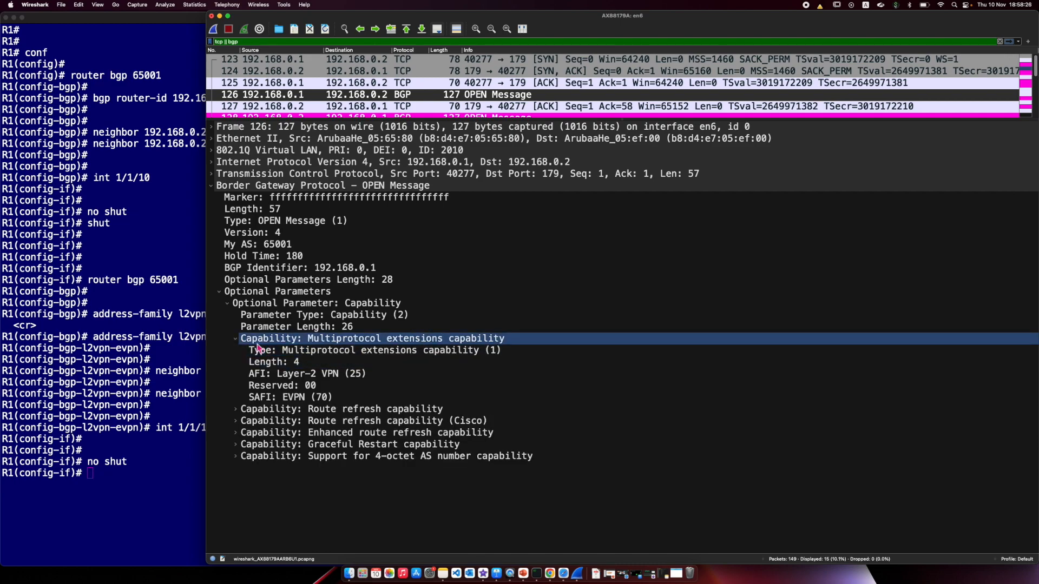
Check the multiprotocol Type, Reserved, AFI Layer-2 VPN (25) and SAFI EVPN (70) rows, then return to iTerm2.
left_click(375, 350)
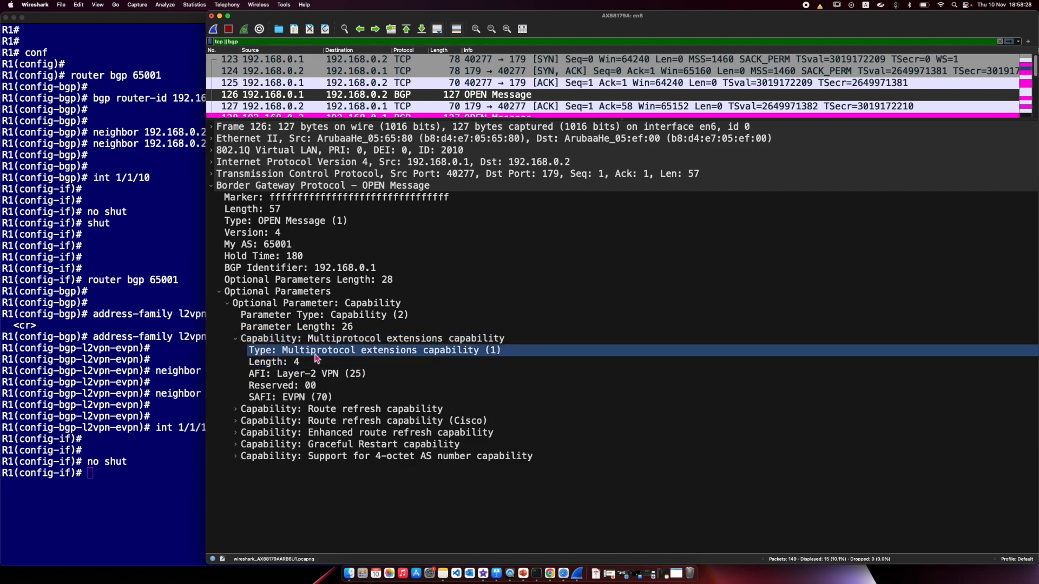
mouse_move(442, 356)
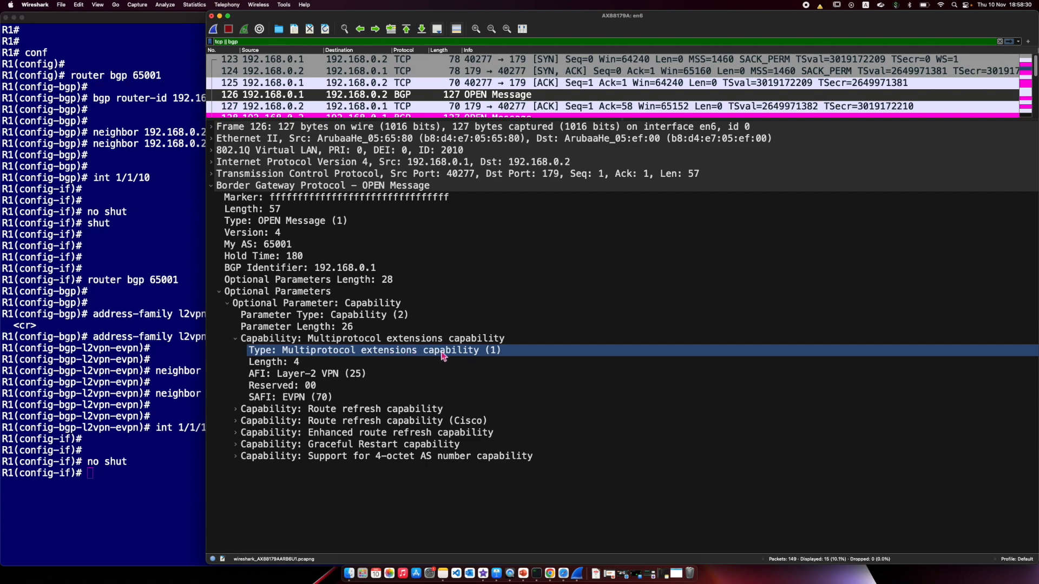
left_click(282, 385)
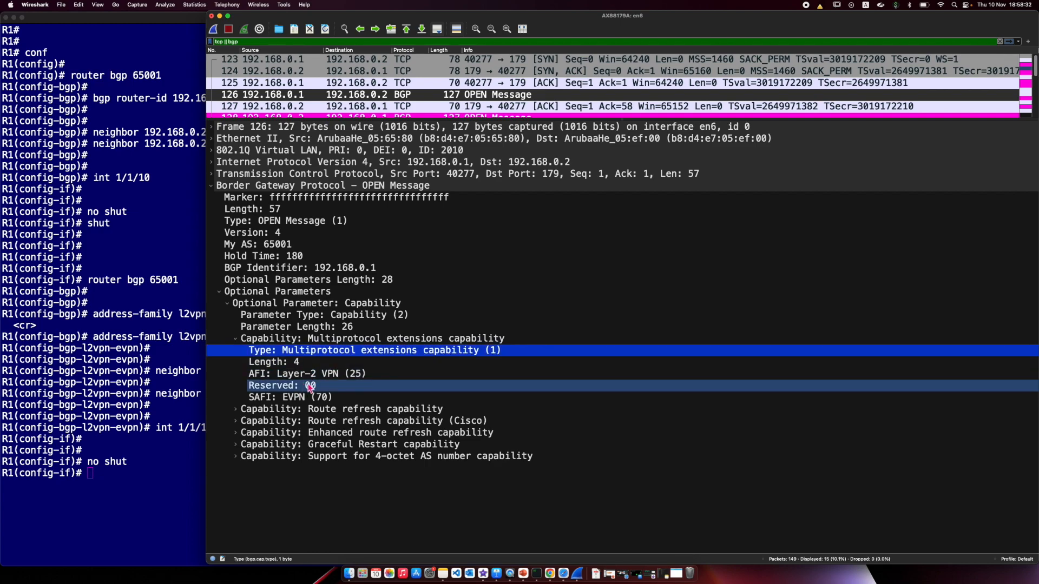
left_click(308, 373)
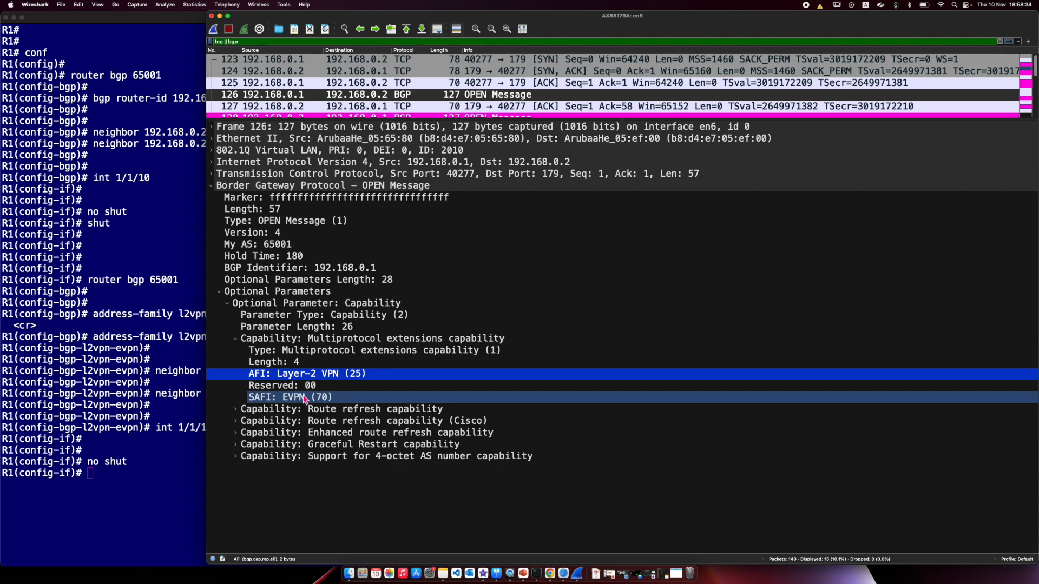
left_click(291, 385)
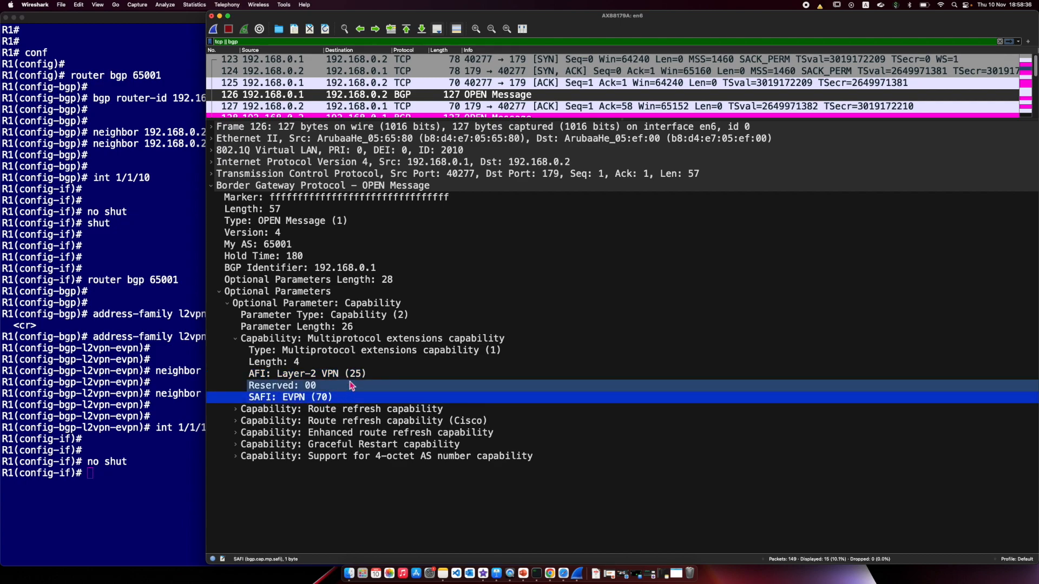
left_click(291, 397)
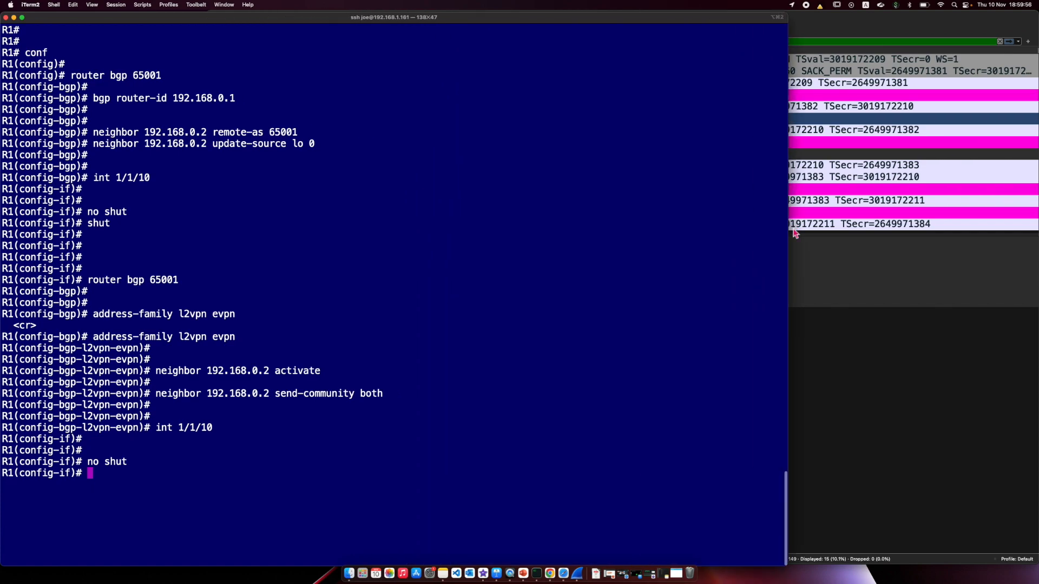
mouse_move(424, 264)
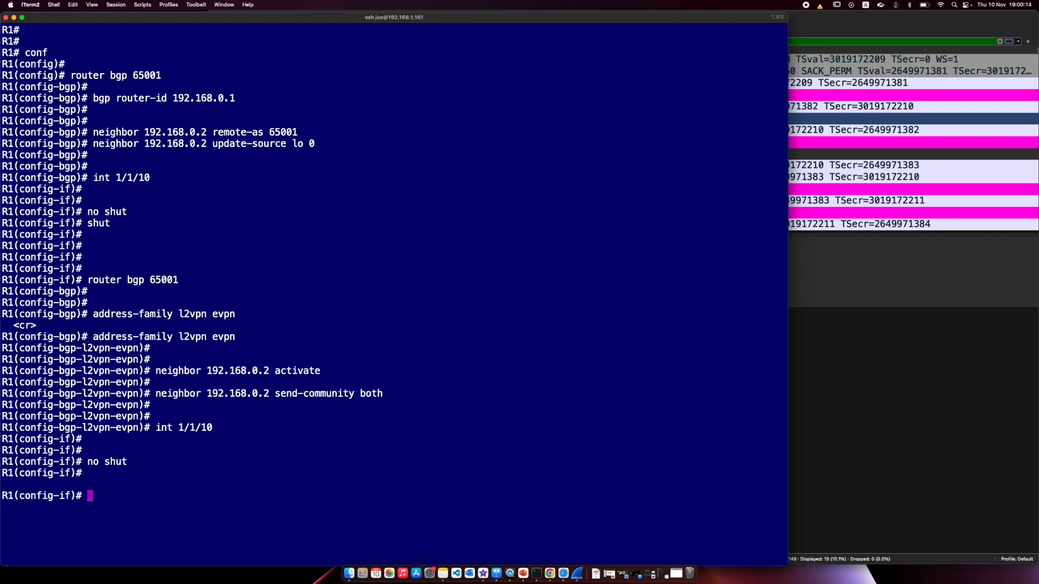
Exit configuration mode and run 'sh bgp l2vpn evpn sum' on R1.
type("e")
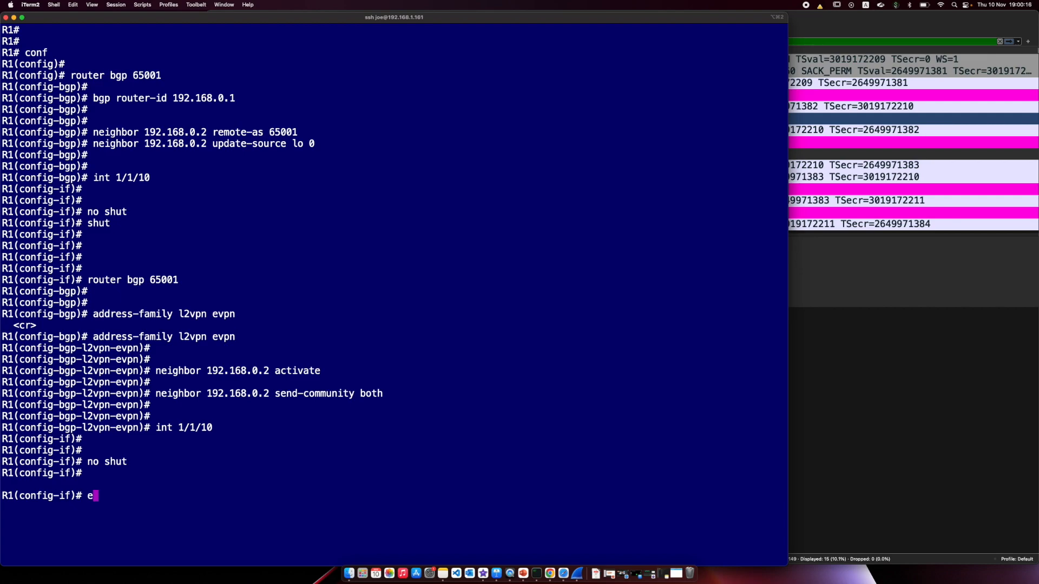
key("Return")
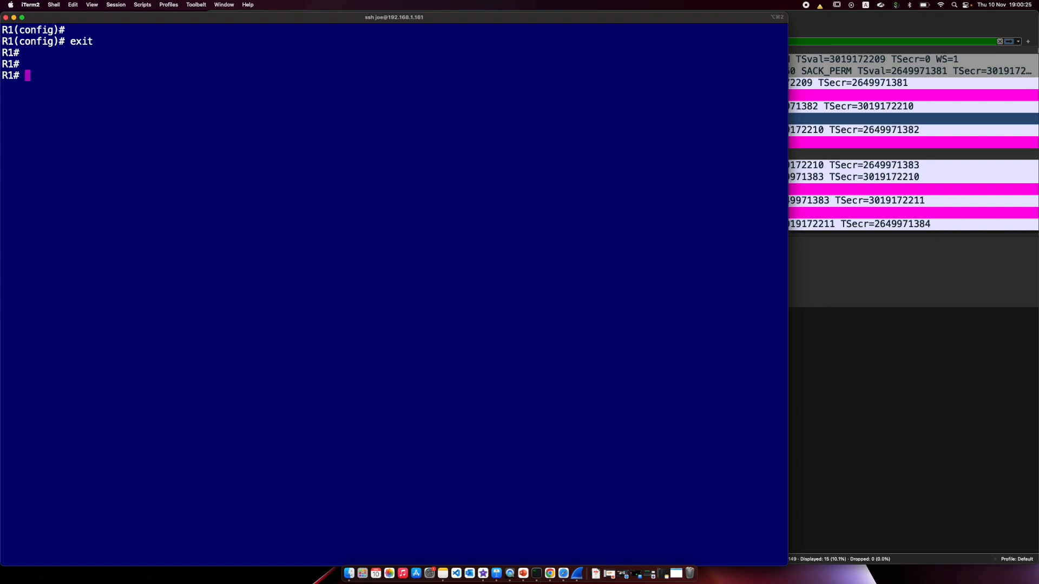
type("sh bgp l")
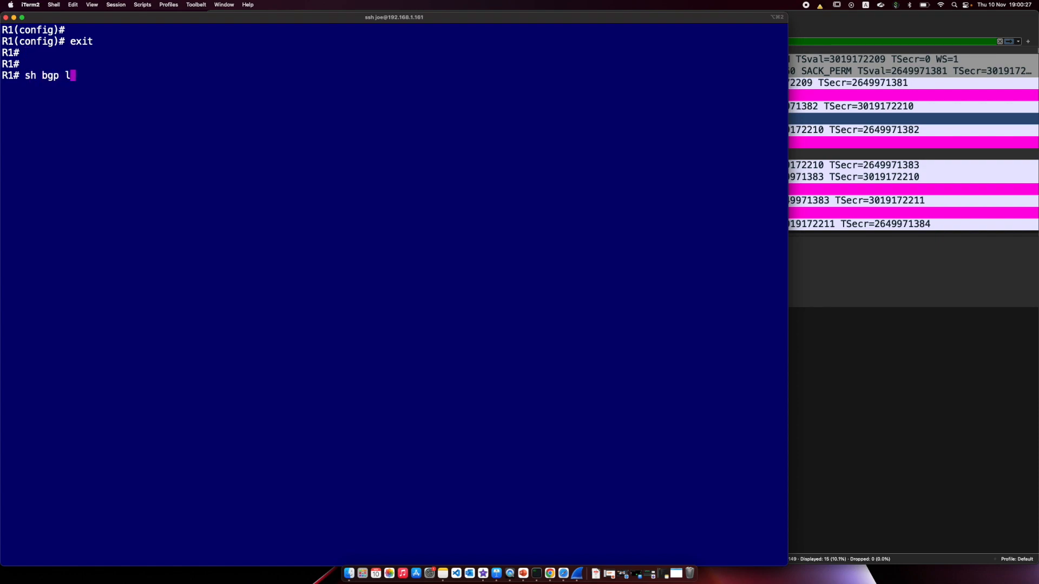
type("2vpn evpn")
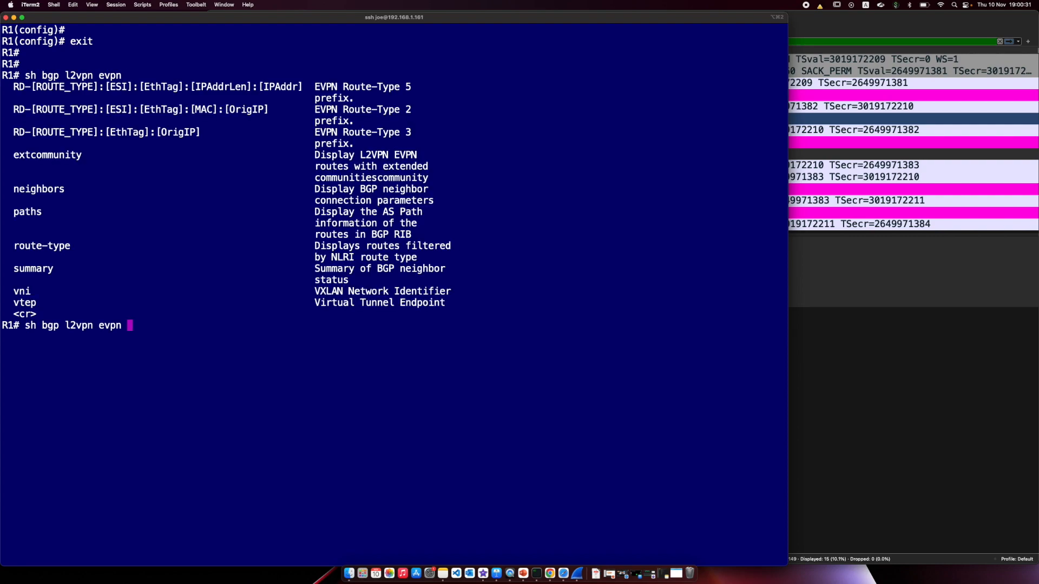
type("sum")
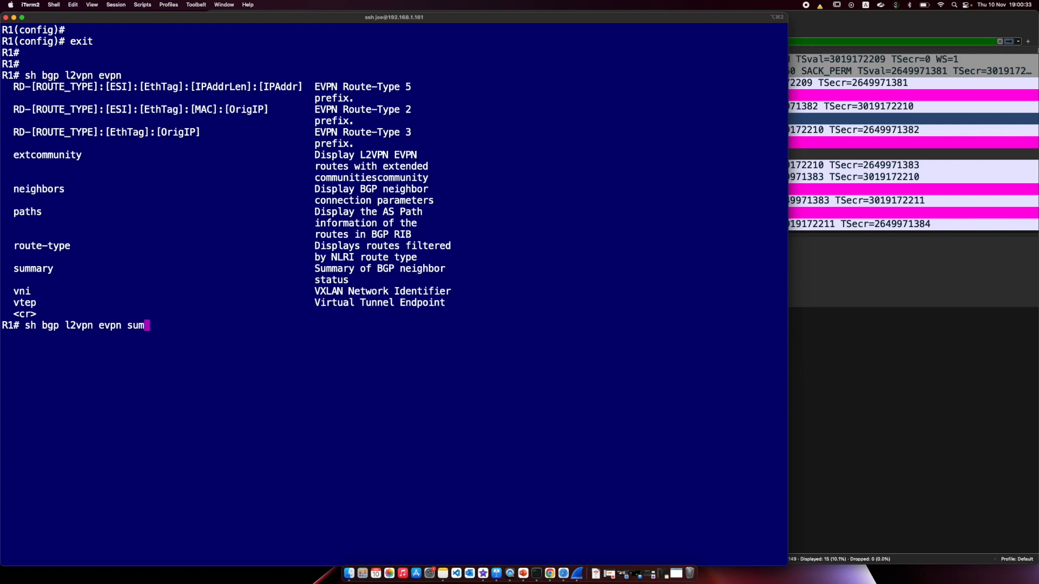
key("Return")
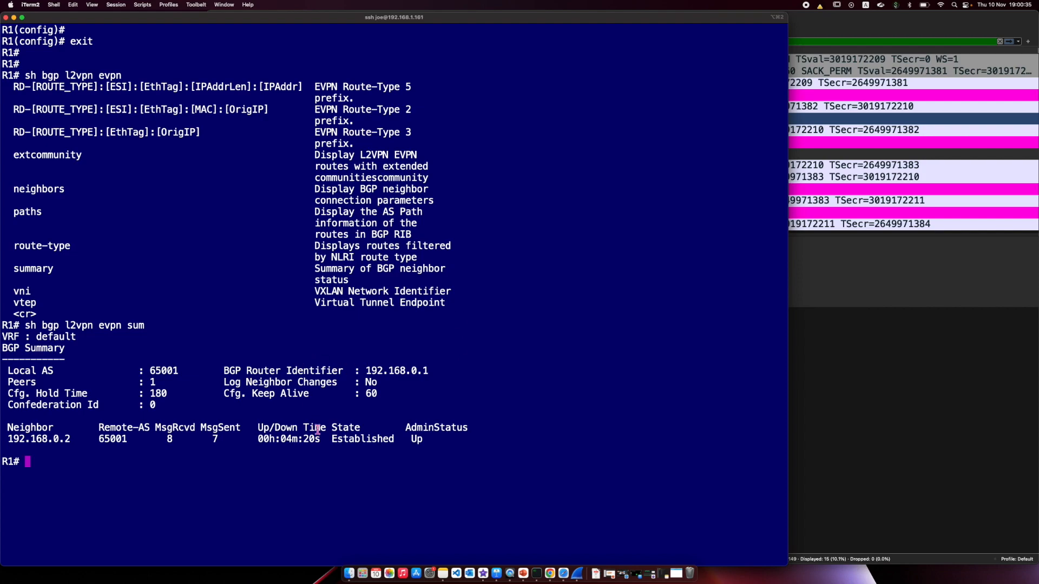
Highlight neighbor 192.168.0.2, remote AS 65001 and the Established state in the summary.
double_click(39, 439)
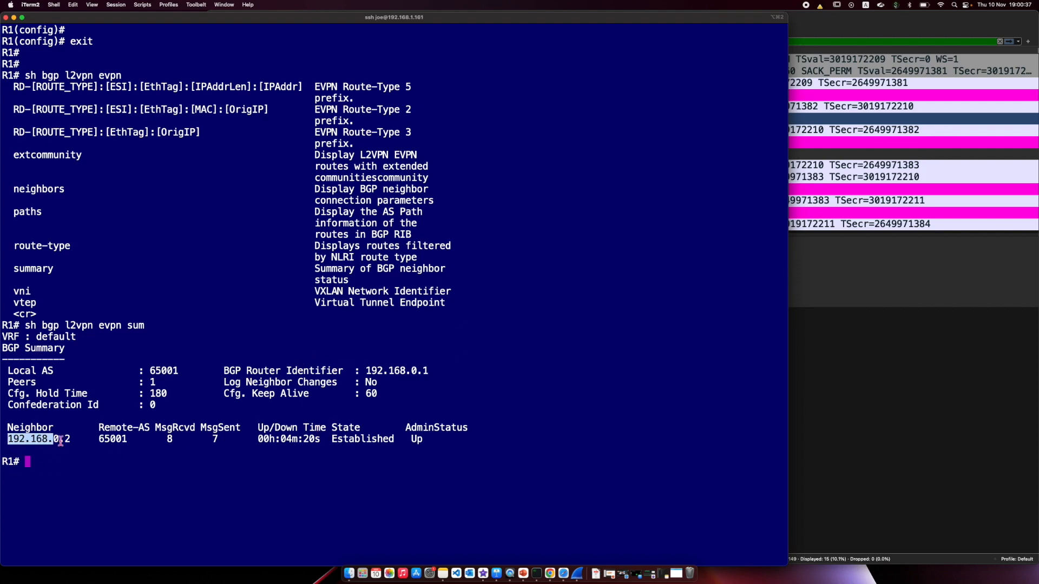
double_click(112, 438)
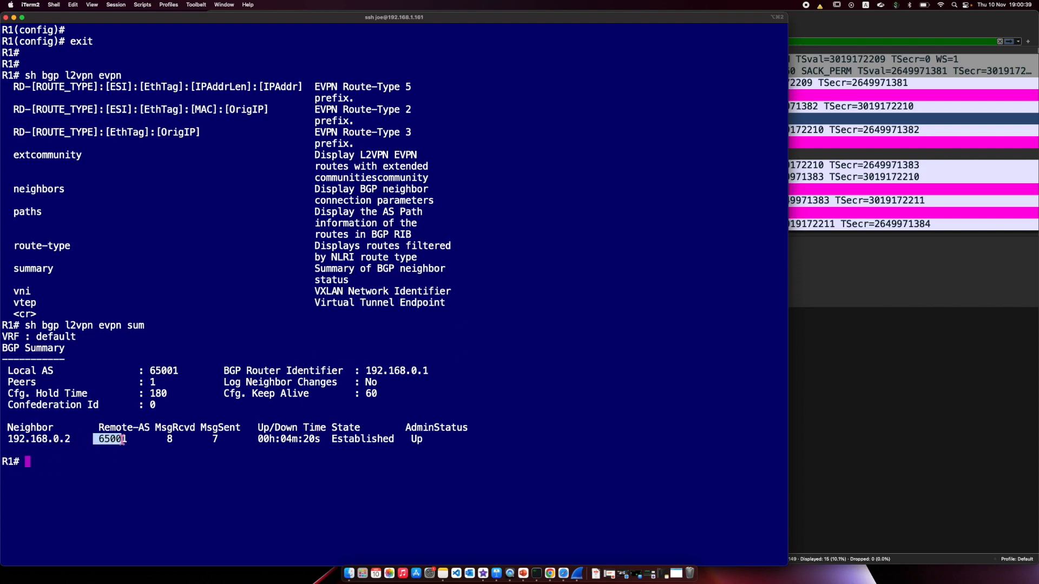
double_click(362, 438)
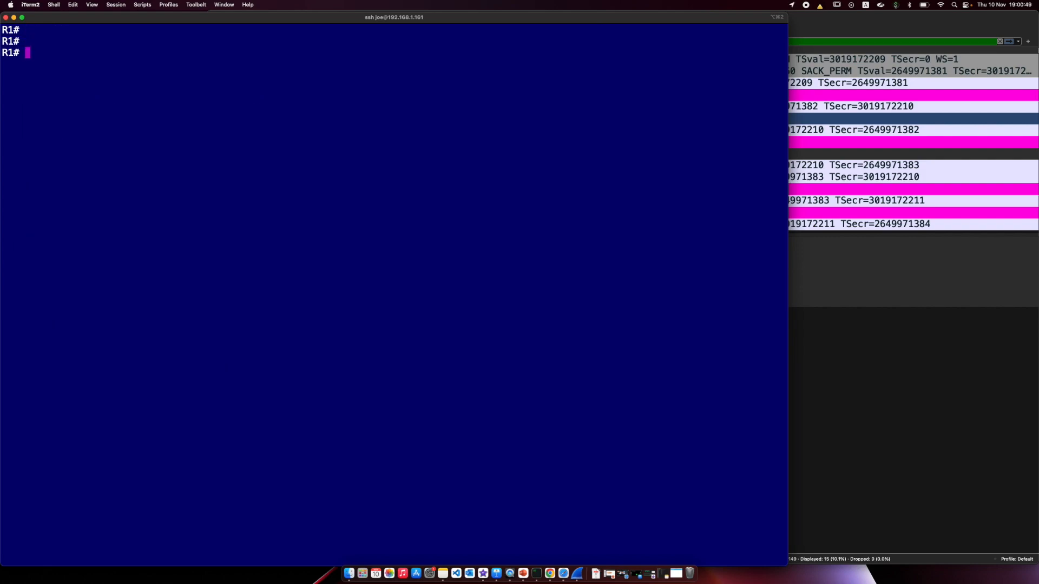
Run 'sh bgp l2vpn evpn neighbors 192.168.0.2' and highlight Established state and loopback0 source, paging on.
type("sh bgp l2vpn evpn neighbors")
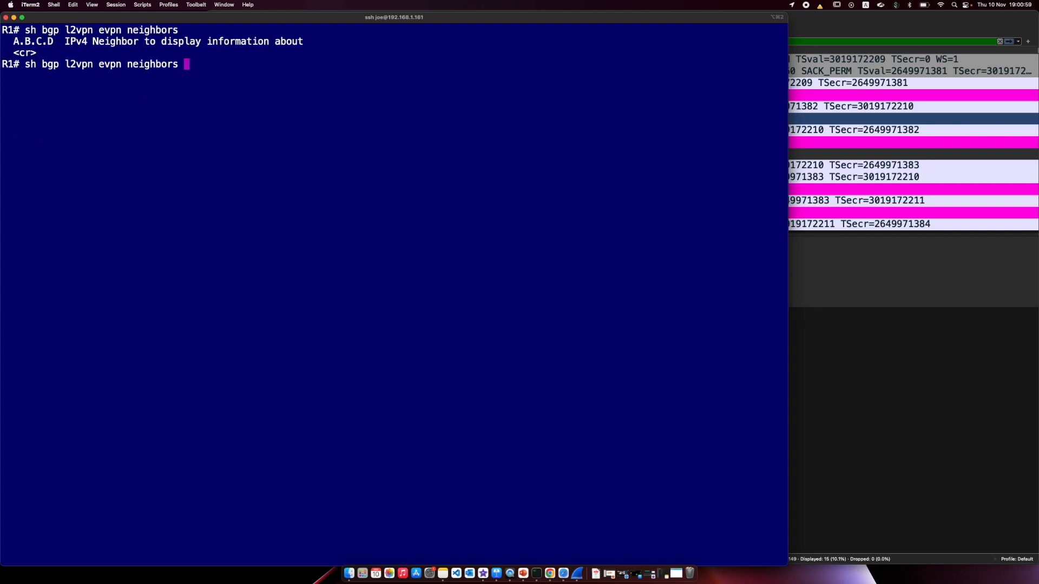
key("Return")
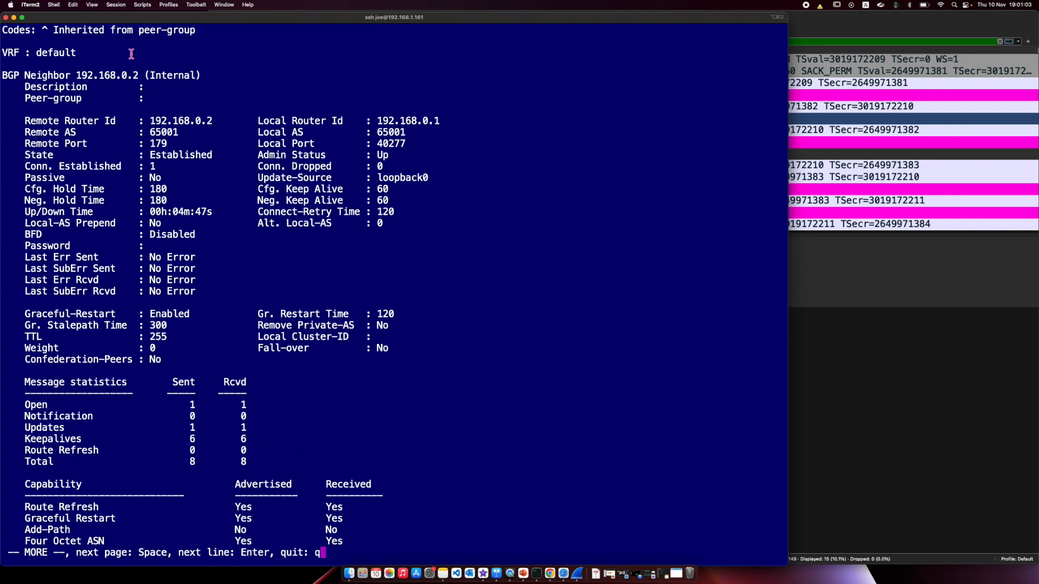
mouse_move(204, 141)
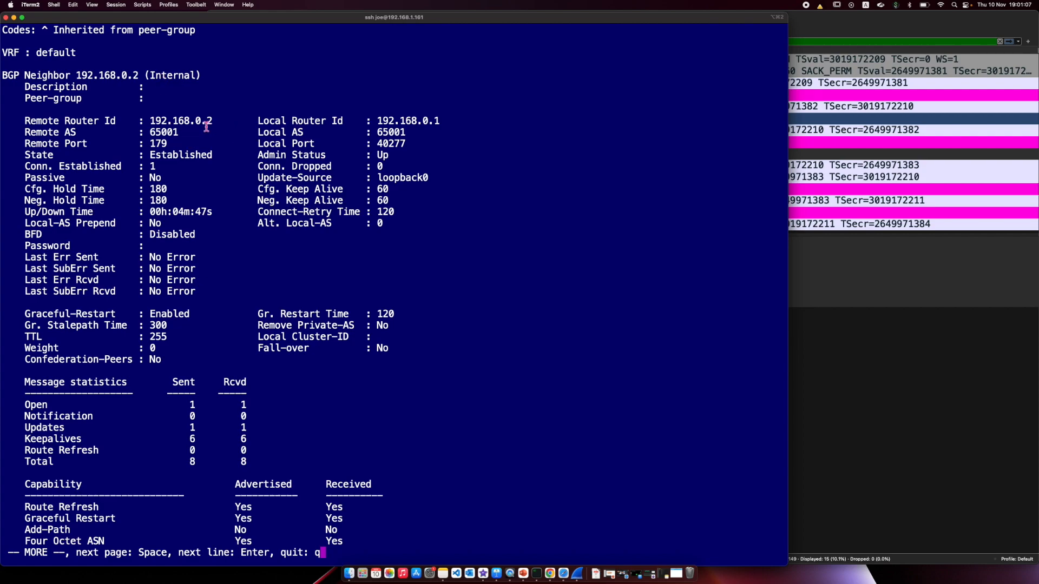
mouse_move(169, 132)
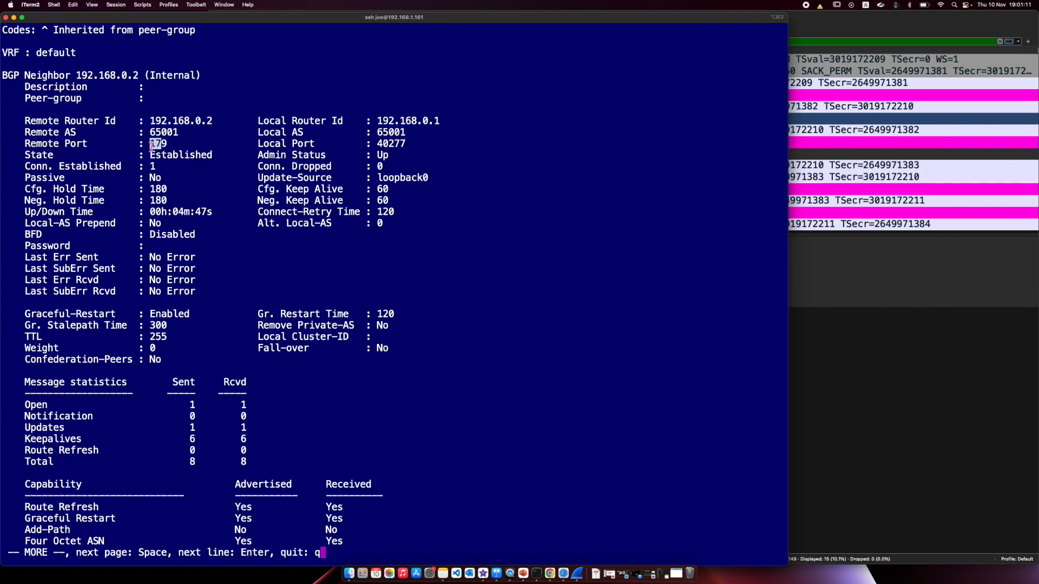
double_click(181, 155)
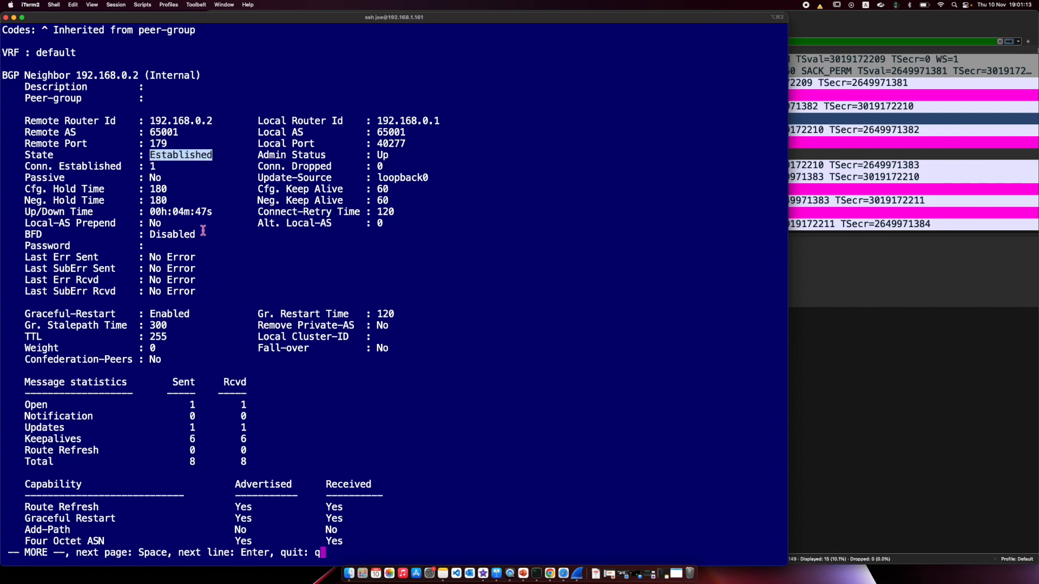
double_click(402, 176)
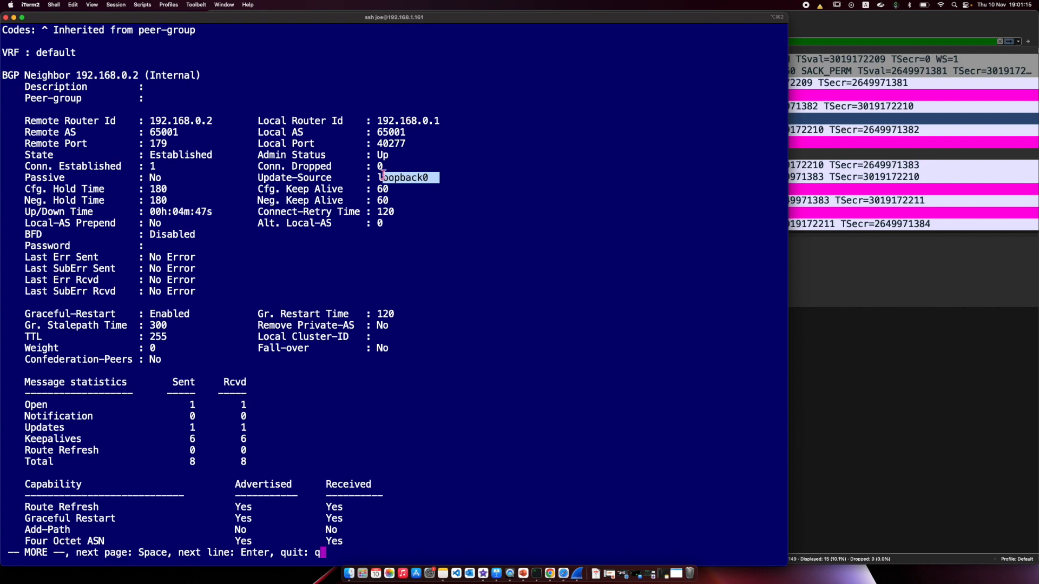
mouse_move(272, 276)
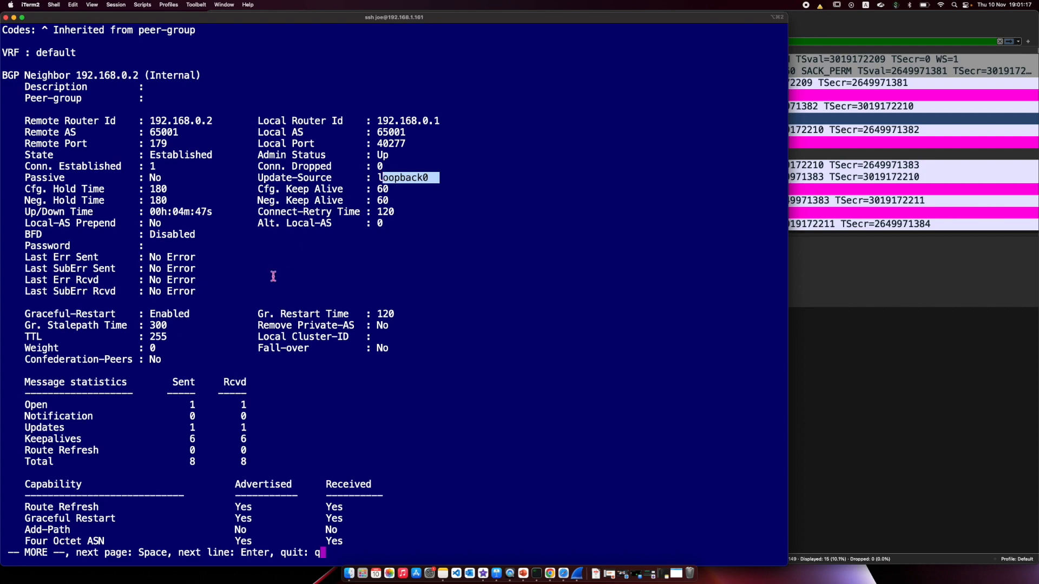
key("space")
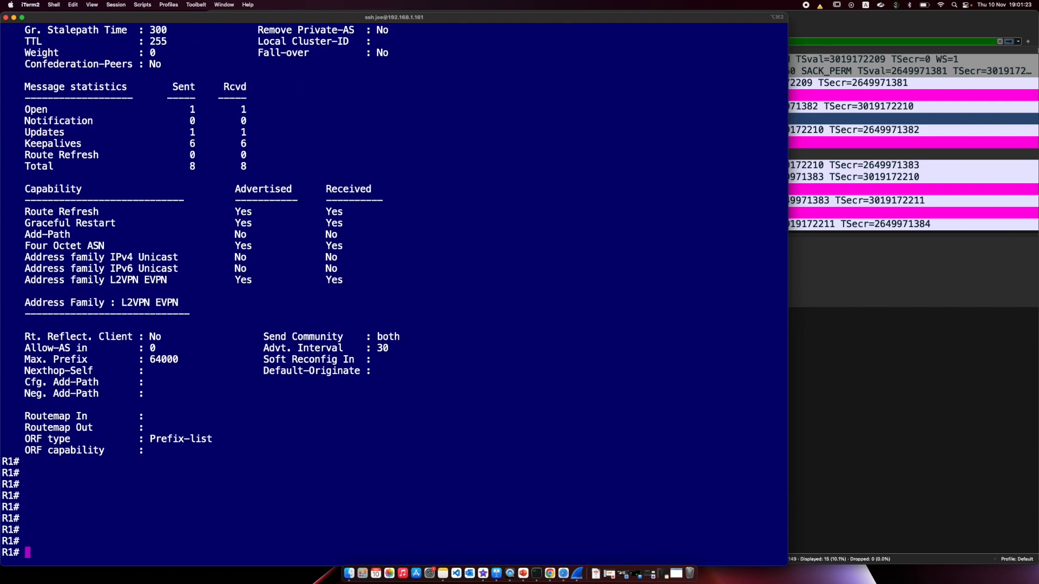
Highlight in R1's neighbor output that the L2VPN EVPN capability is advertised and received.
scroll("down", 3)
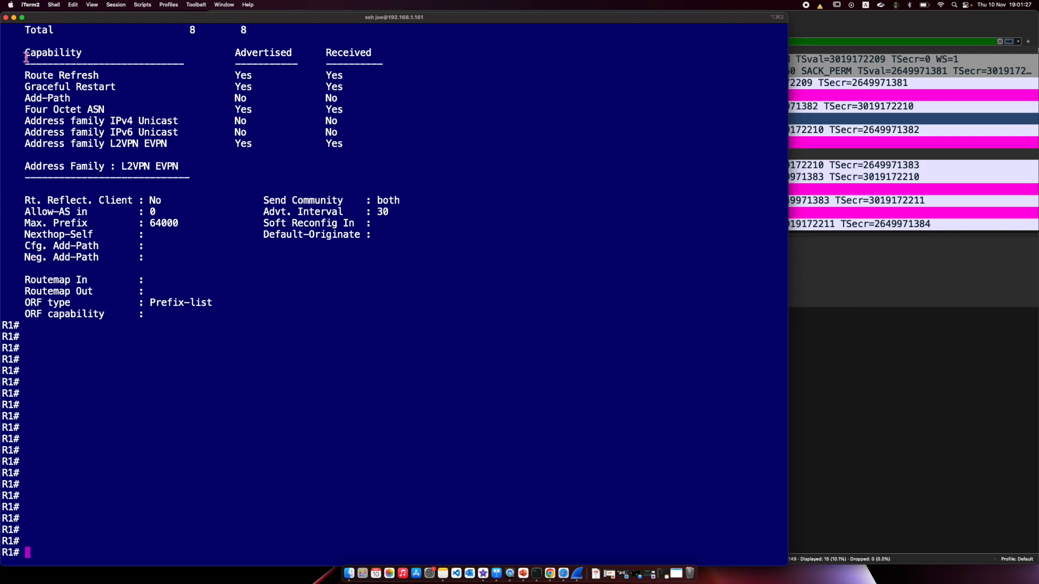
double_click(52, 52)
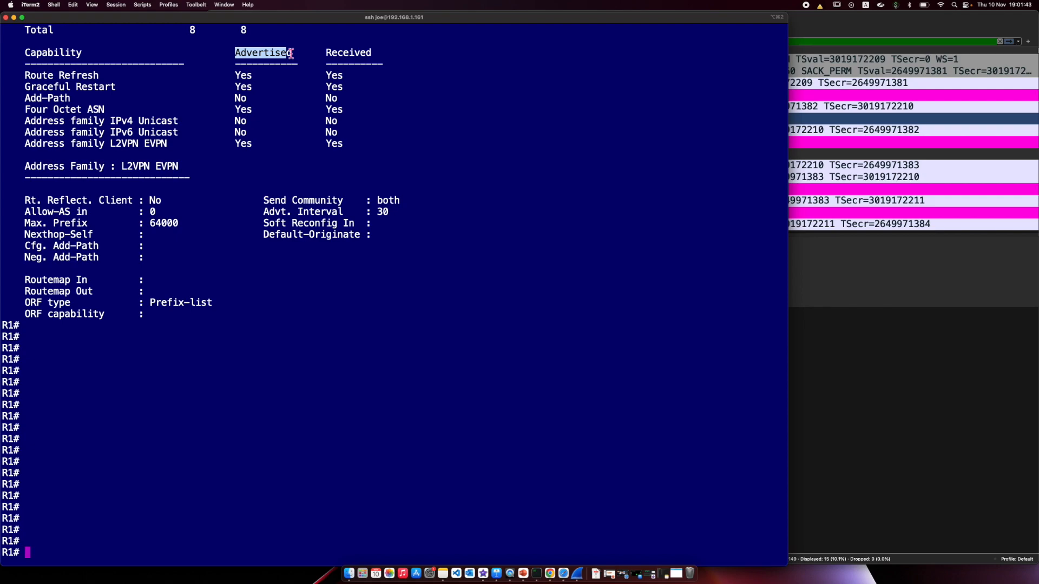
mouse_move(316, 60)
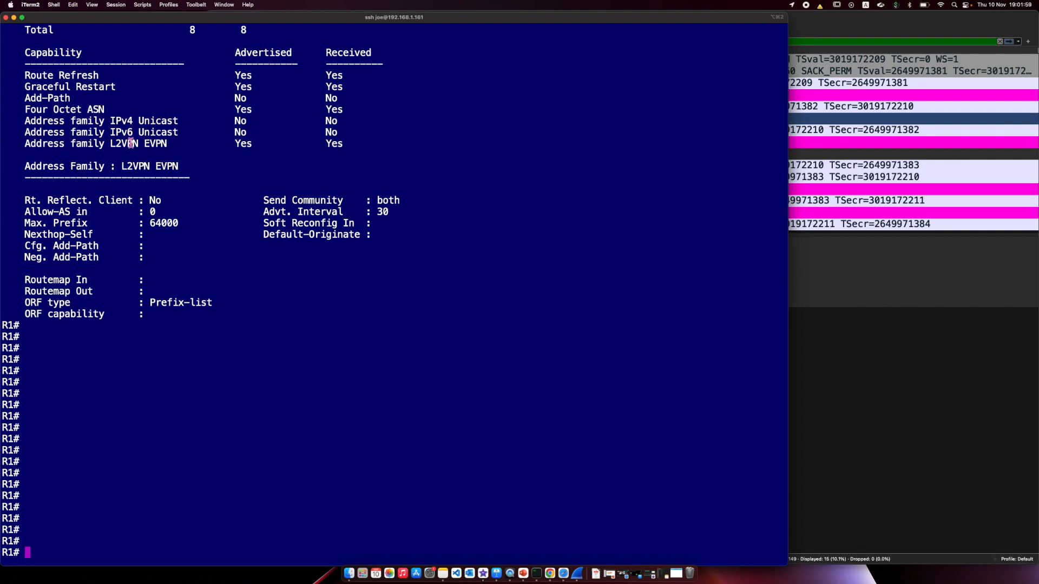
mouse_move(112, 144)
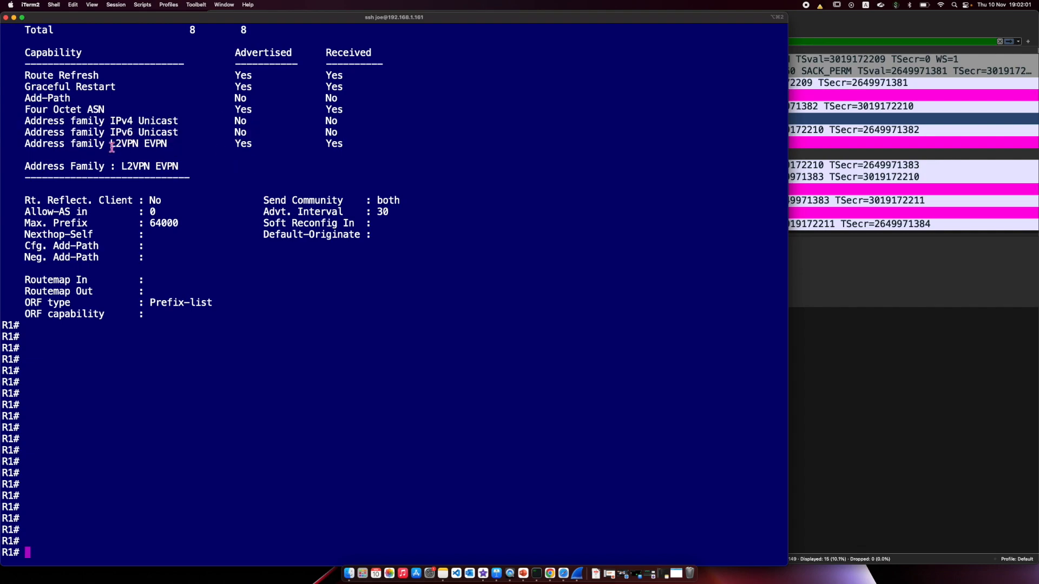
double_click(137, 144)
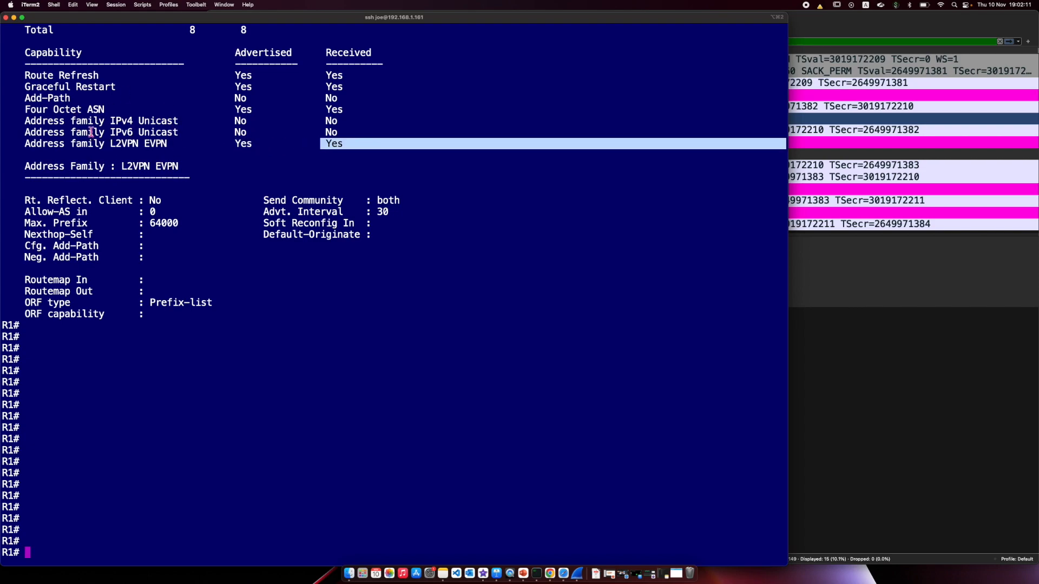
mouse_move(130, 100)
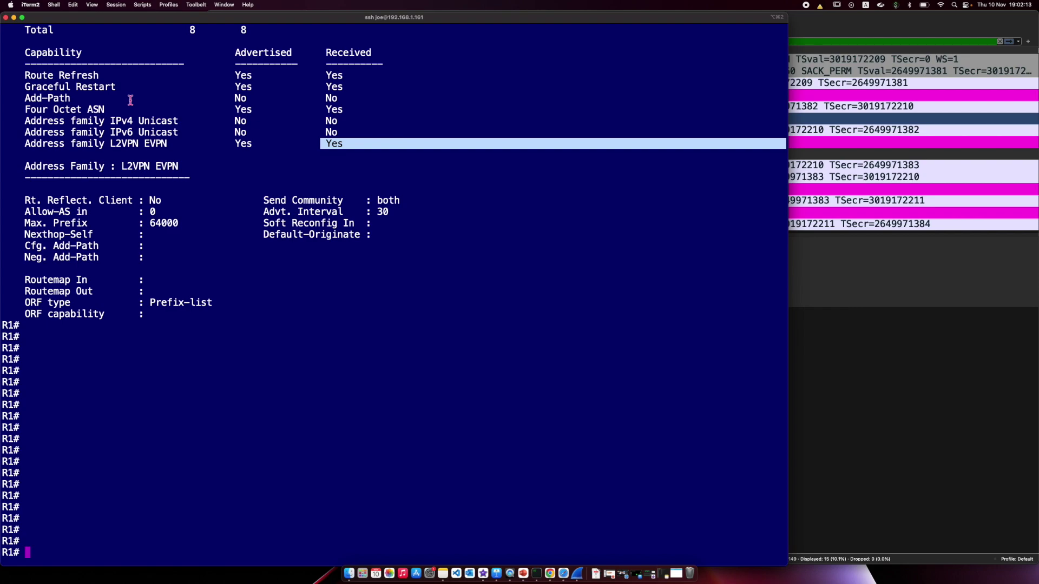
mouse_move(84, 63)
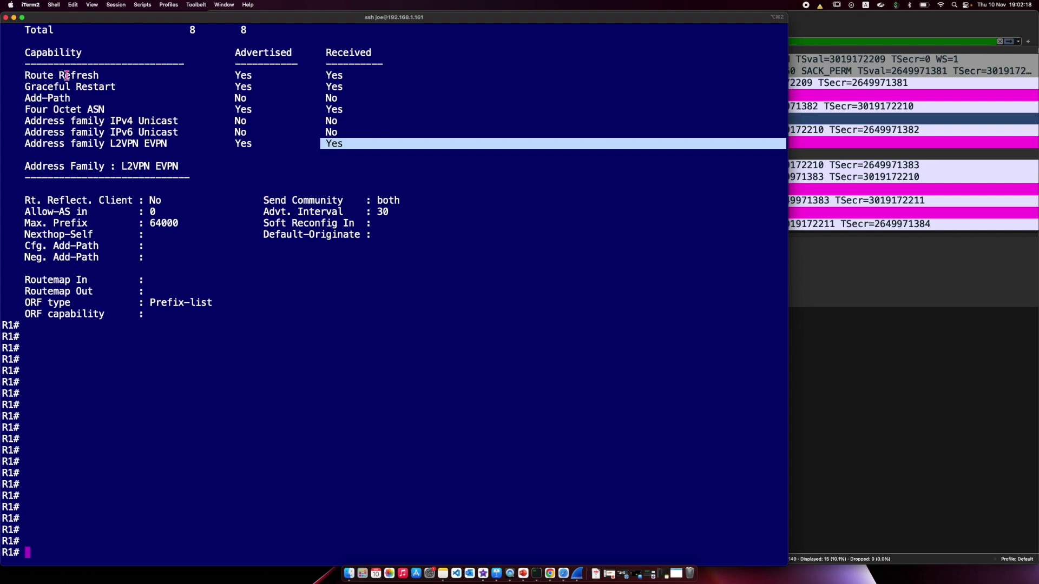
mouse_move(188, 205)
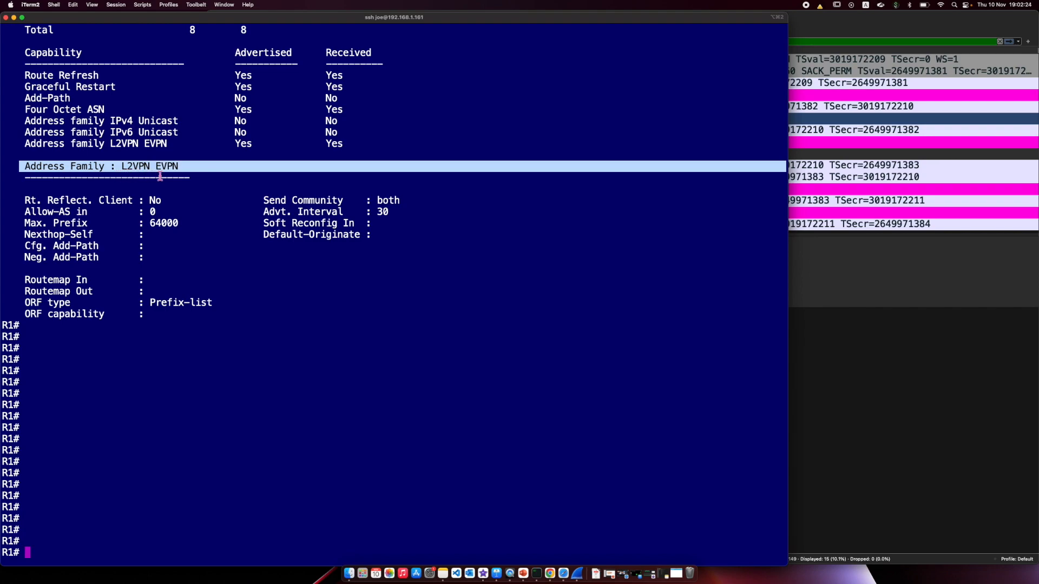
mouse_move(201, 177)
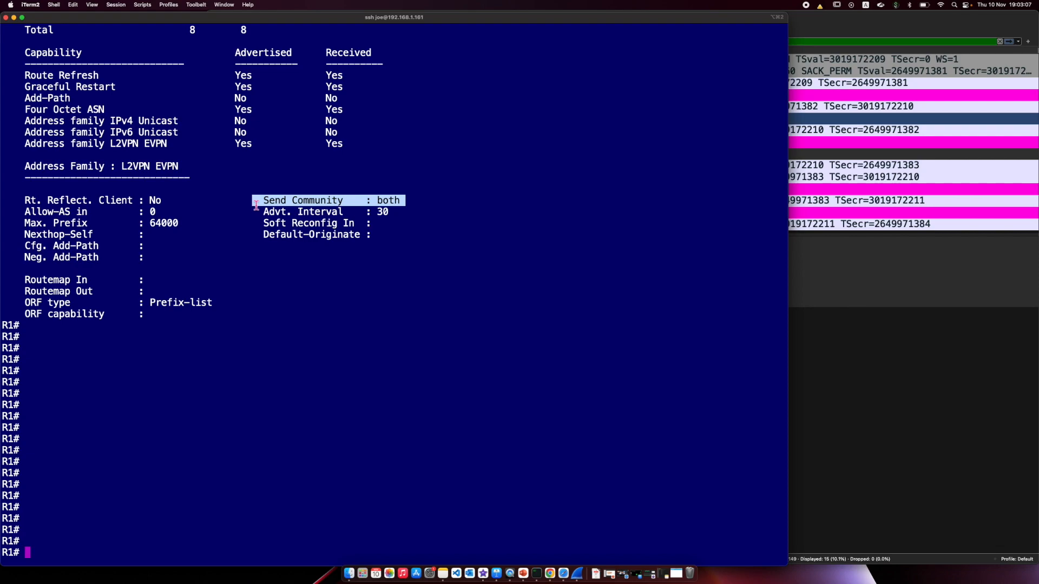
mouse_move(842, 299)
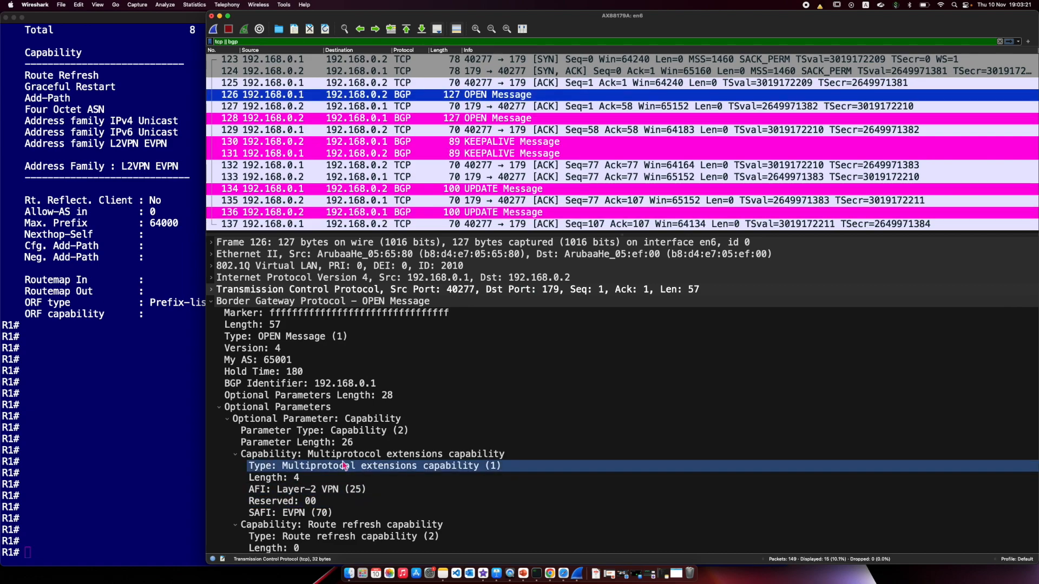
Confirm AFI Layer-2 VPN and SAFI EVPN in the OPEN capability, then select packet 134 UPDATE.
left_click(319, 440)
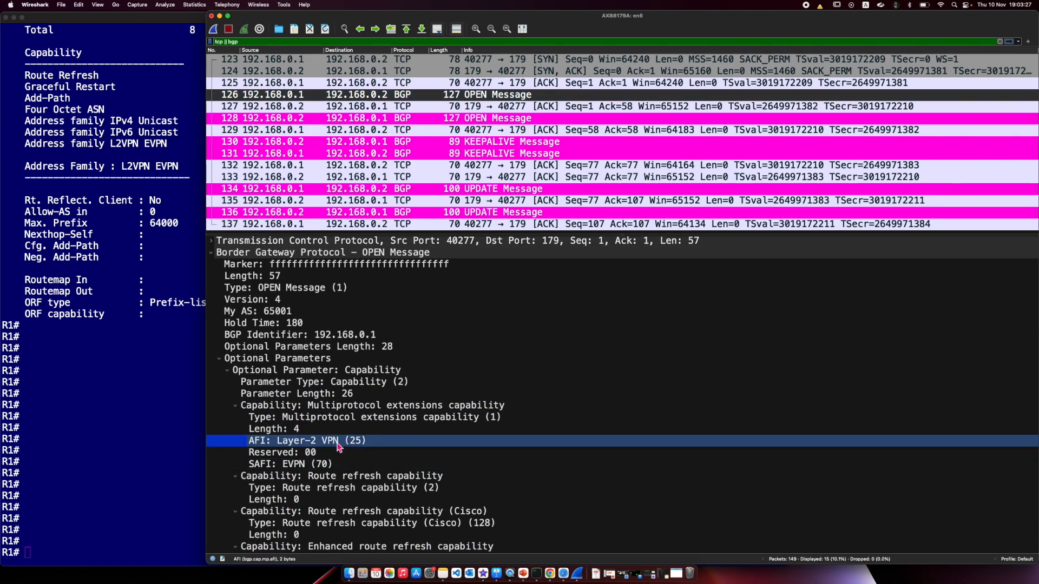
left_click(290, 464)
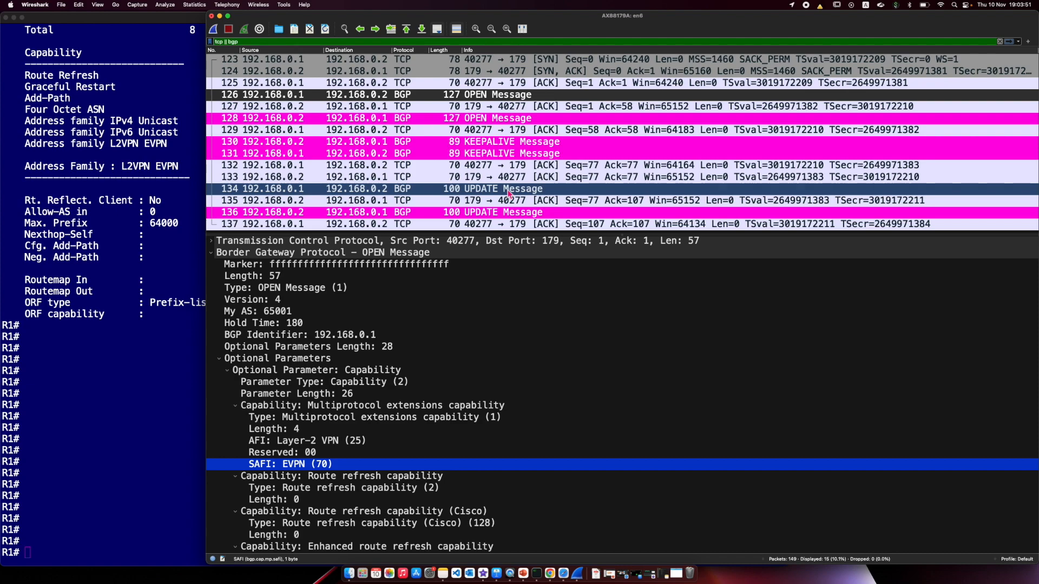
left_click(397, 188)
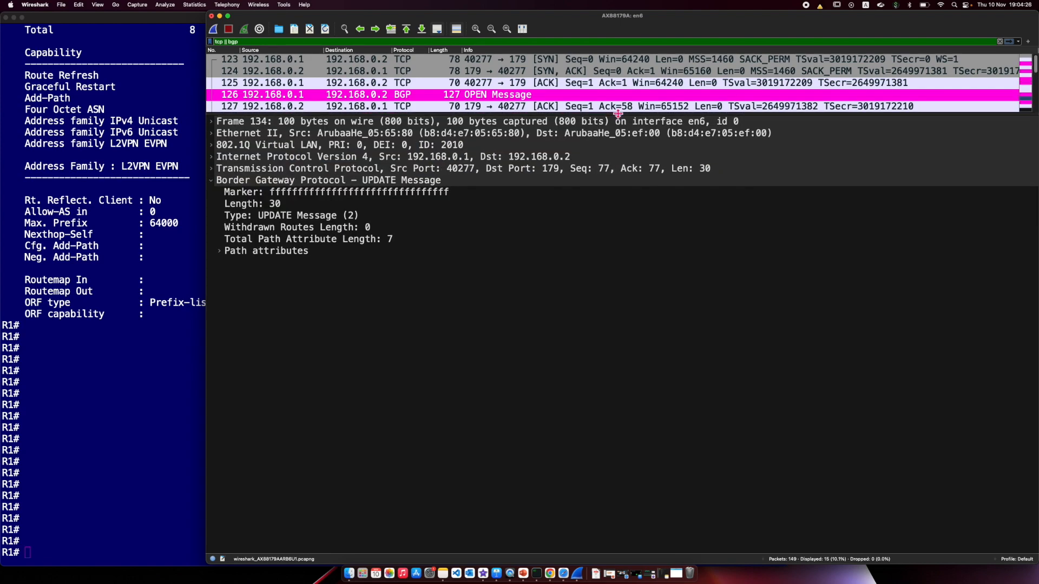
Expand the UPDATE path attributes to MP_UNREACH_NLRI with its AFI and Withdrawn Routes fields.
left_click(328, 152)
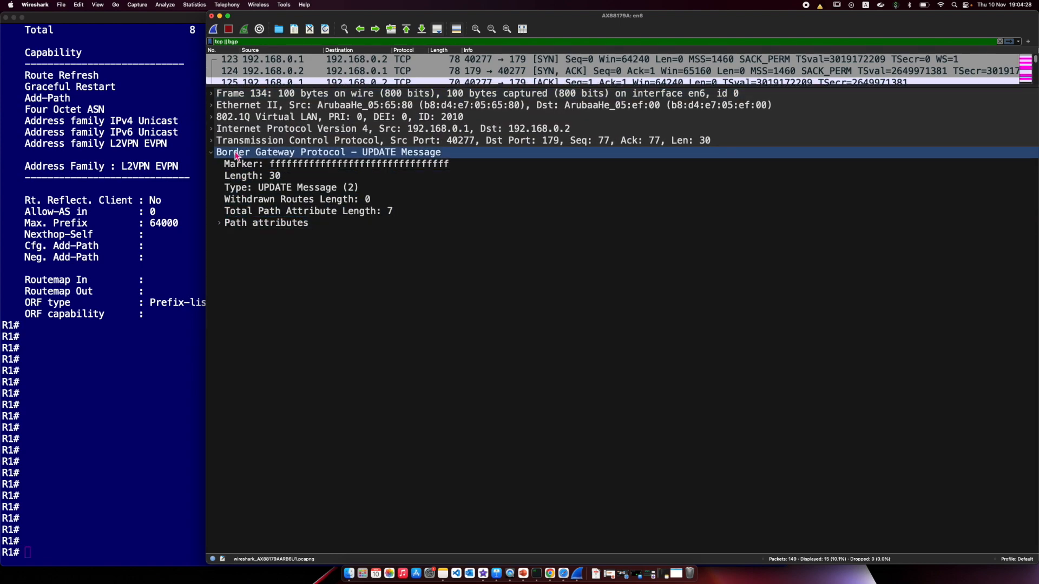
left_click(224, 223)
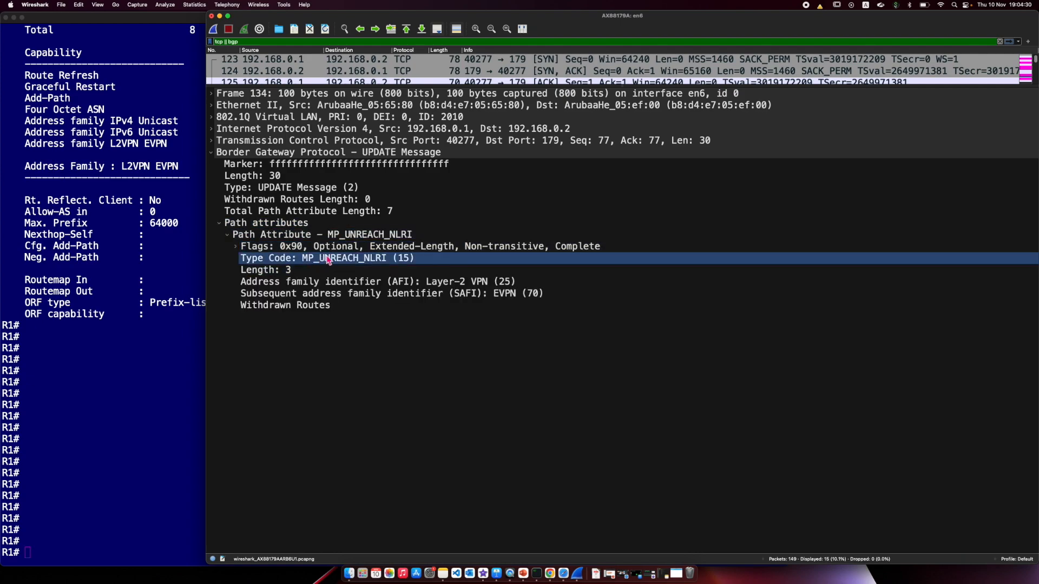
left_click(322, 233)
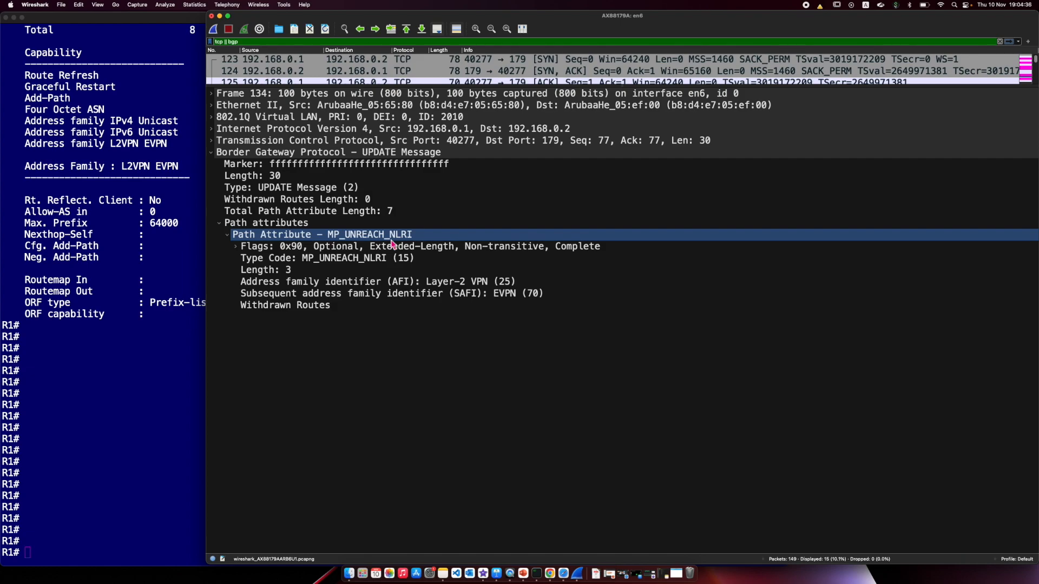
left_click(378, 282)
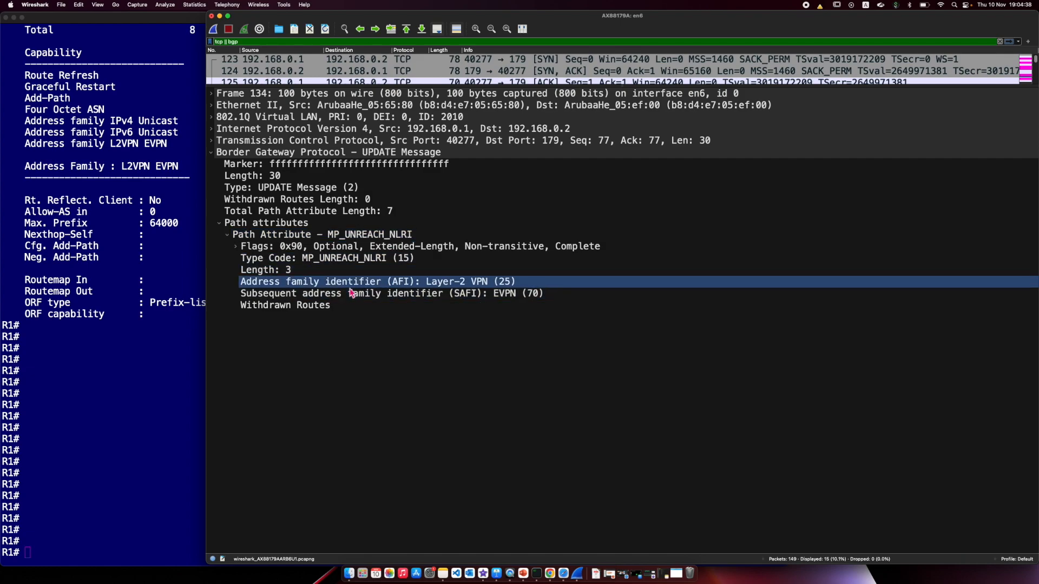
left_click(284, 305)
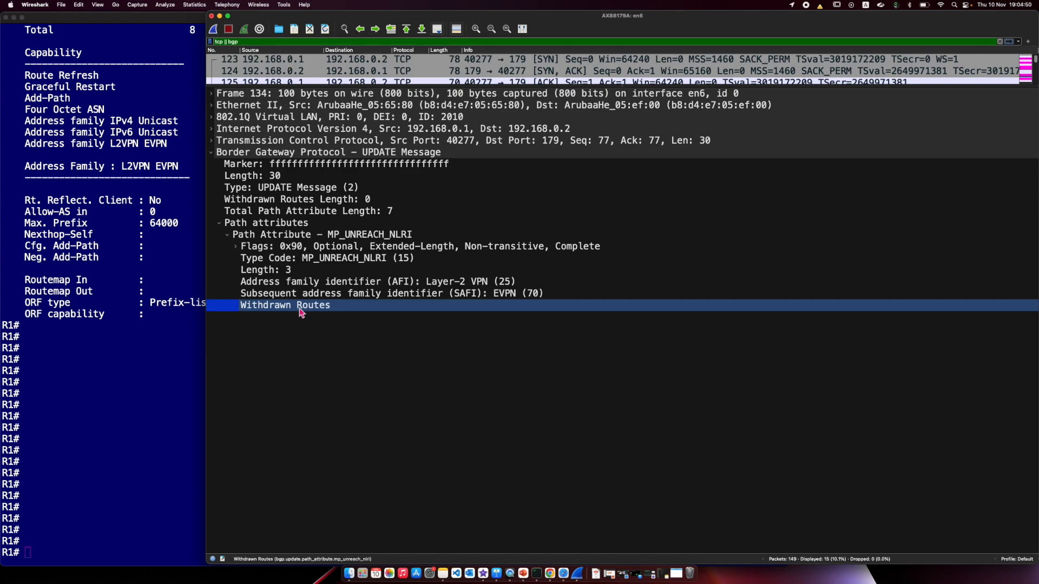
Confirm the MP_UNREACH_NLRI values AFI Layer-2 VPN (25) and SAFI EVPN (70).
left_click(265, 270)
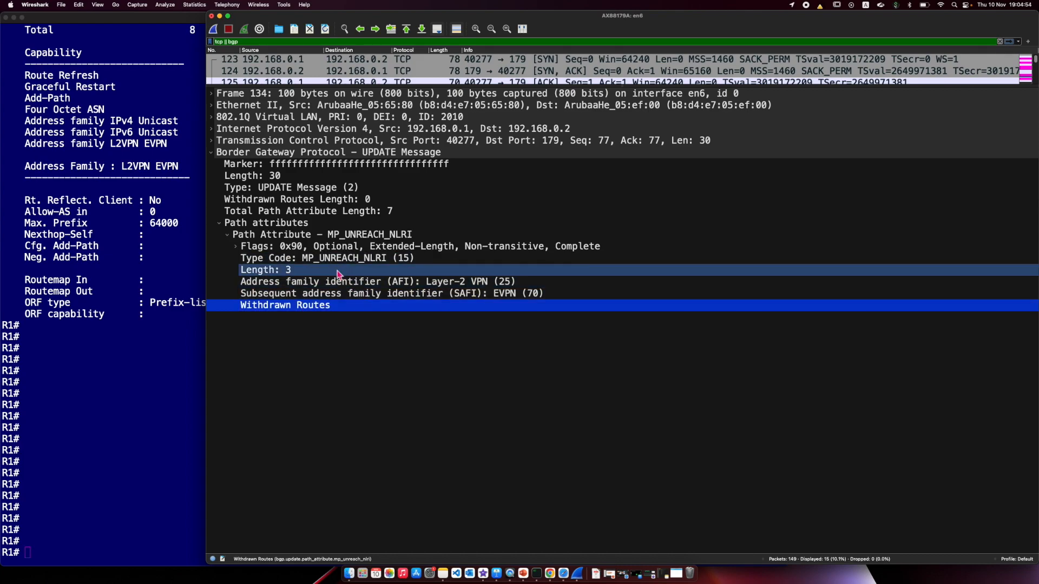
left_click(378, 281)
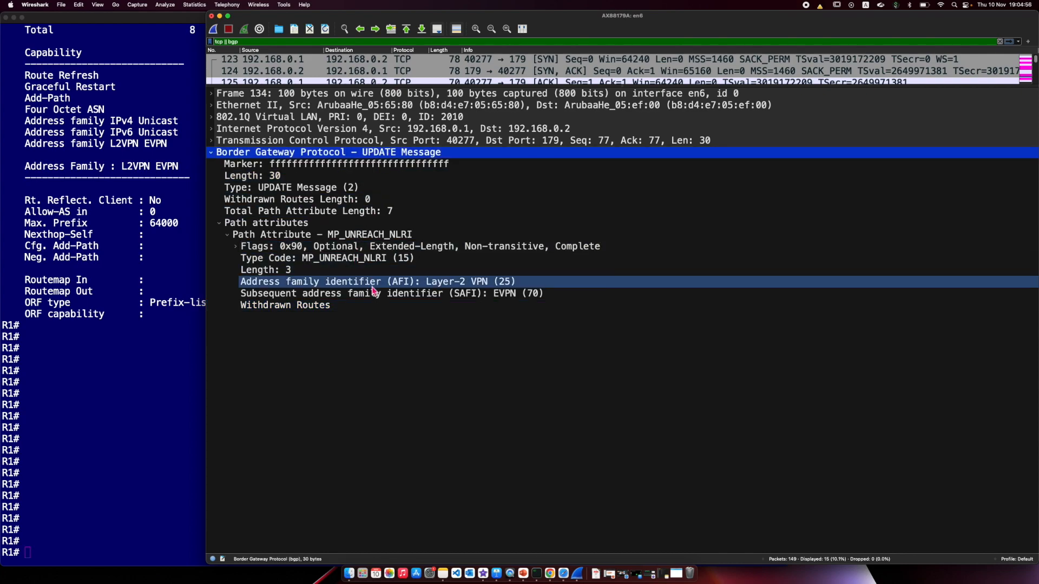
mouse_move(394, 287)
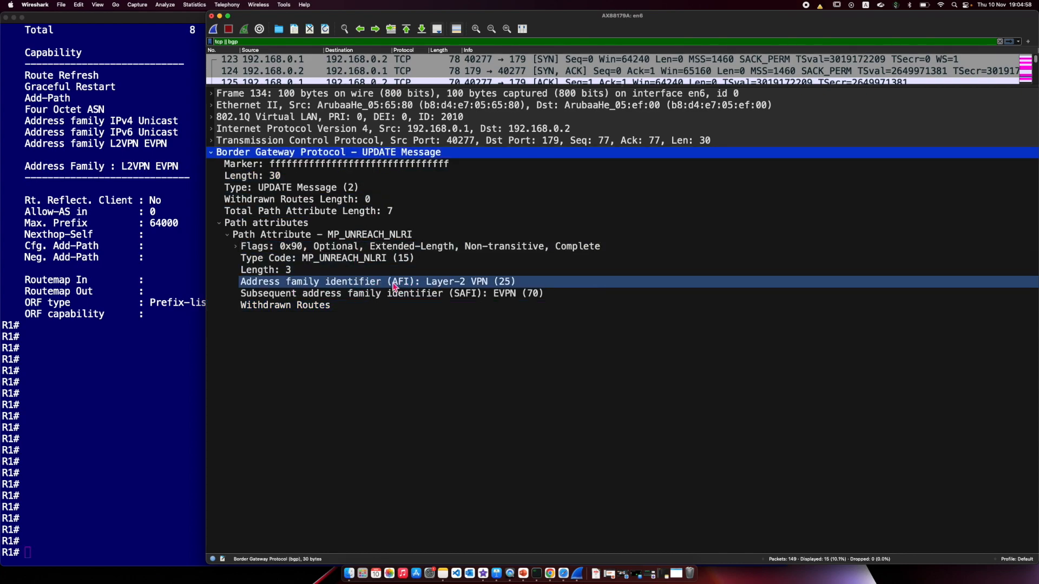
left_click(371, 281)
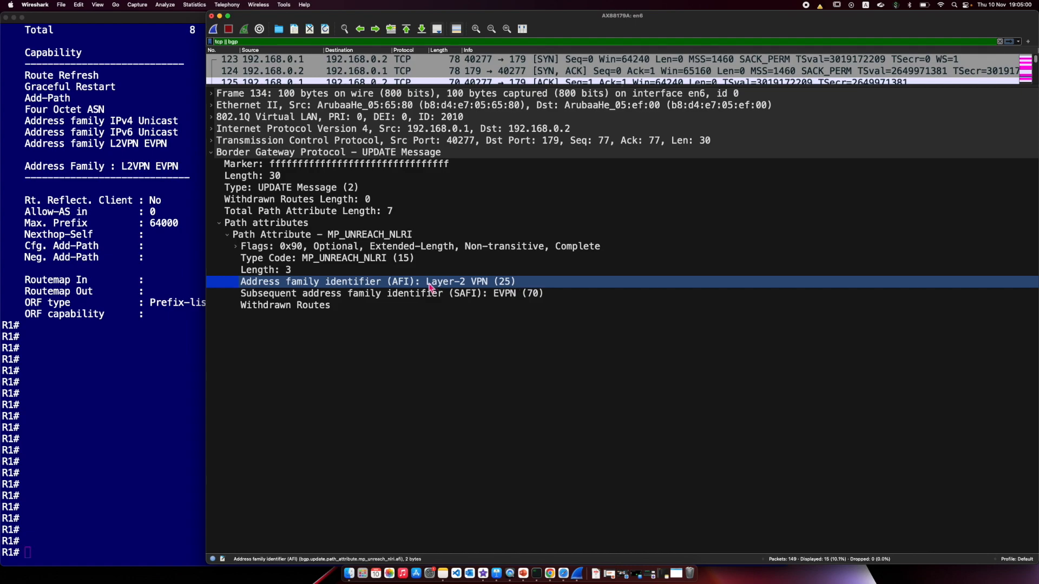
left_click(331, 294)
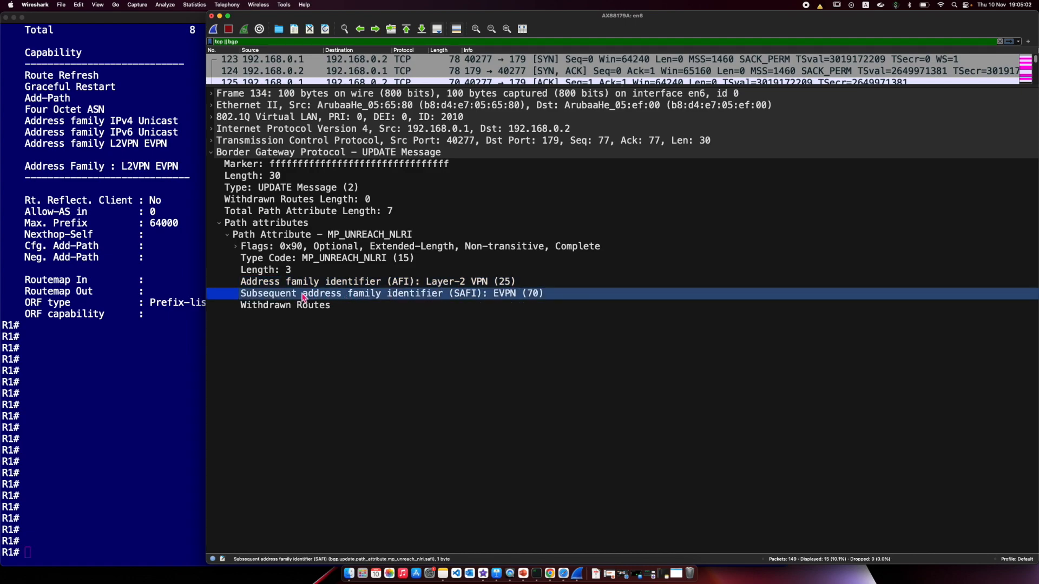
mouse_move(461, 299)
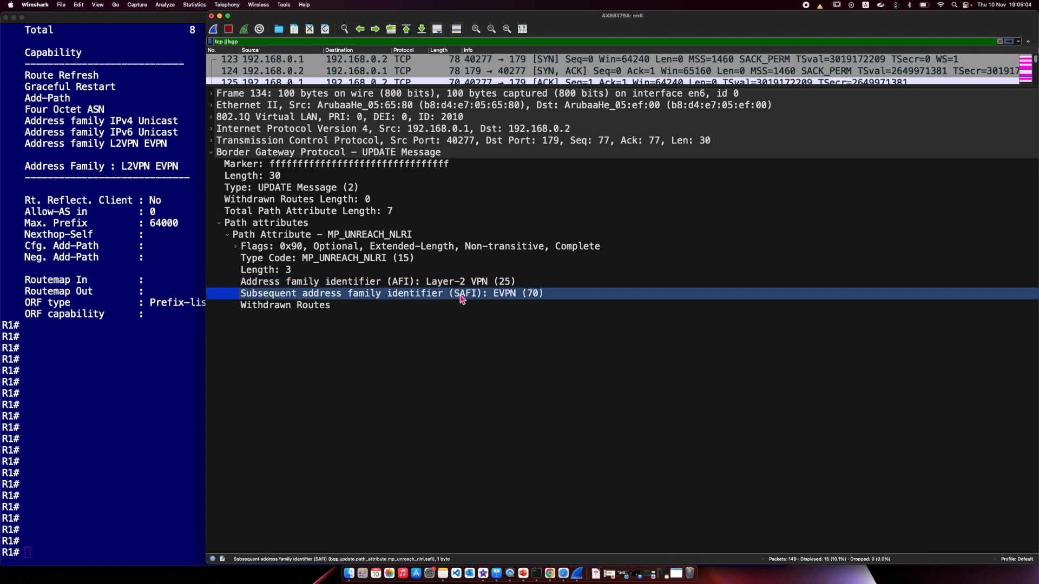
mouse_move(478, 300)
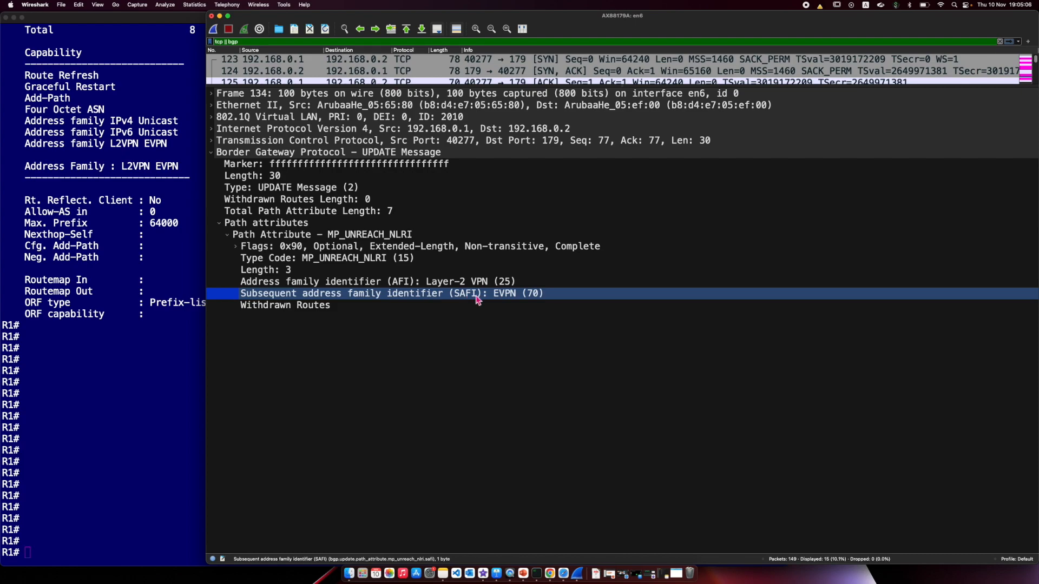
mouse_move(538, 300)
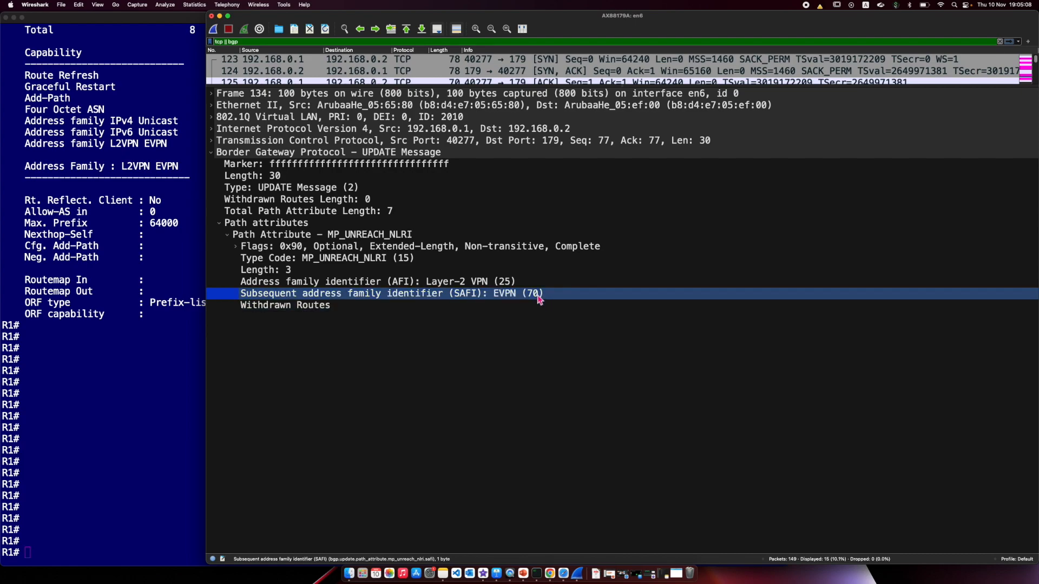